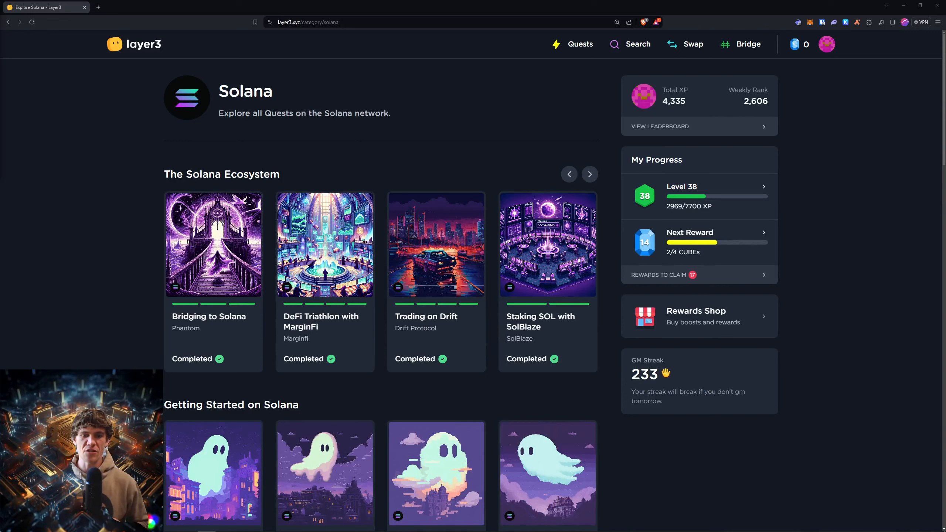
mouse_move(462, 152)
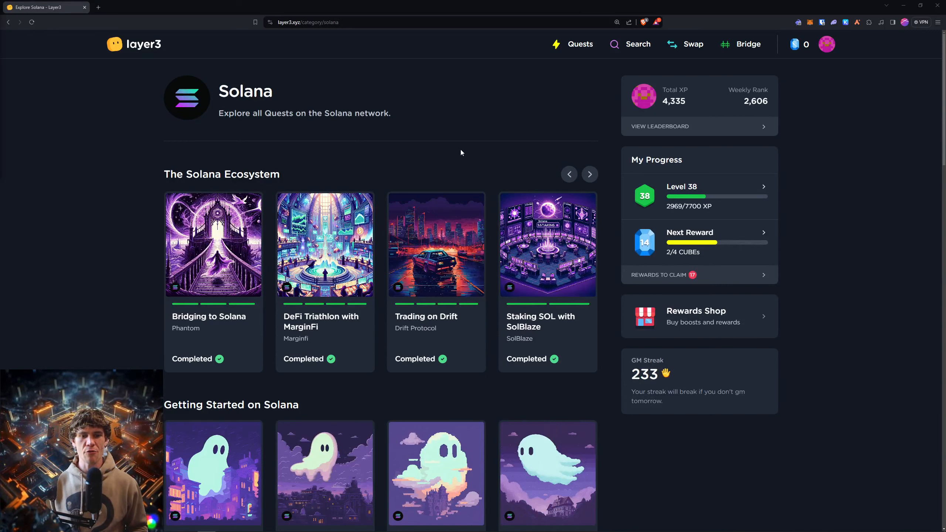
Scroll down the Solana page to the Other quests section with the unfinished quest cards
scroll("down", 3)
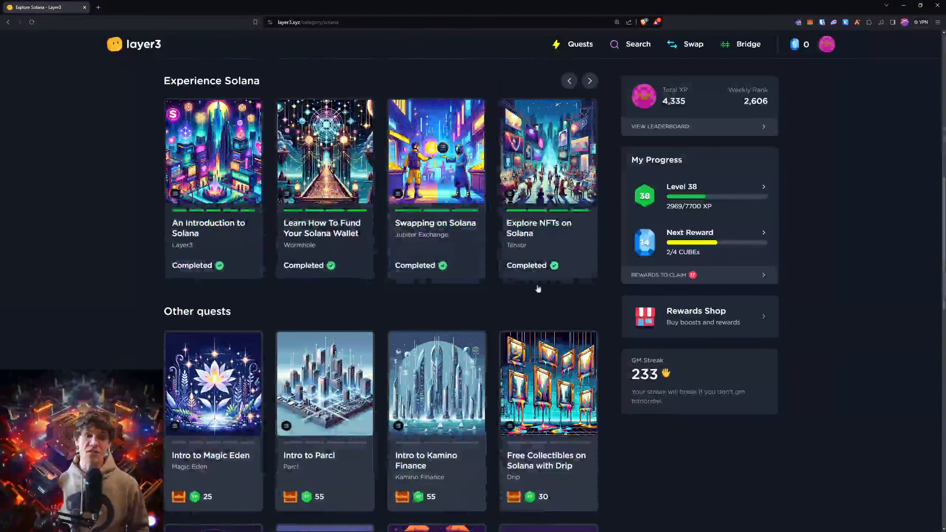
scroll("down", 3)
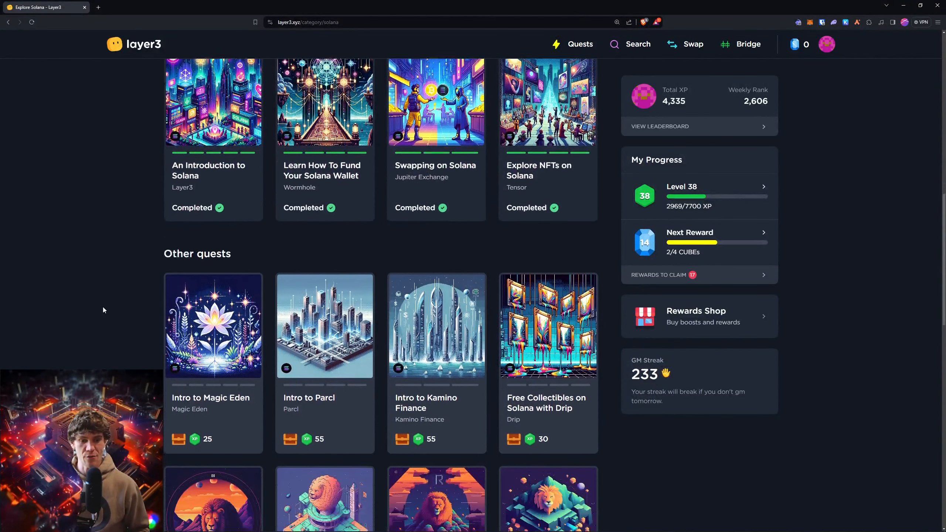
scroll("down", 3)
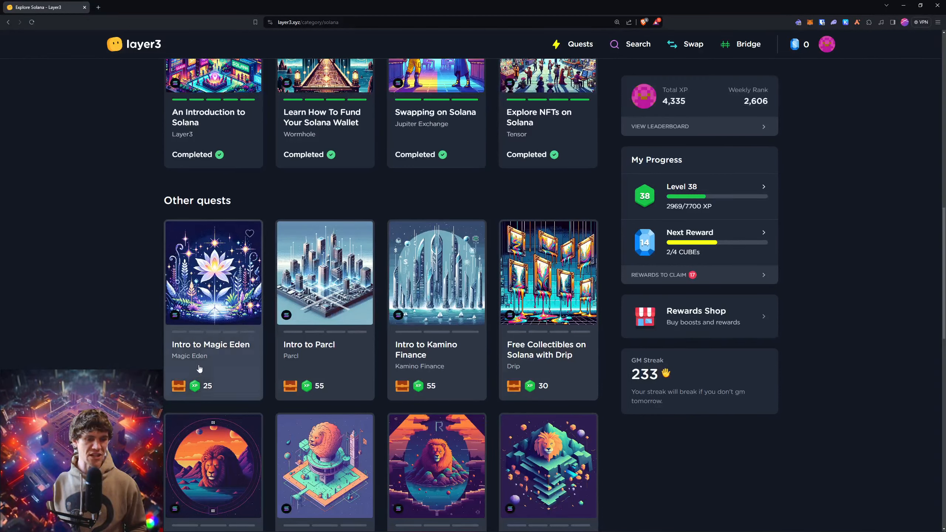
mouse_move(325, 364)
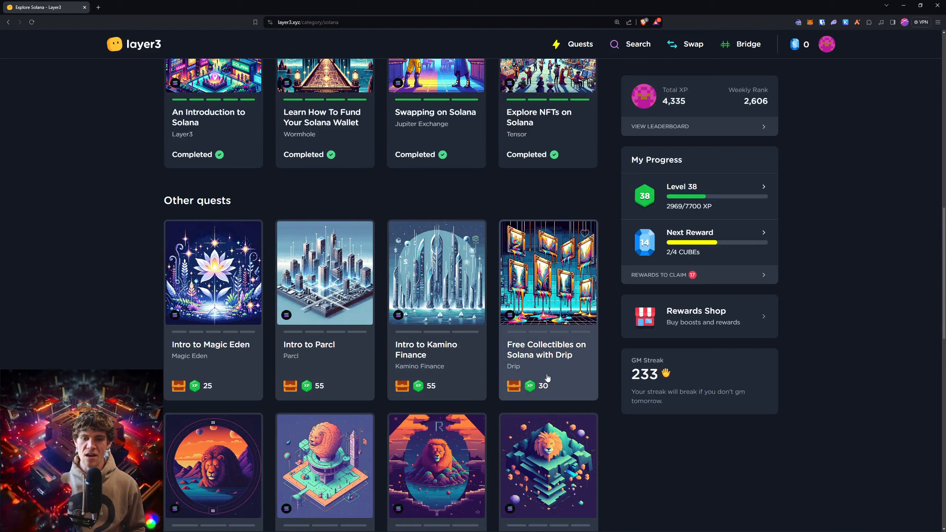
mouse_move(726, 372)
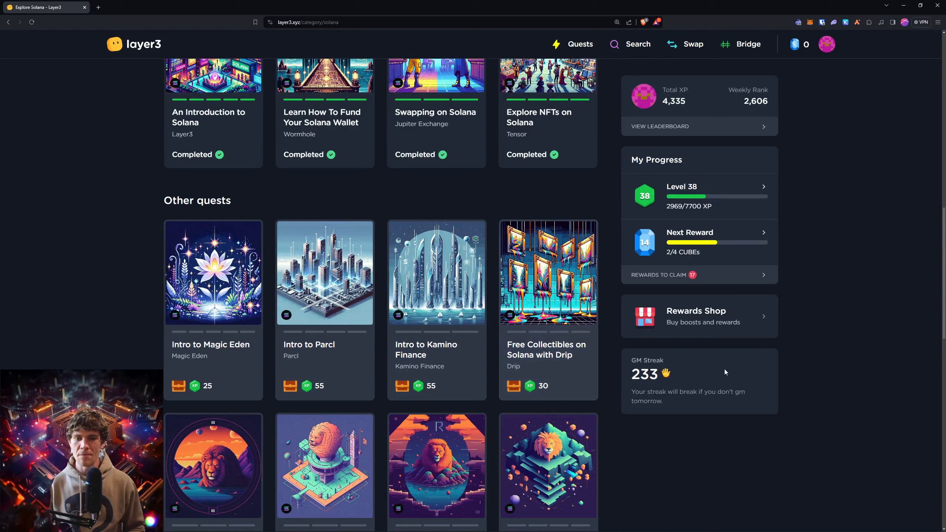
mouse_move(838, 347)
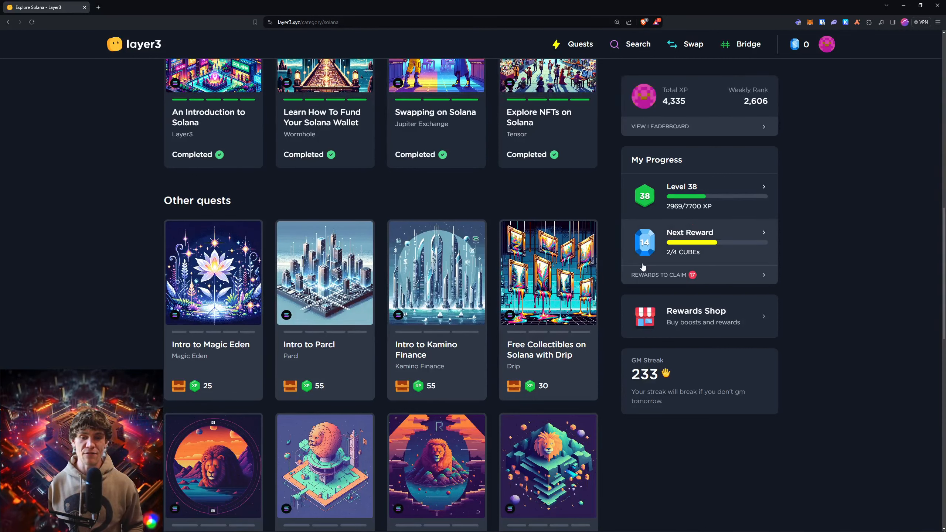
mouse_move(804, 268)
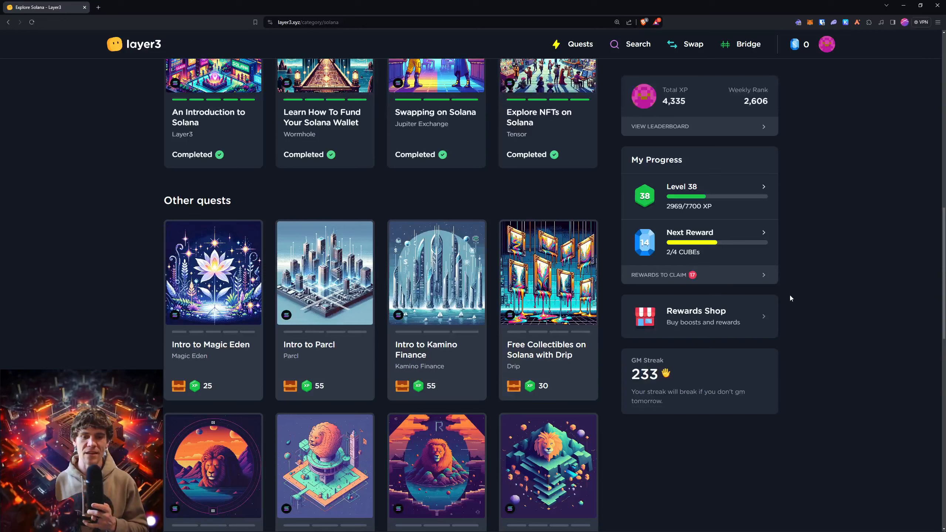
mouse_move(806, 296)
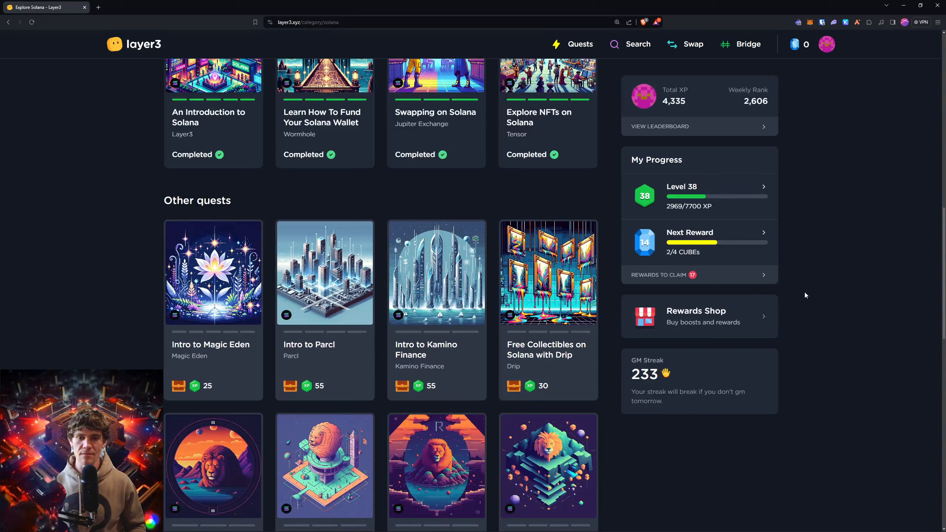
mouse_move(155, 351)
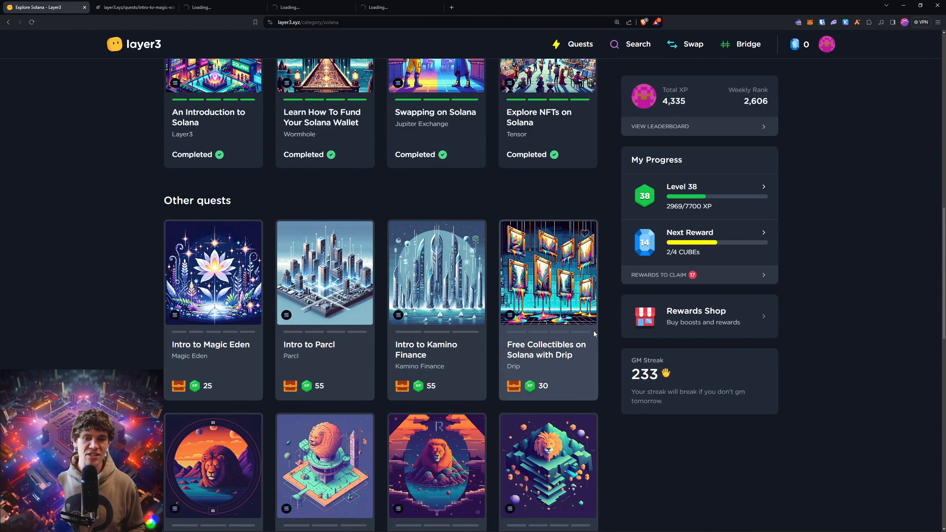
Begin the Intro to Magic Eden quest and verify the Magic Eden profile setup step
left_click(133, 7)
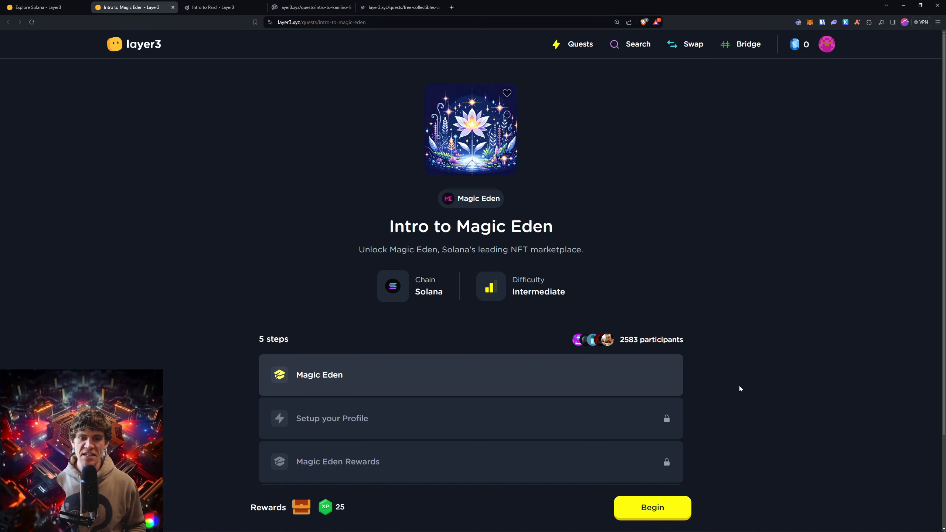
left_click(652, 507)
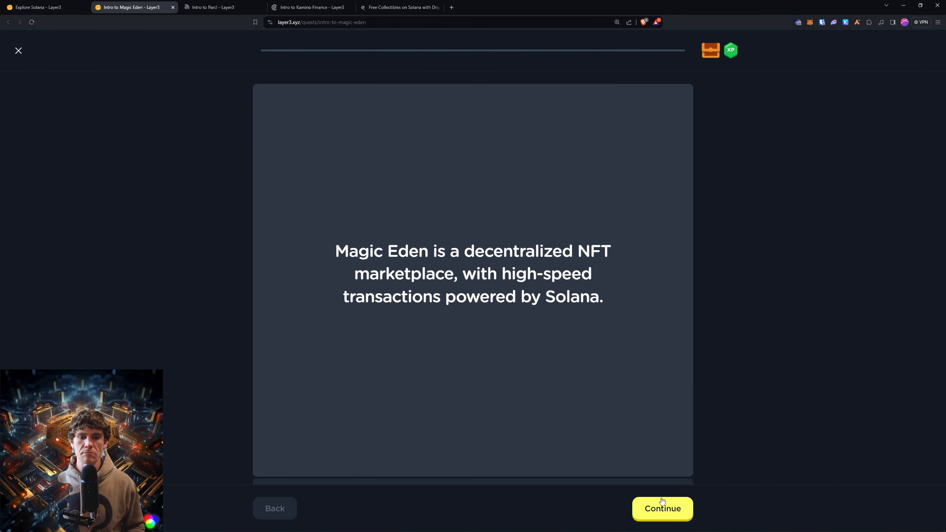
left_click(662, 509)
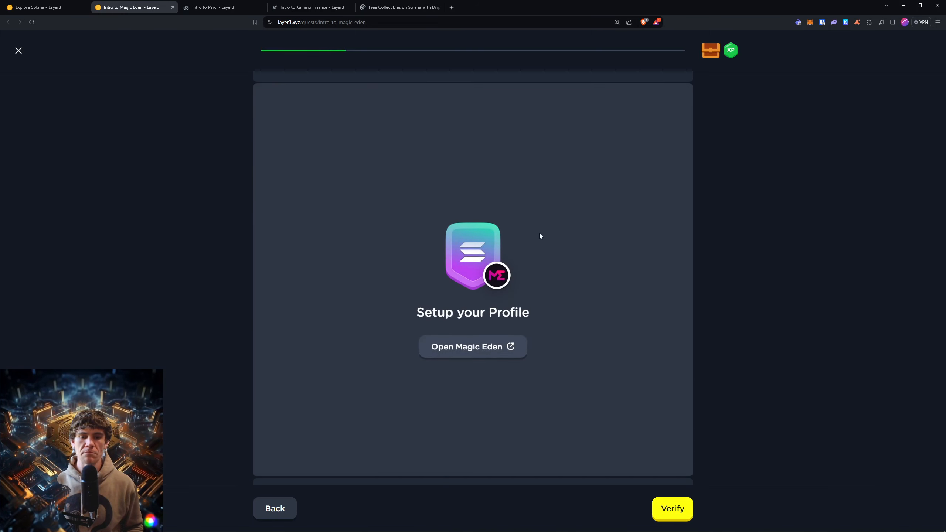
left_click(492, 347)
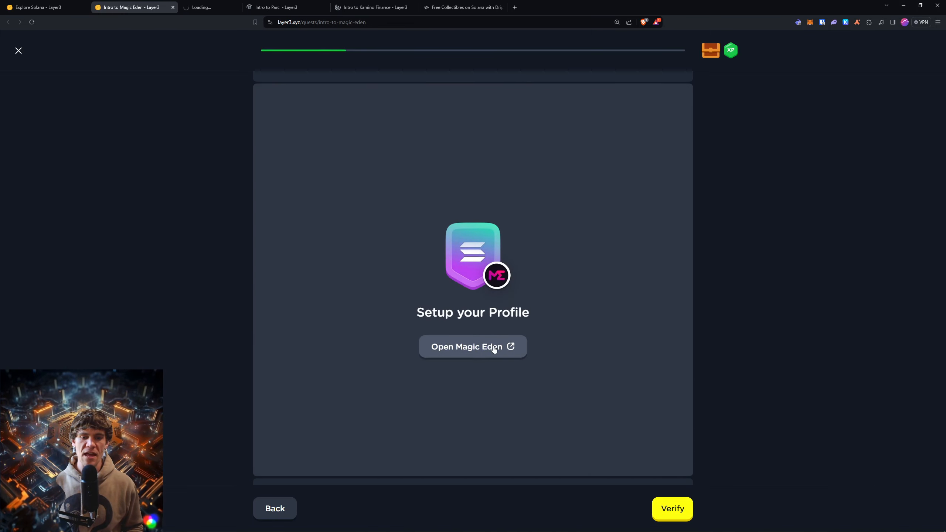
left_click(473, 347)
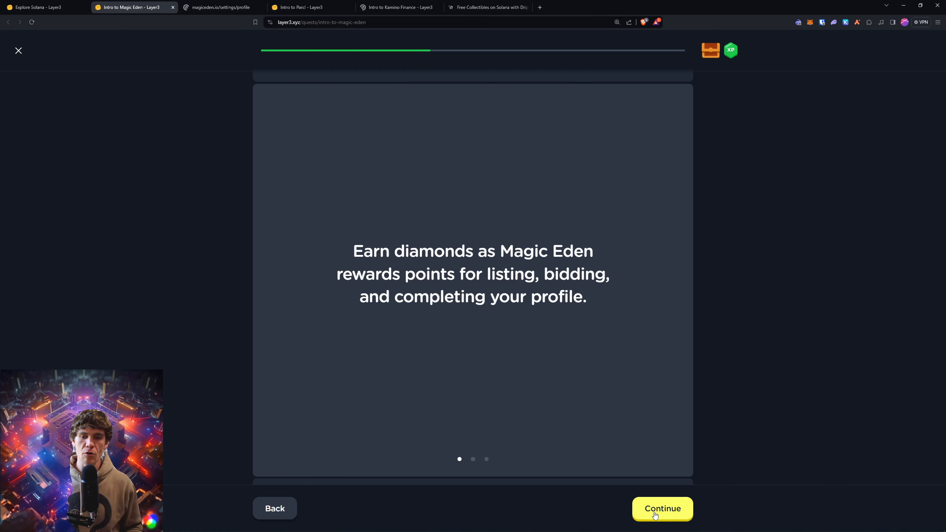
Advance through the rewards explanation cards to the last one
left_click(663, 509)
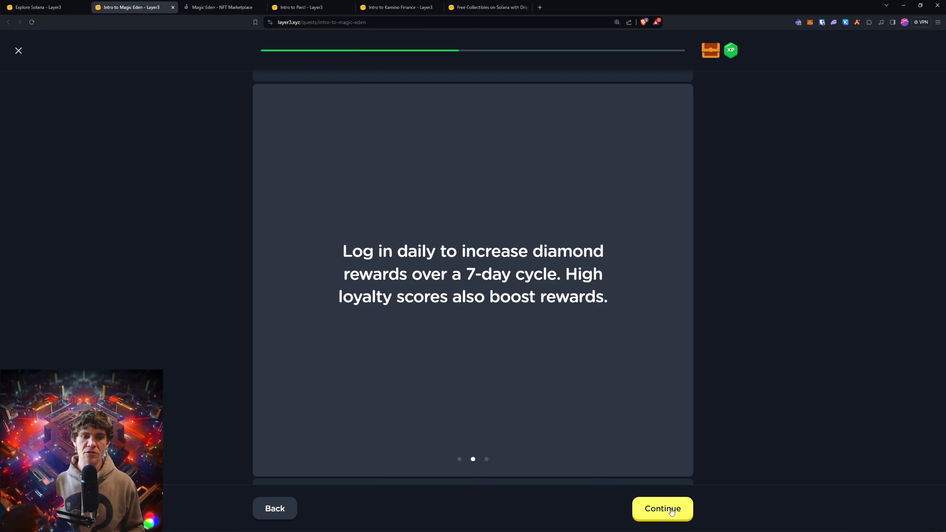
left_click(663, 508)
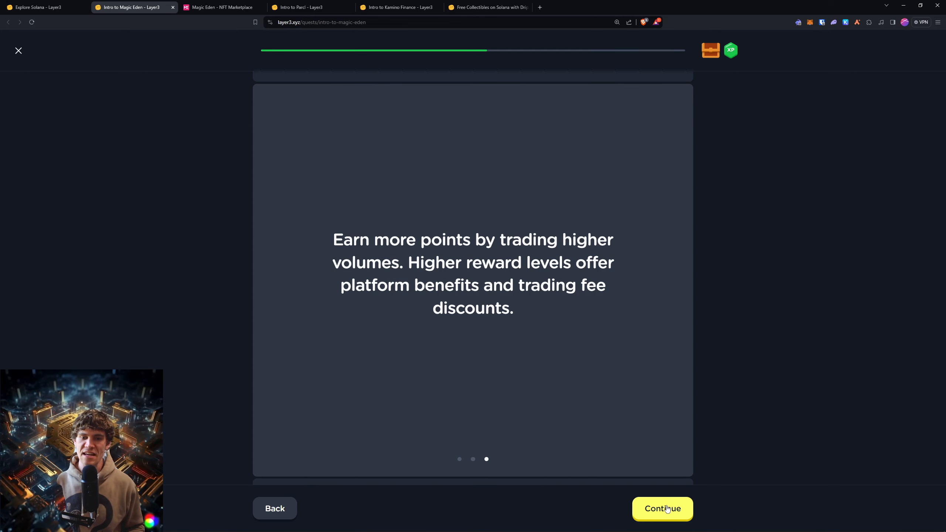
Reach the Buy an NFT step and run its verification
left_click(662, 509)
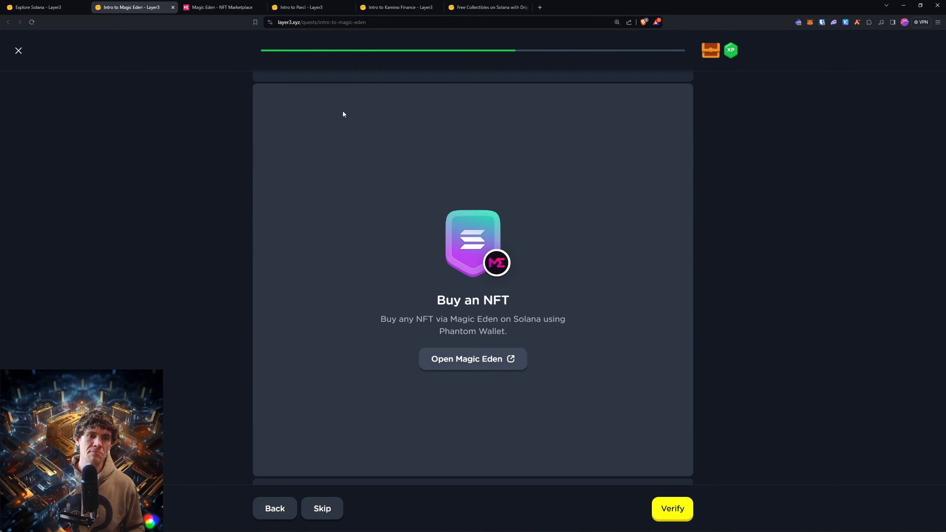
left_click(672, 508)
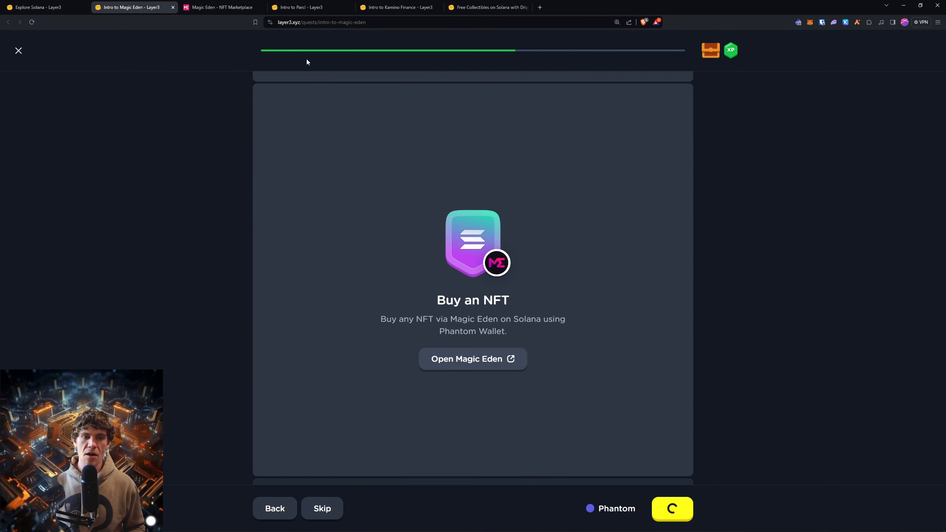
mouse_move(231, 7)
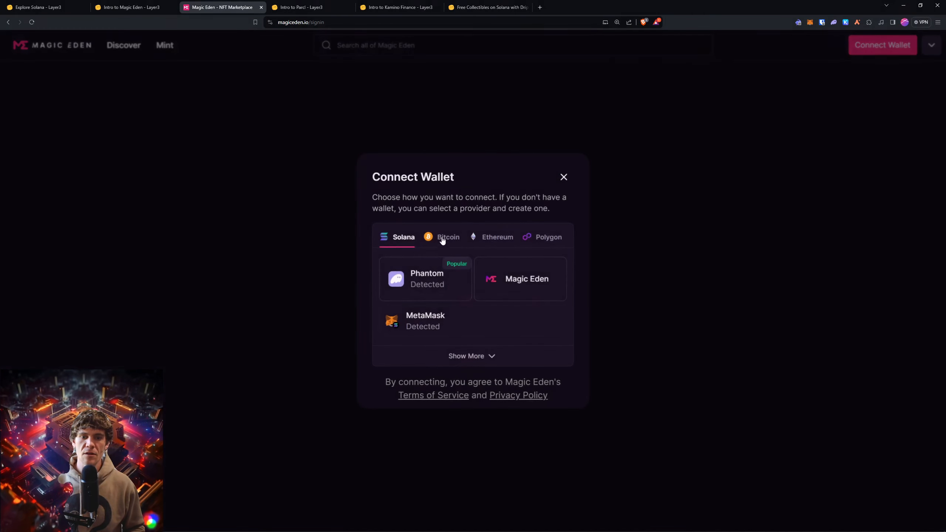
Connect the Phantom wallet to Magic Eden and approve the sign-in request
left_click(425, 278)
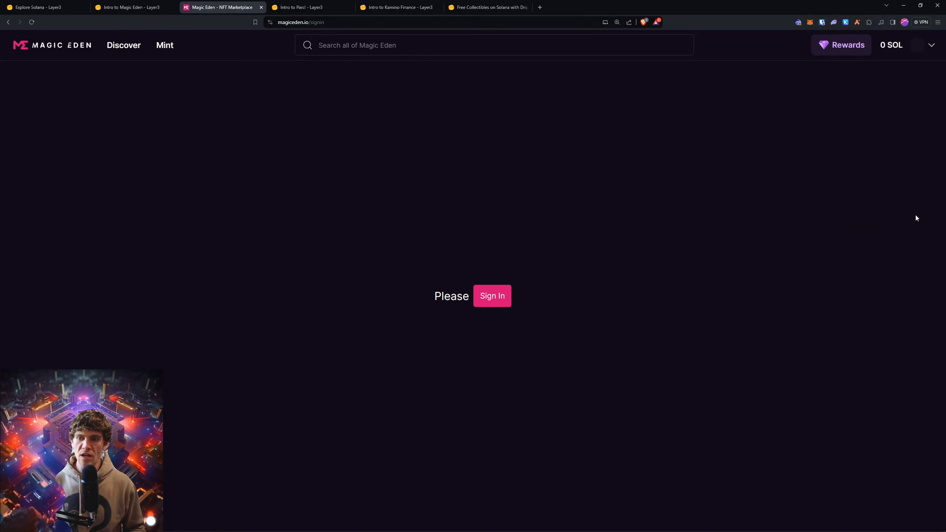
left_click(492, 296)
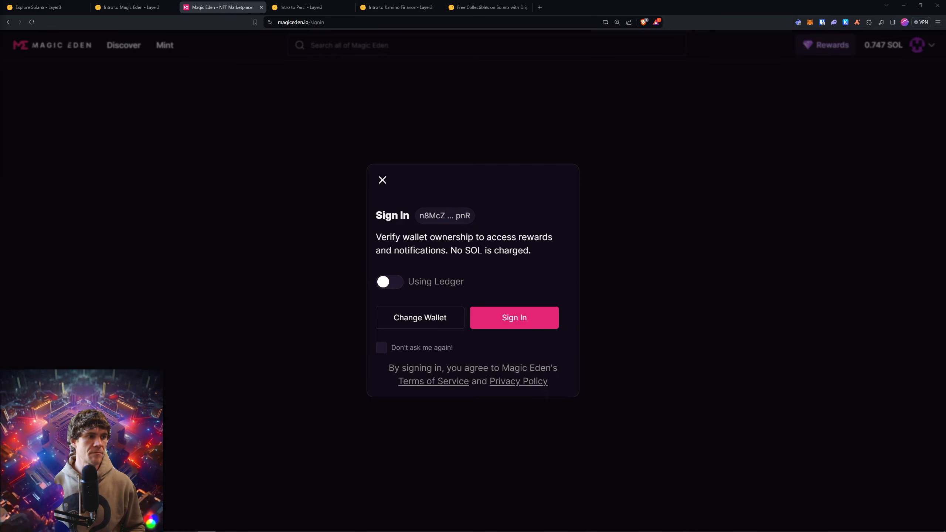
mouse_move(462, 358)
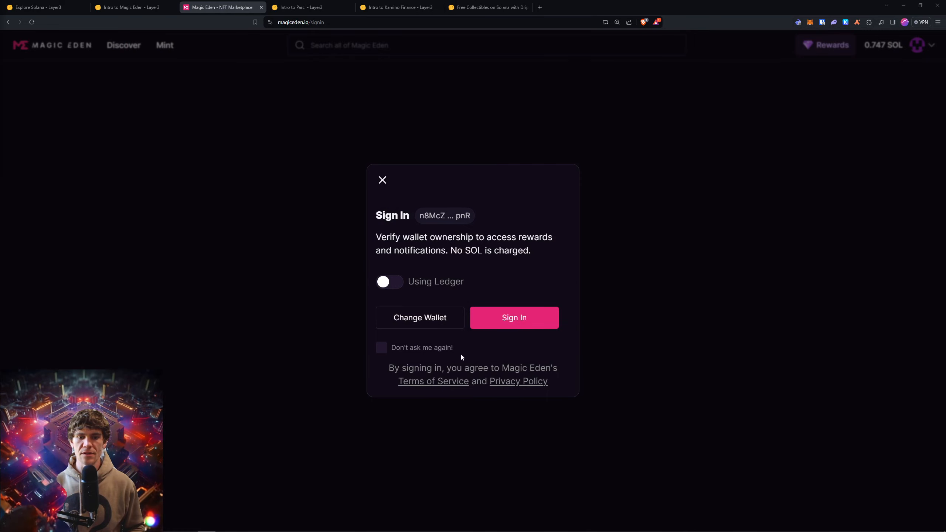
left_click(515, 317)
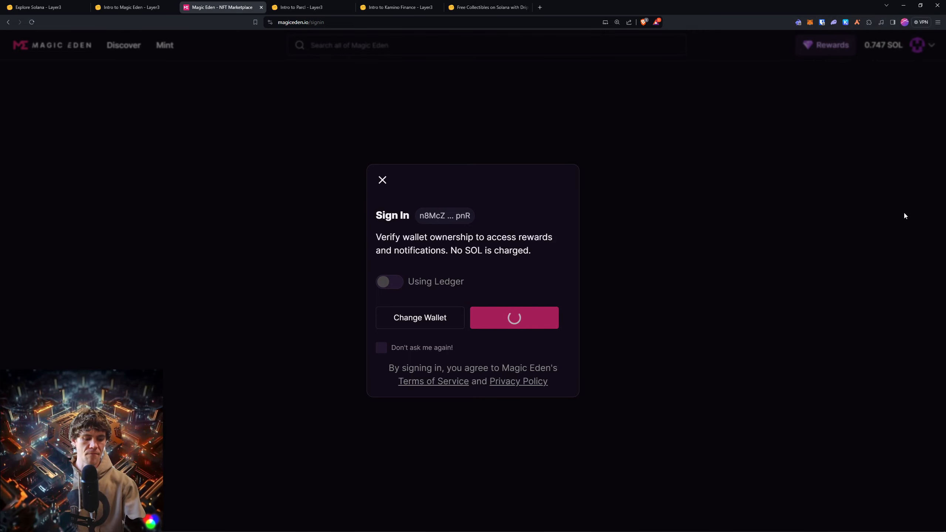
left_click(514, 318)
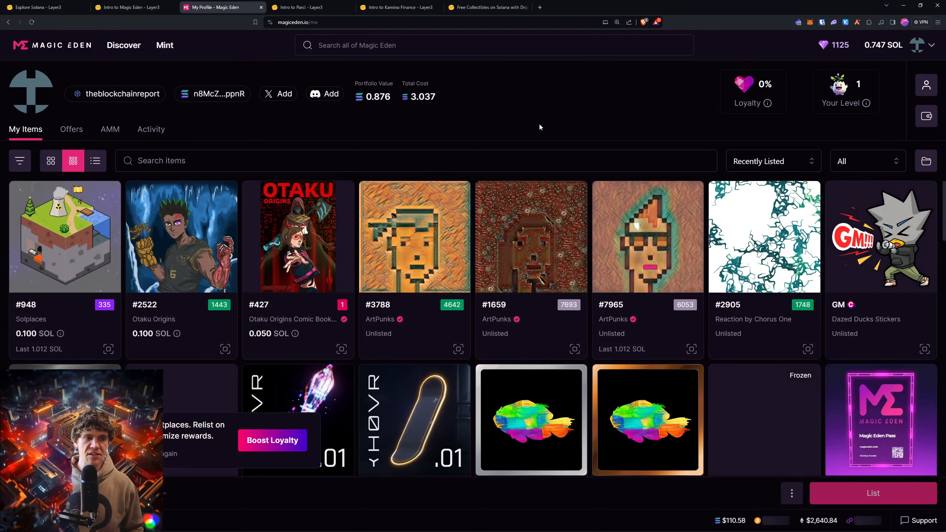
Look through My Items on the Magic Eden profile, then return to the Layer3 quest
scroll("down", 3)
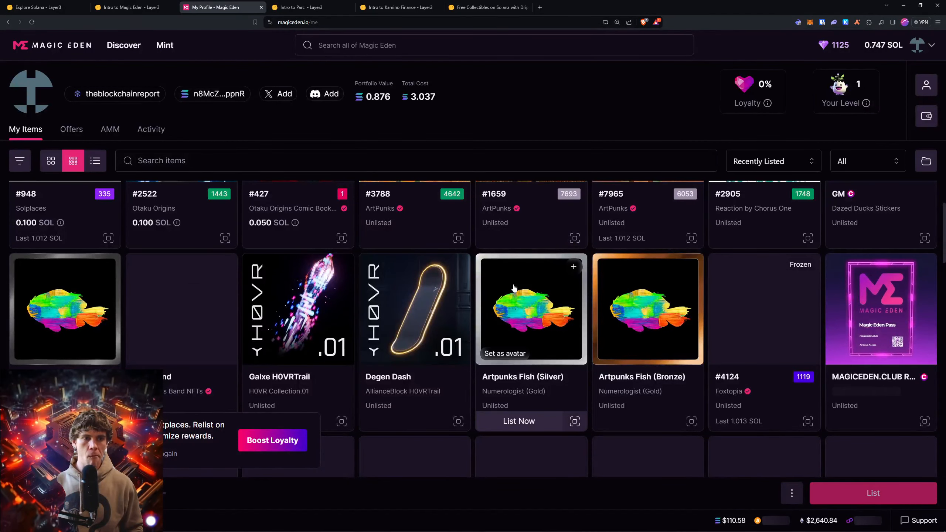
scroll("down", 3)
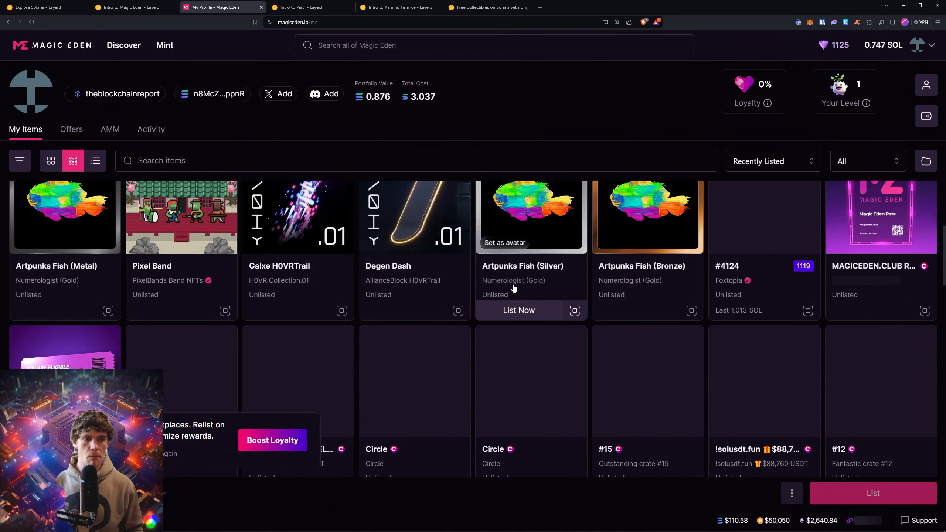
scroll("down", 3)
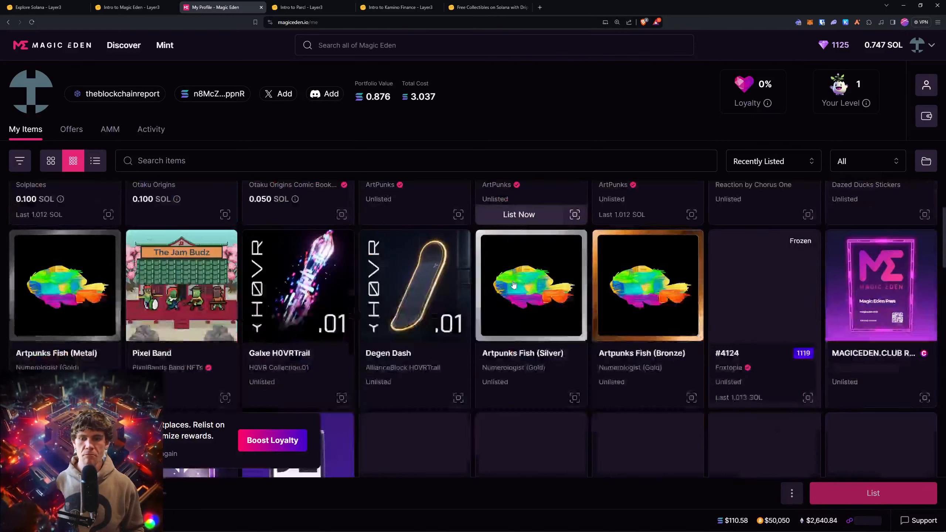
scroll("down", 3)
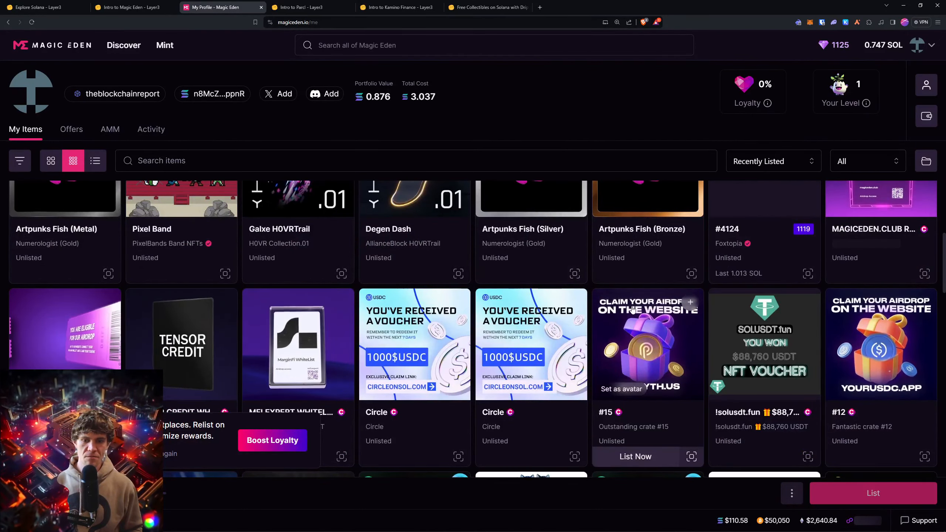
scroll("down", 3)
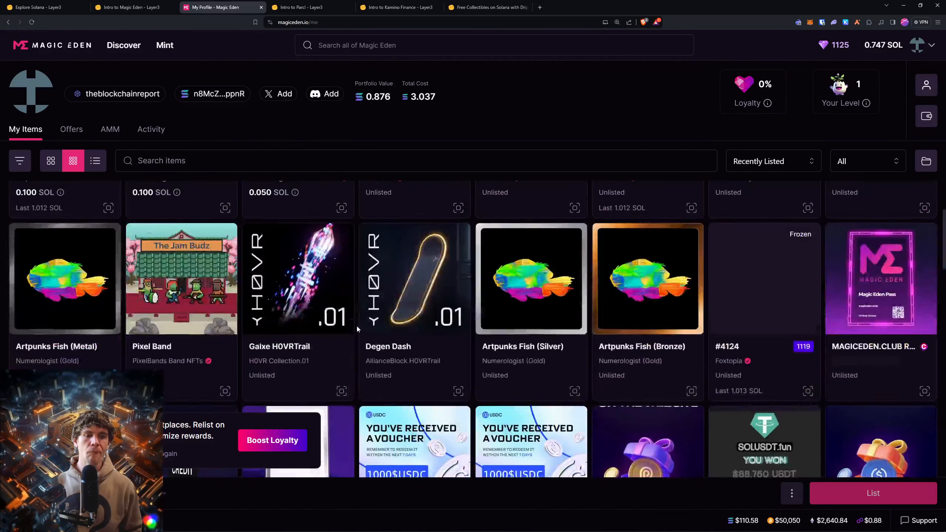
left_click(131, 7)
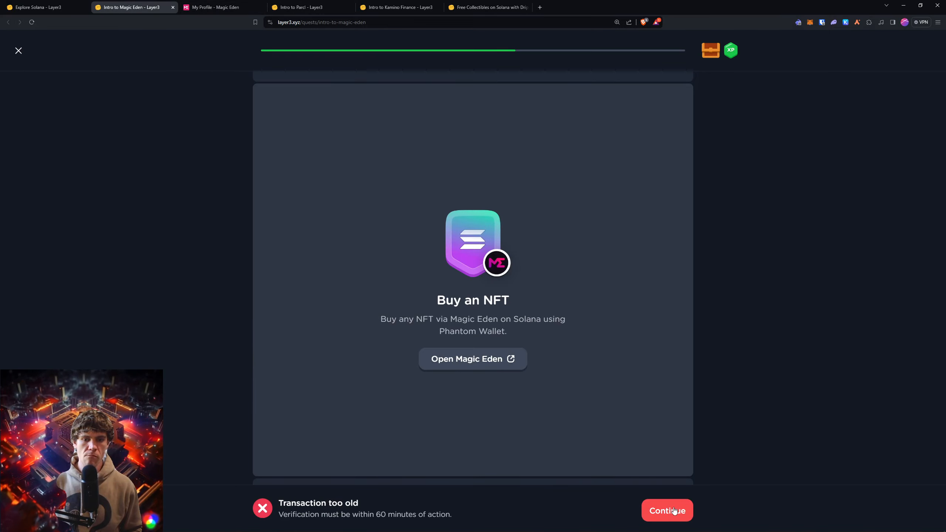
Move past the failed buy check and try verifying the List an NFT step
left_click(667, 510)
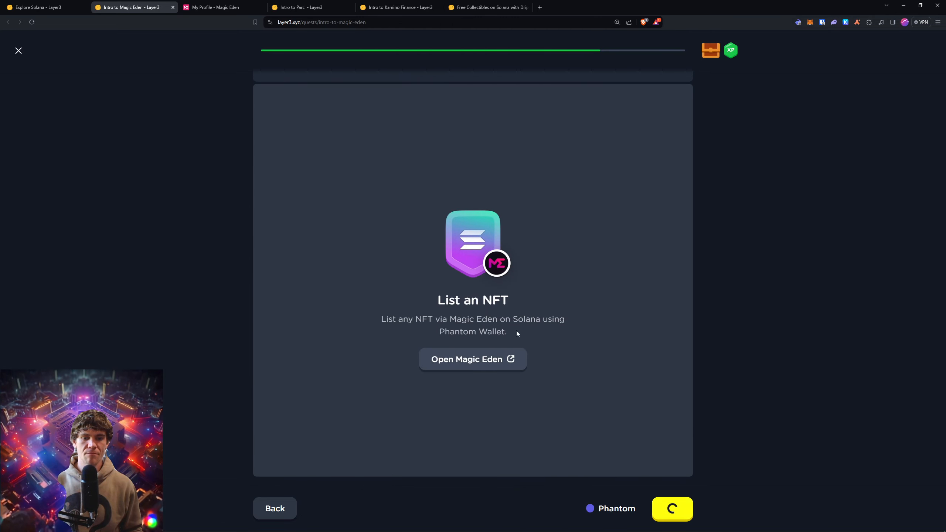
left_click(673, 509)
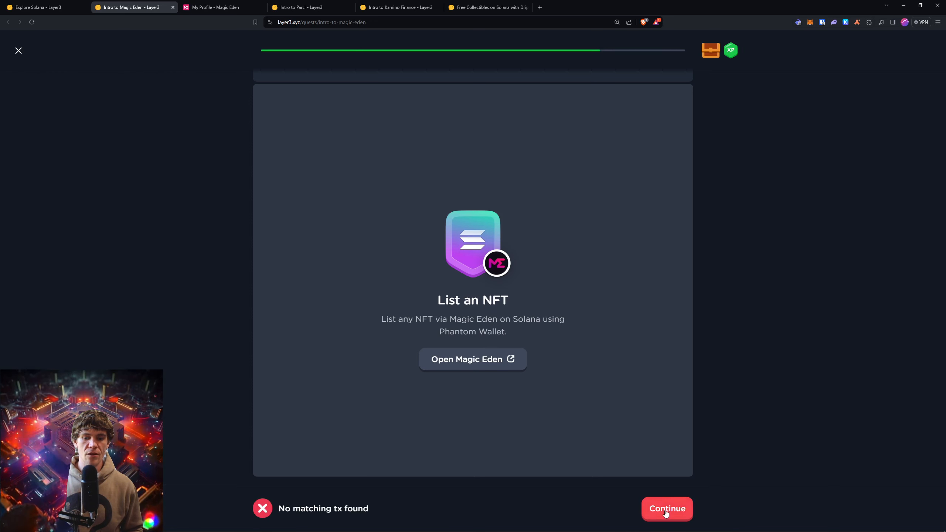
left_click(218, 7)
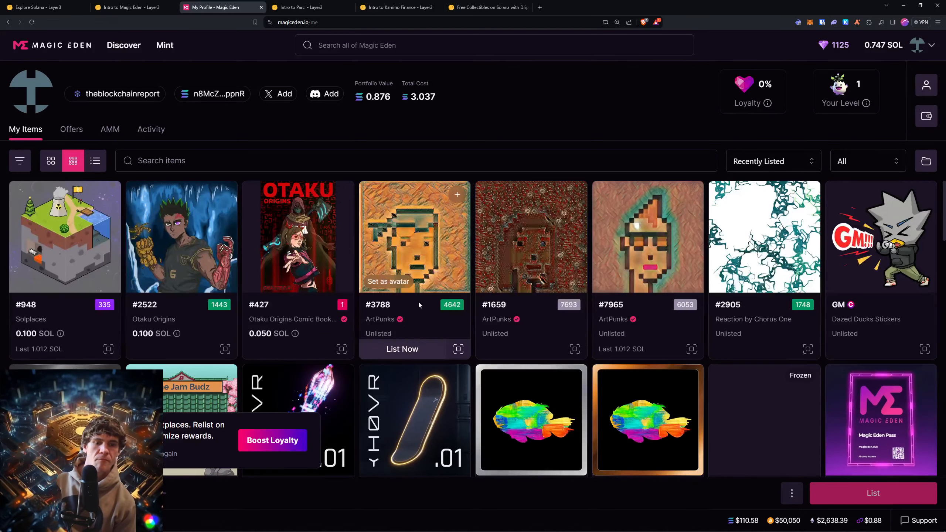
List the GM sticker for sale at 0.001 SOL and approve the listing in Phantom
scroll("down", 3)
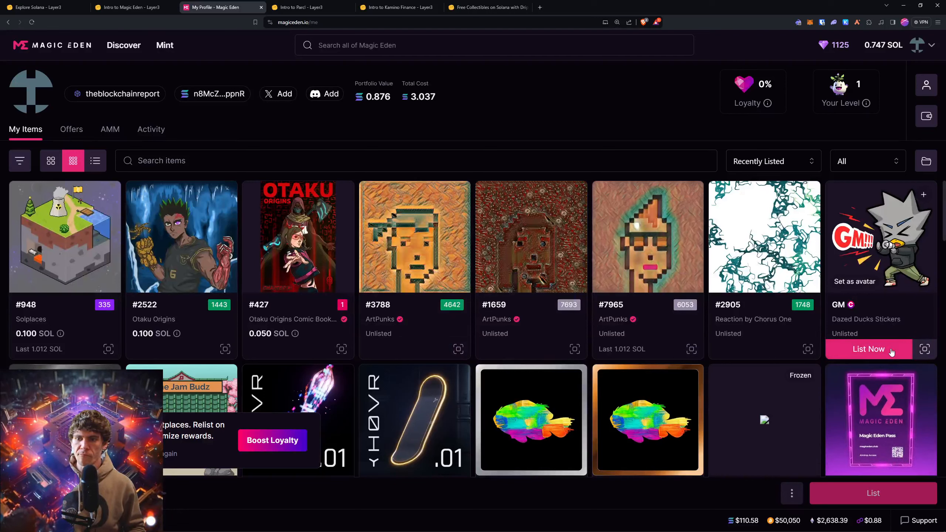
left_click(869, 349)
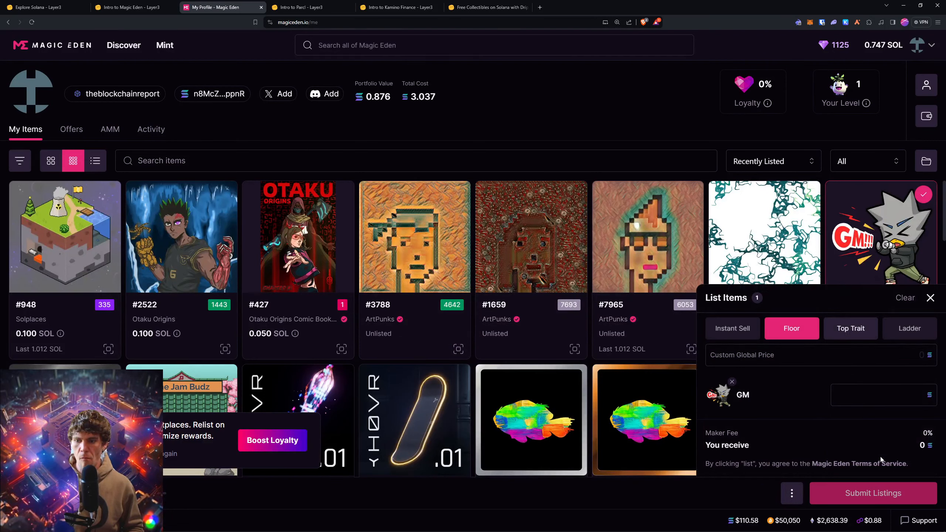
mouse_move(875, 421)
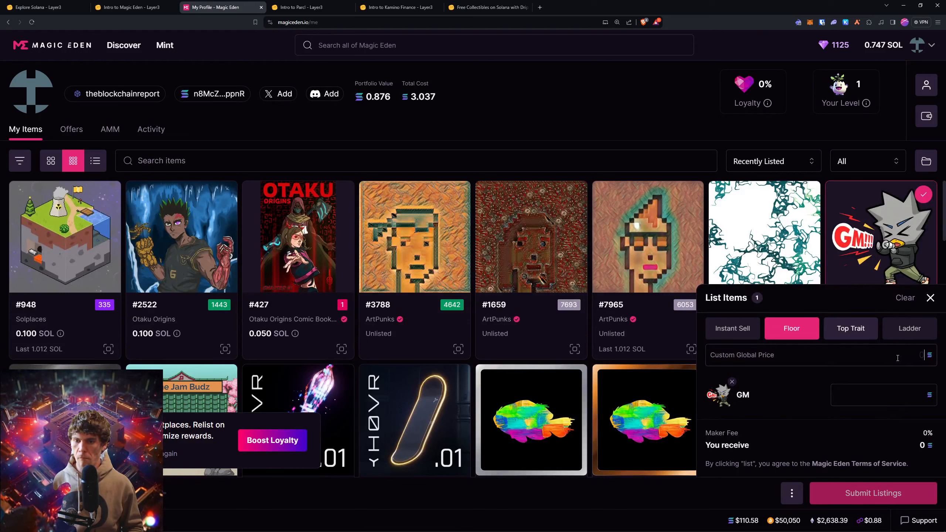
type("0.001")
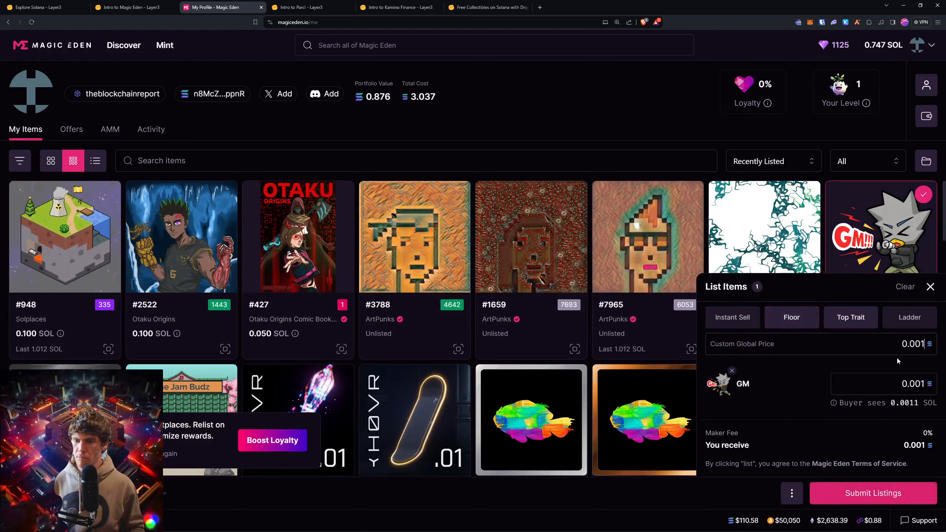
left_click(873, 493)
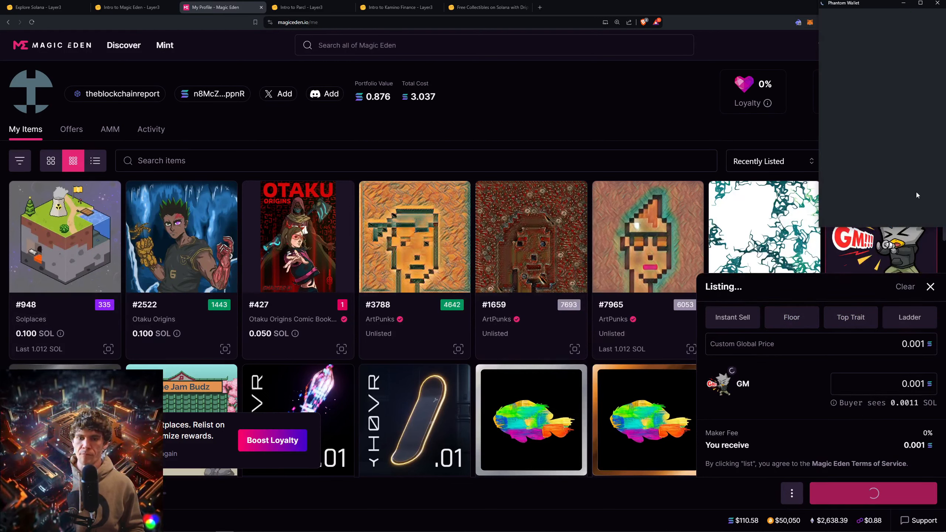
left_click(874, 493)
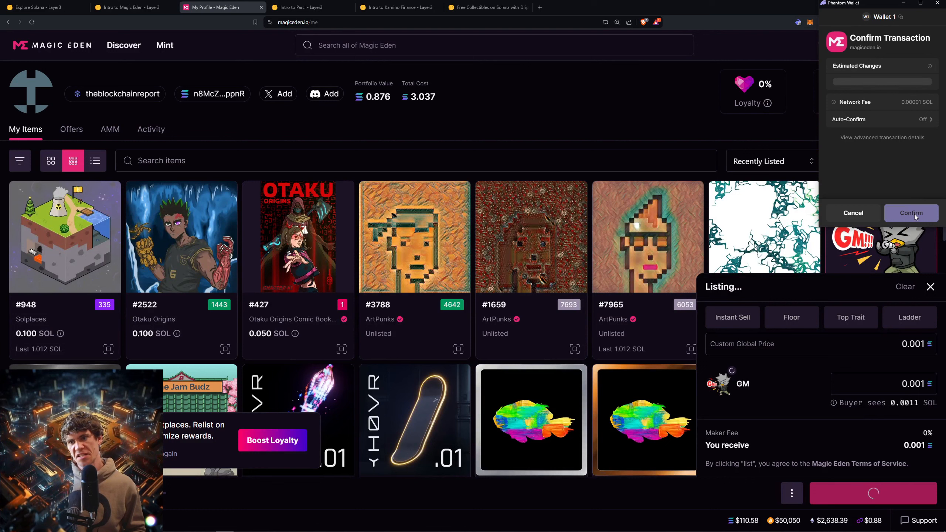
left_click(912, 213)
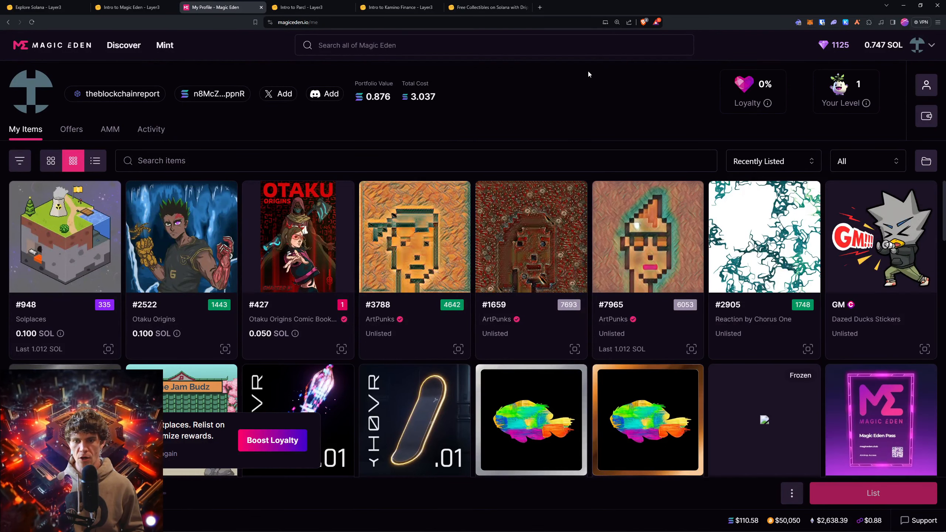
Go to Discover to see Magic Eden's popular collections ranking
left_click(124, 45)
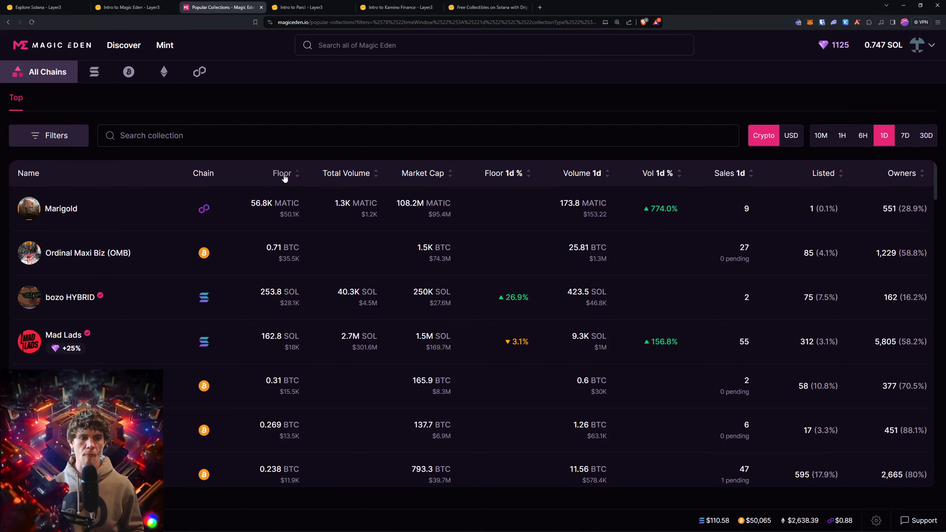
Sort collections by lowest floor price and open the APT 323 COMICS collection
left_click(282, 173)
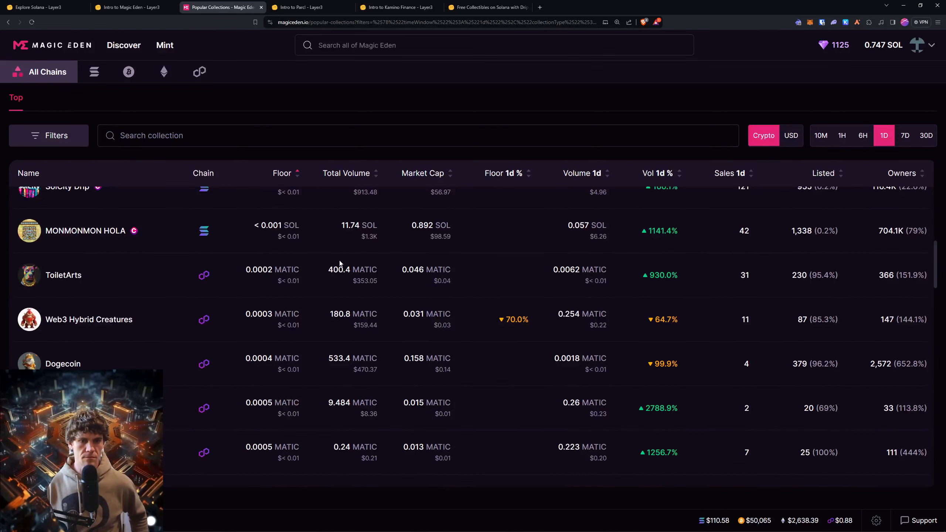
scroll("down", 3)
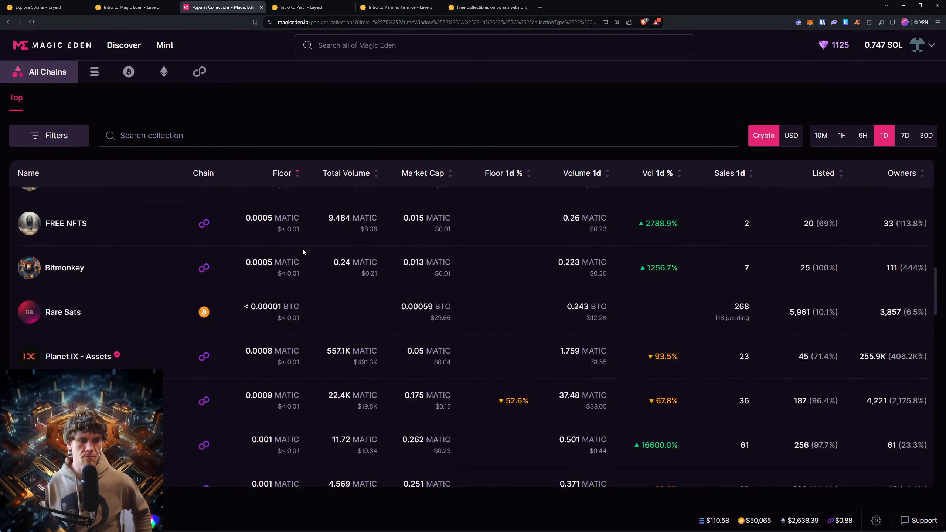
mouse_move(87, 149)
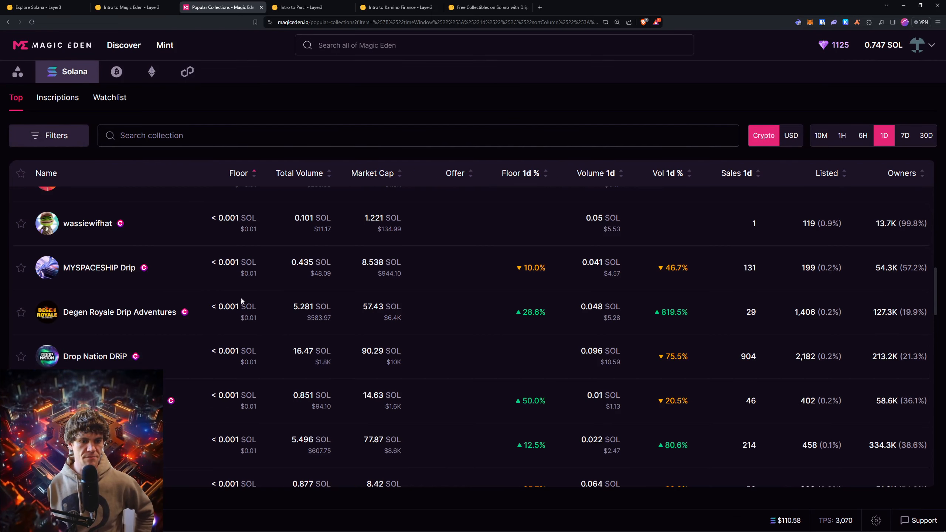
scroll("down", 3)
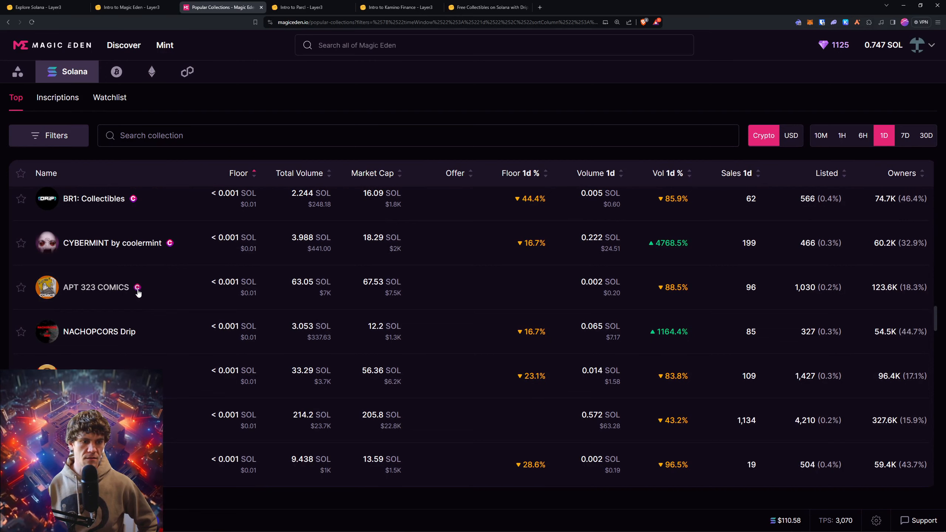
left_click(96, 286)
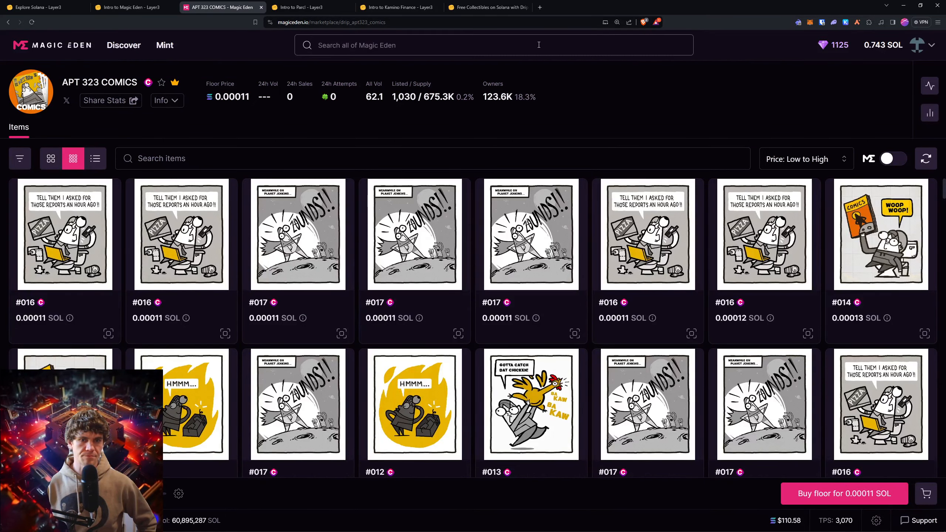
Flip between the APT 323 COMICS tab and the Layer3 quest to check its verification
left_click(127, 8)
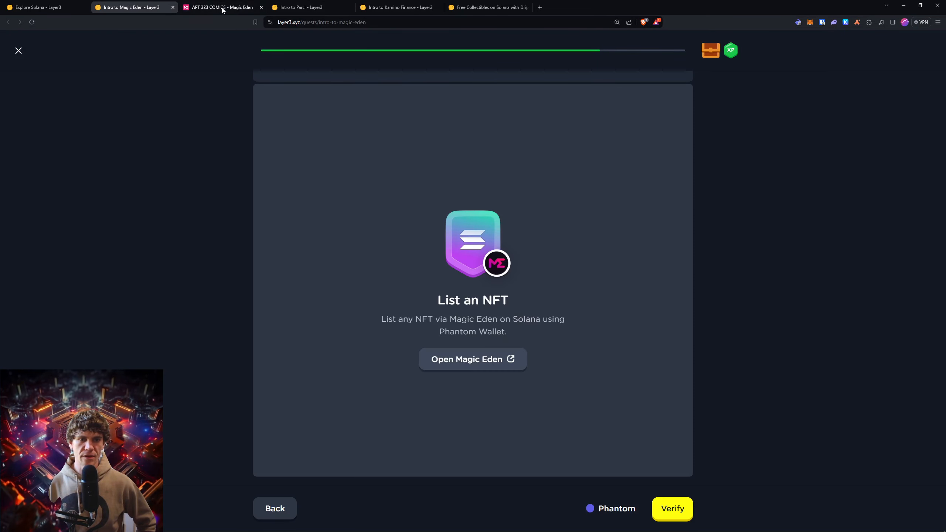
left_click(222, 7)
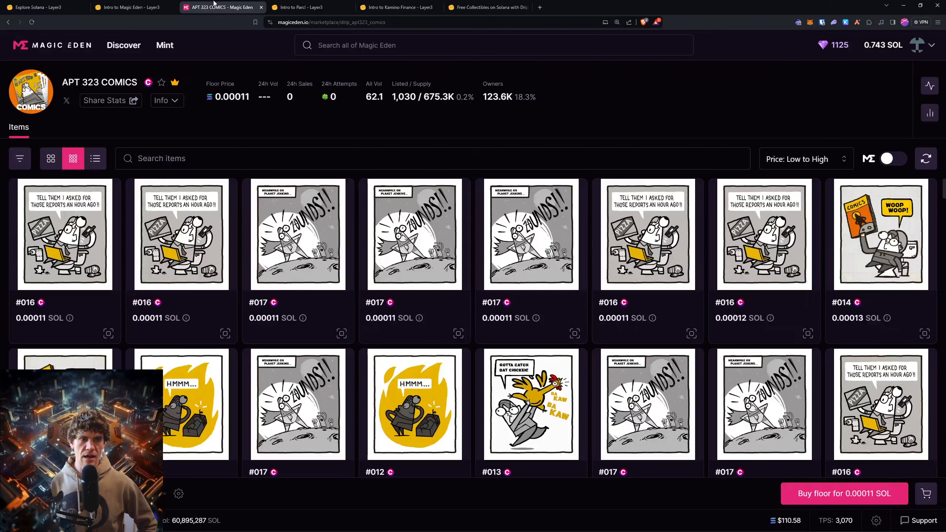
mouse_move(414, 250)
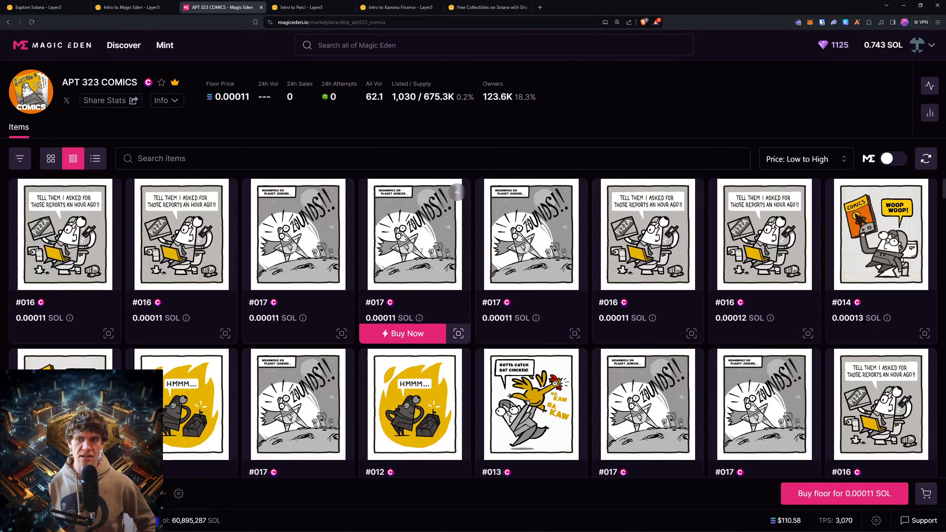
left_click(133, 7)
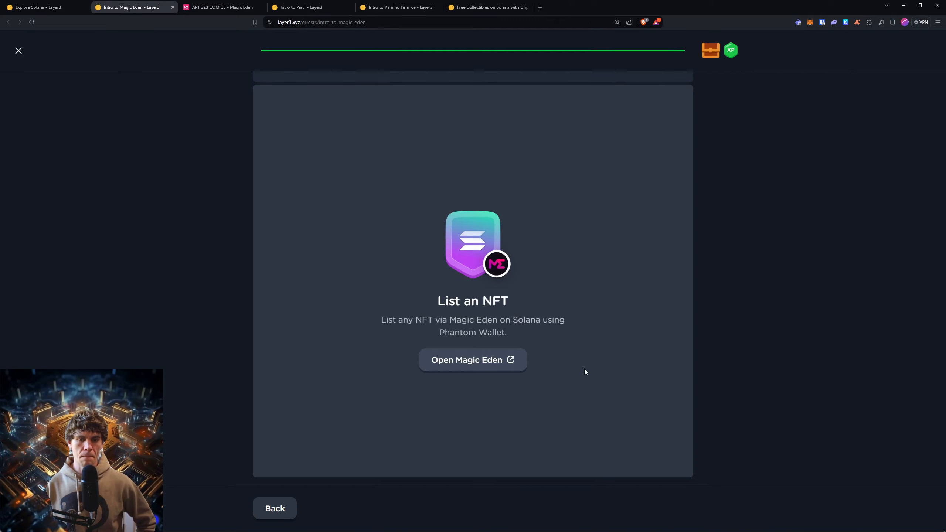
Claim the Intro to Magic Eden reward chest and leave its completion screen for the Parcl quest
left_click(473, 359)
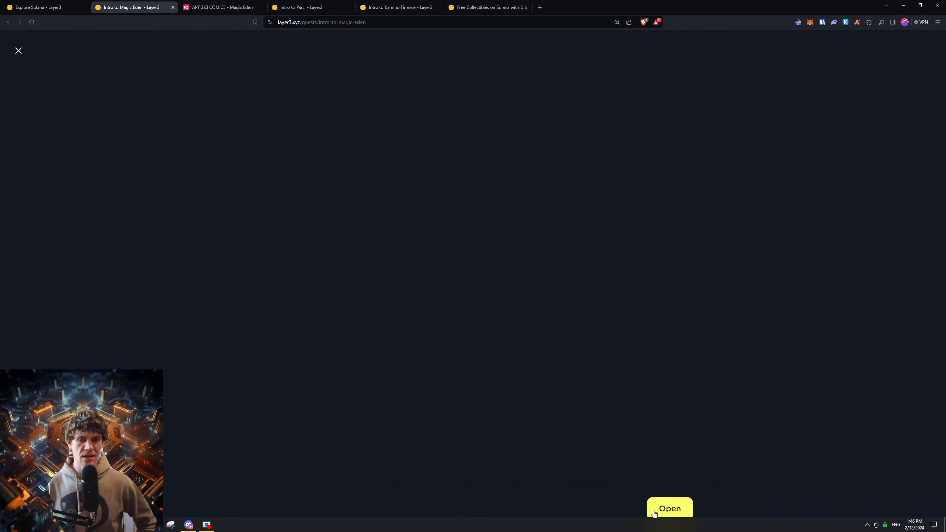
left_click(670, 508)
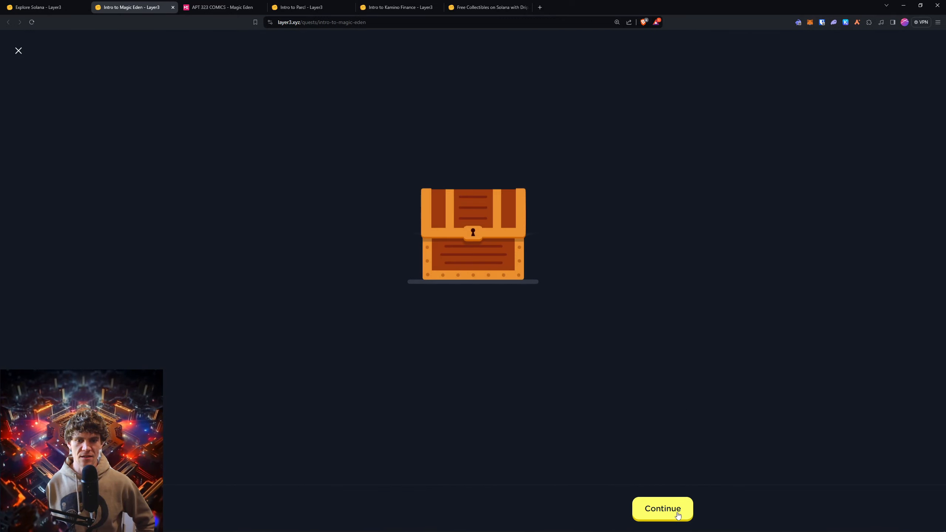
left_click(662, 509)
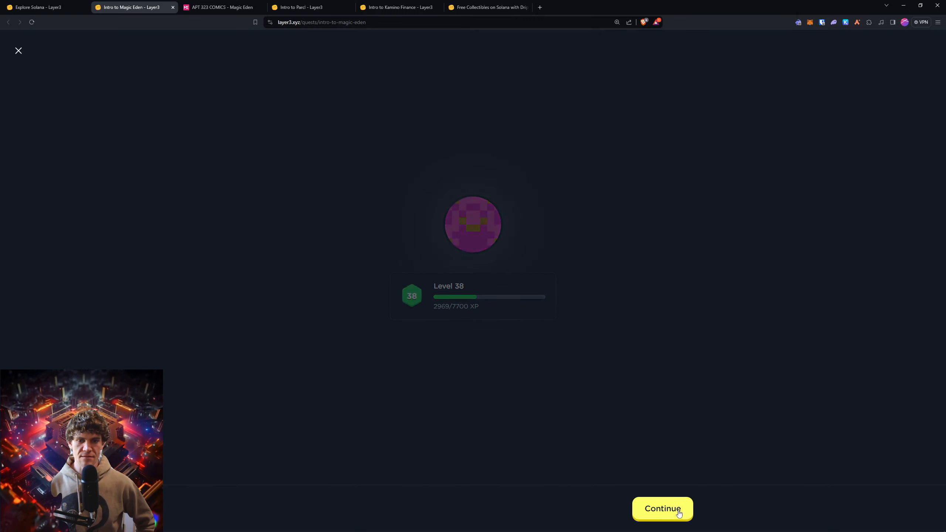
left_click(662, 508)
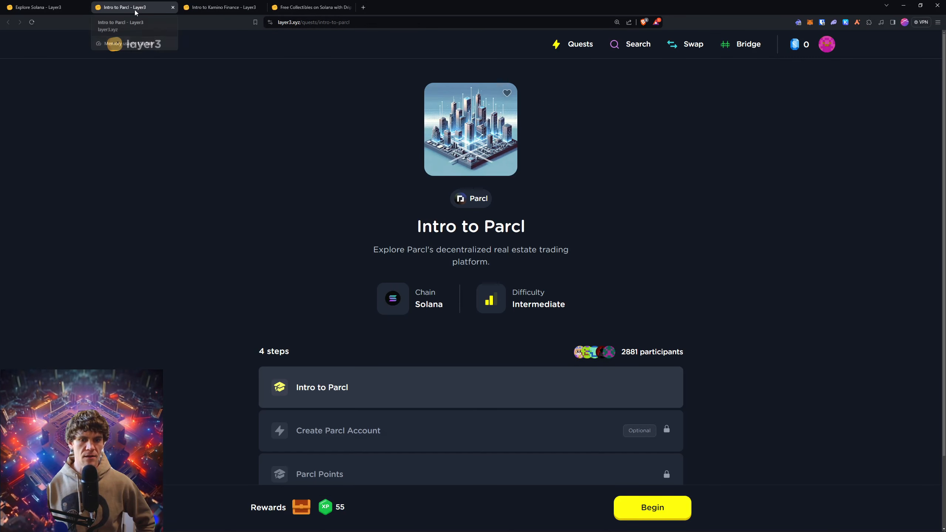
mouse_move(211, 99)
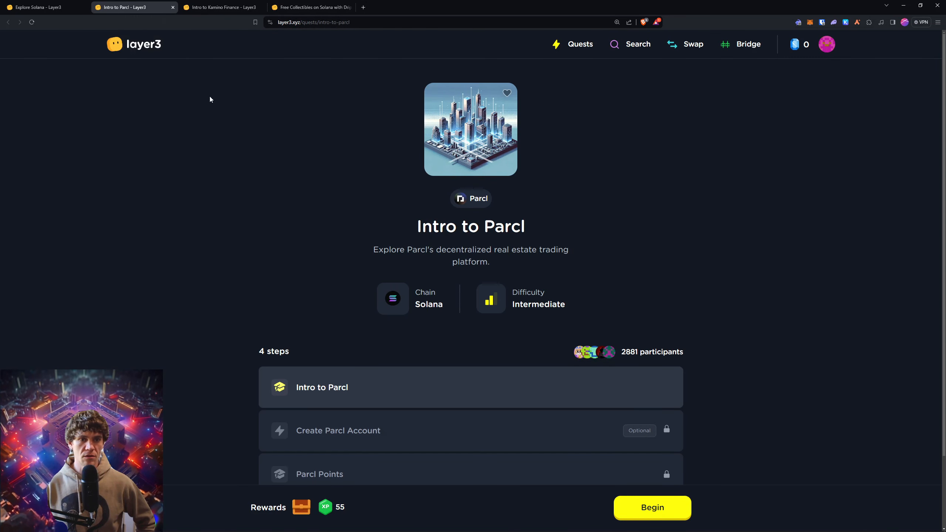
mouse_move(221, 95)
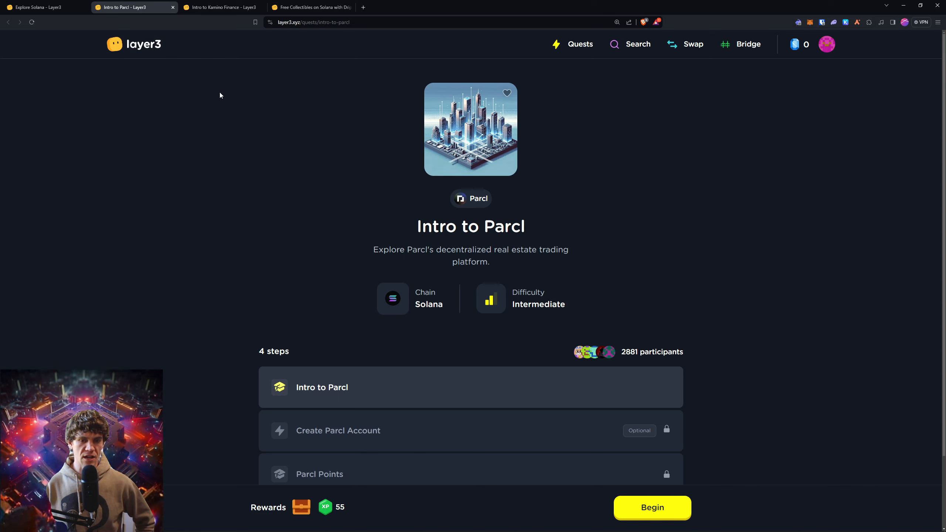
mouse_move(178, 215)
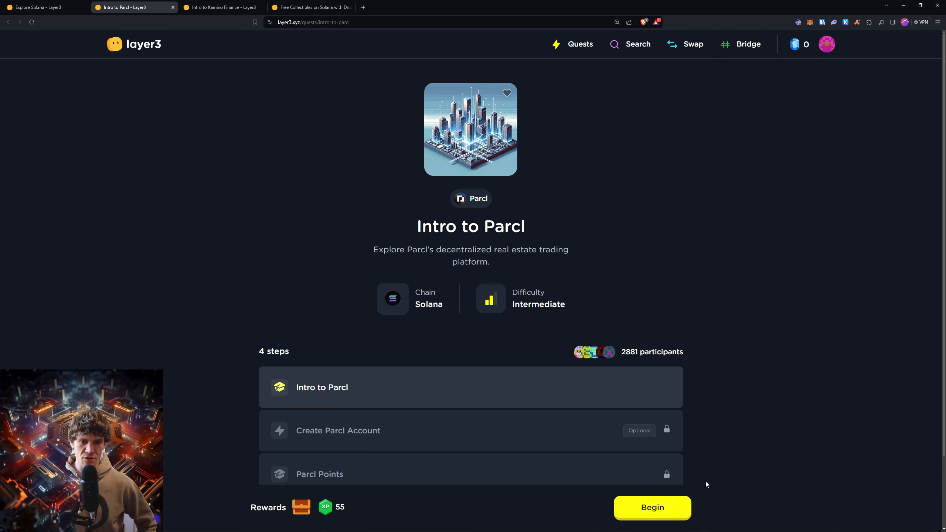
Begin Intro to Parcl and continue past both intro cards to the Create Parcl Account step
left_click(652, 508)
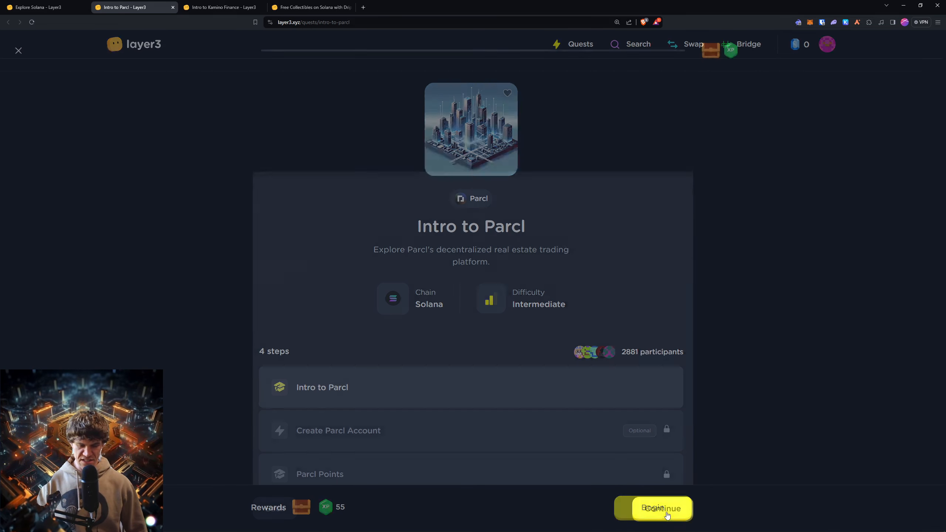
left_click(662, 508)
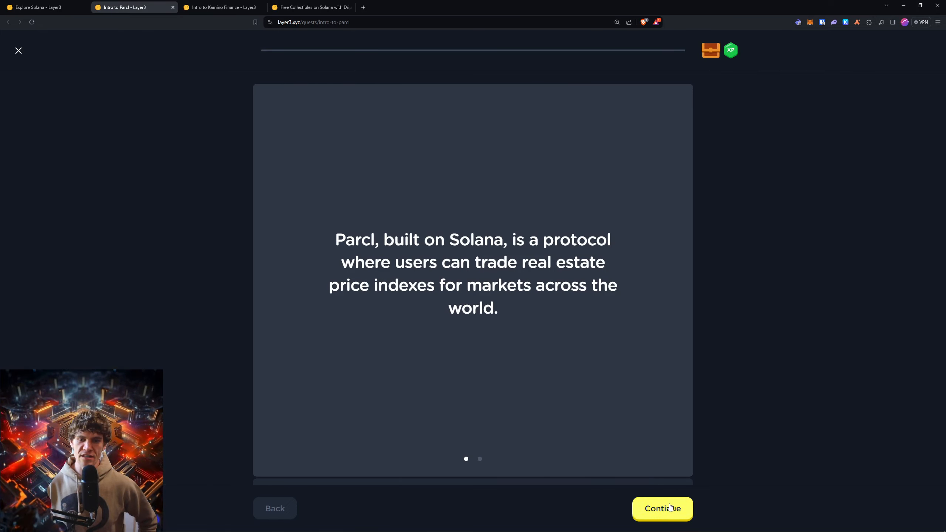
left_click(662, 508)
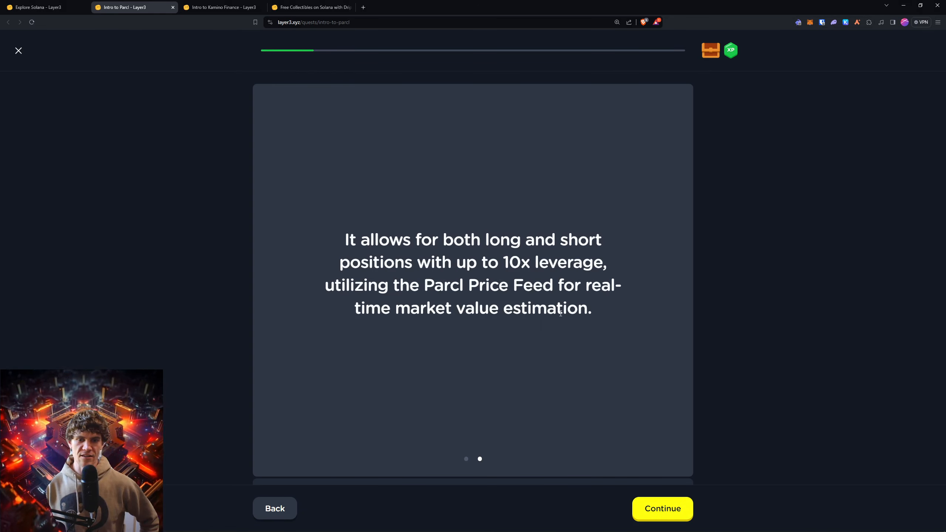
mouse_move(565, 301)
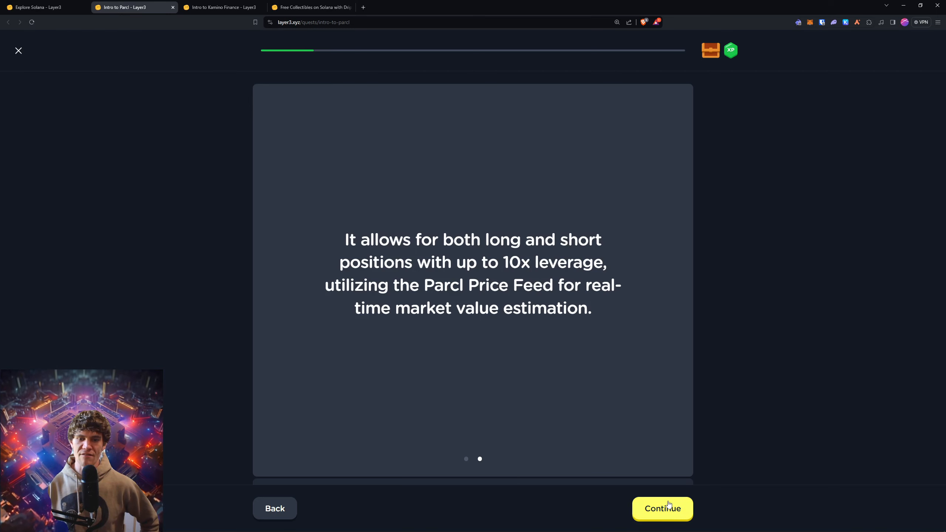
left_click(663, 509)
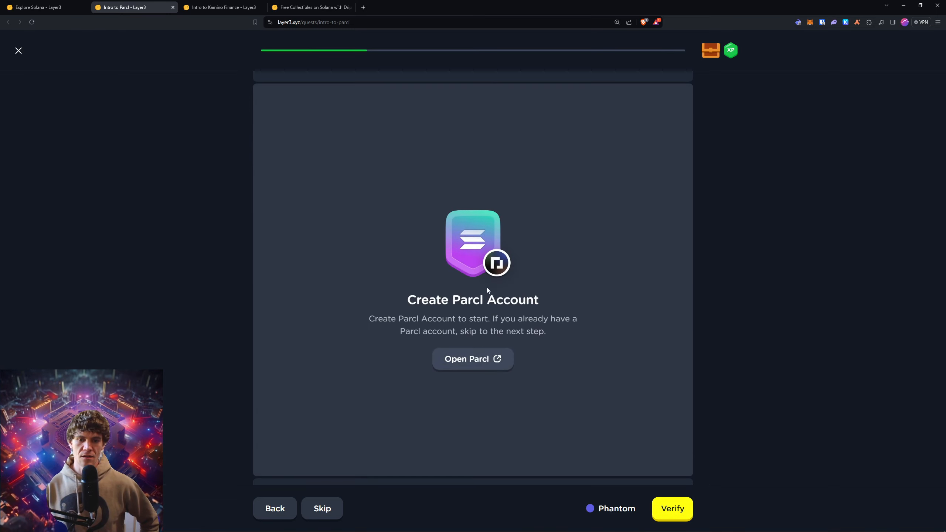
Launch Parcl from the quest, step through its onboarding and connect the wallet to explore cities
left_click(473, 359)
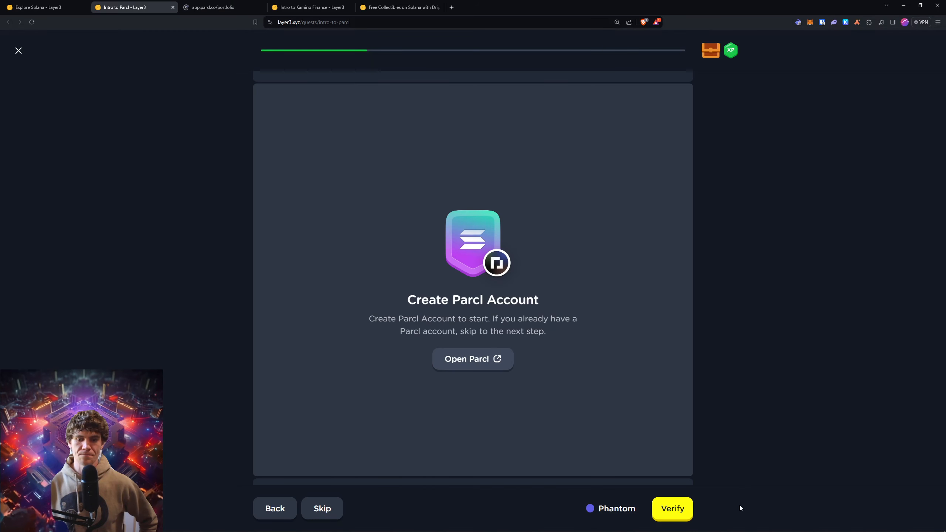
left_click(672, 509)
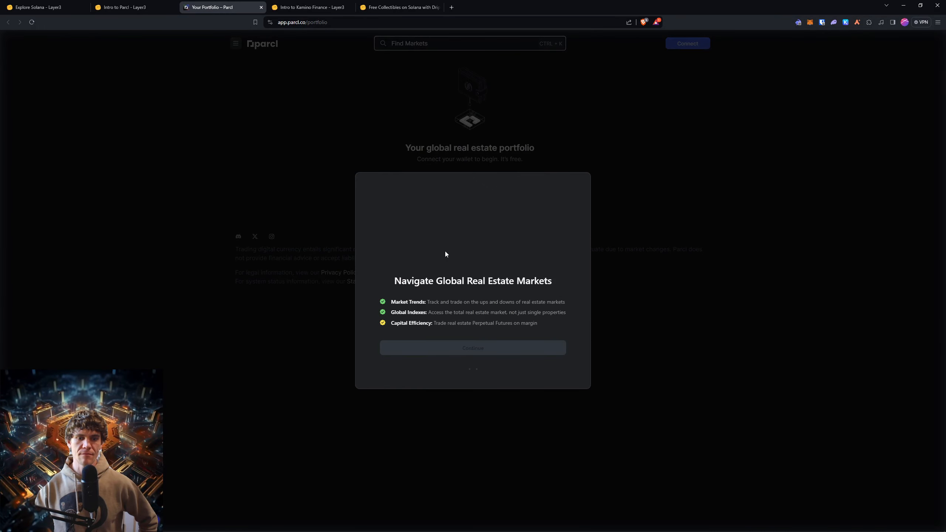
left_click(473, 347)
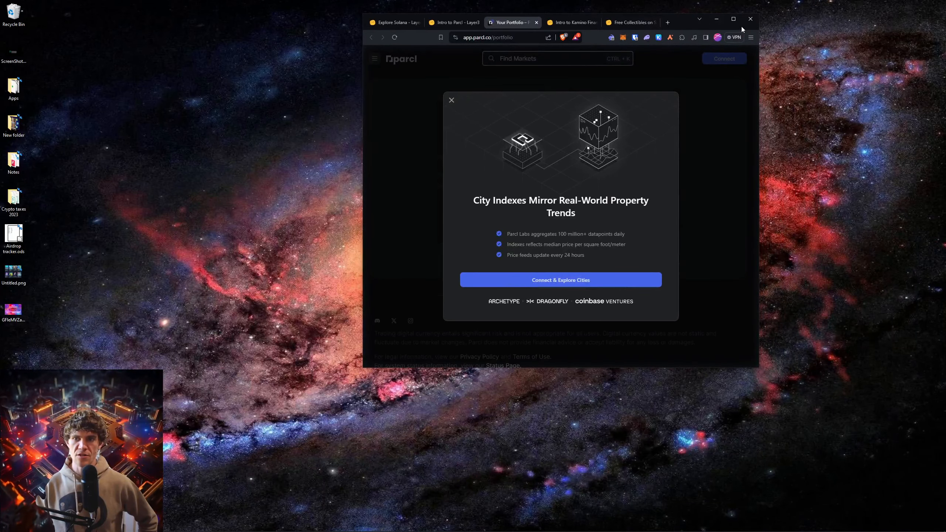
left_click(733, 19)
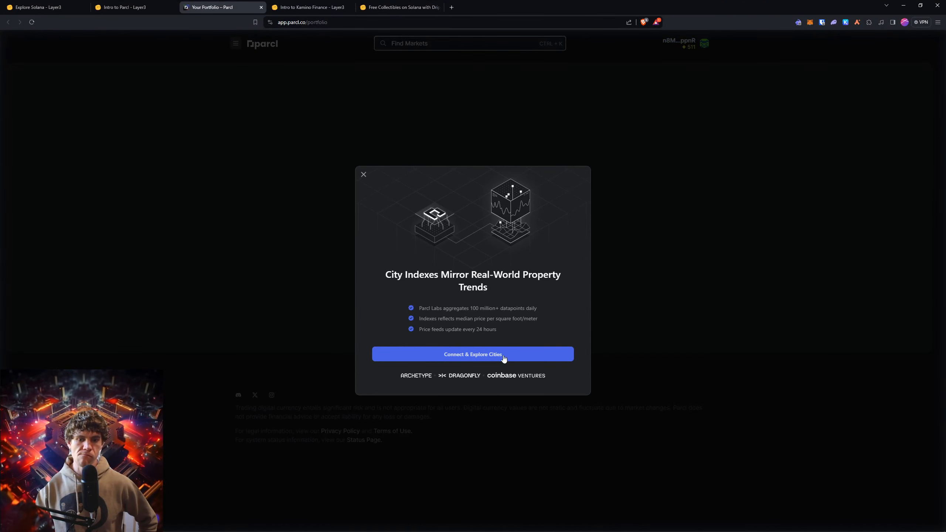
left_click(473, 355)
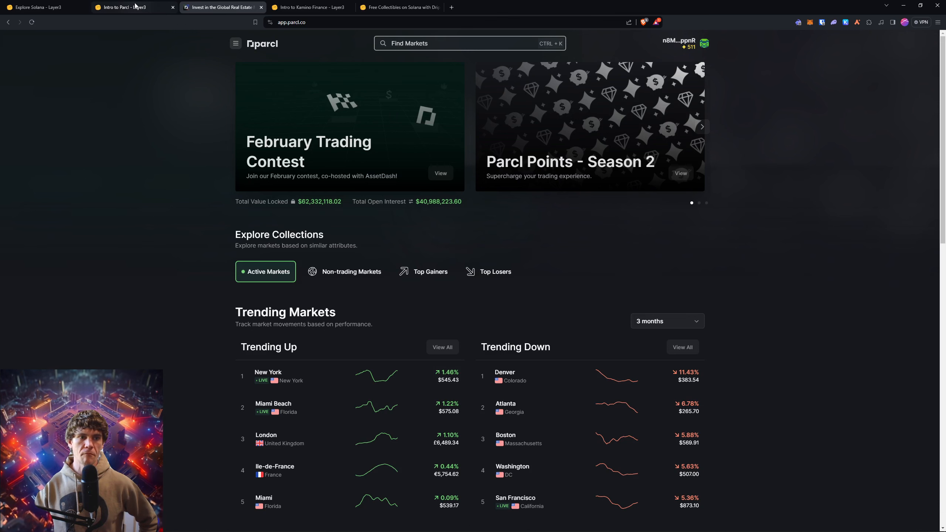
View the Parcl portfolio with 511 points, then verify the account step in Layer3 (transaction too old)
left_click(679, 43)
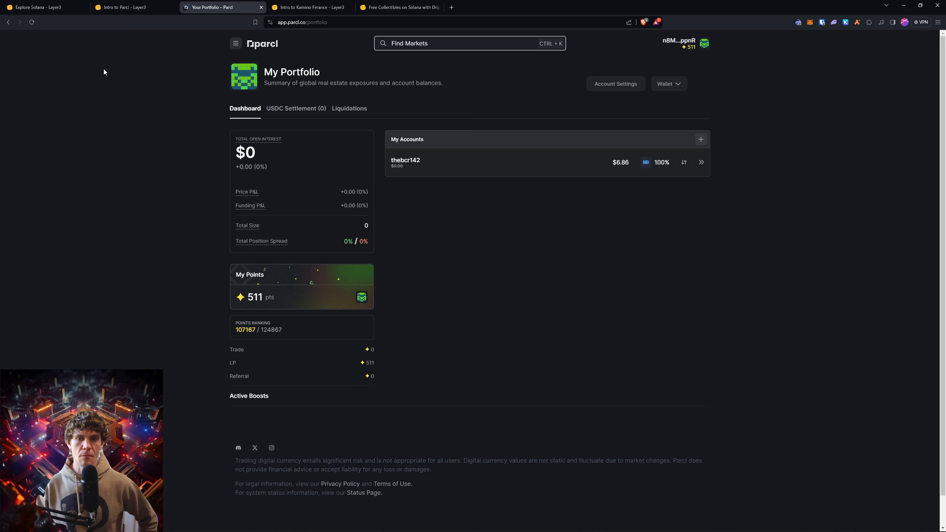
left_click(125, 8)
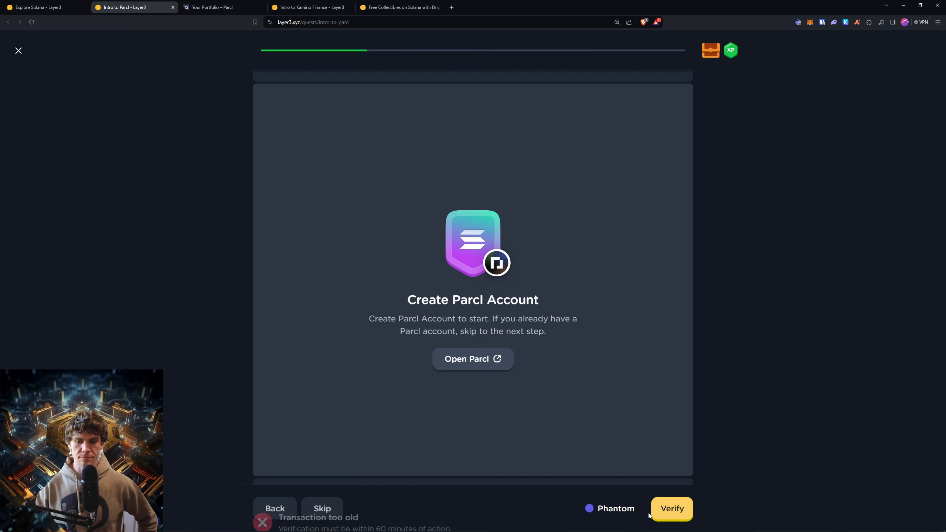
left_click(672, 509)
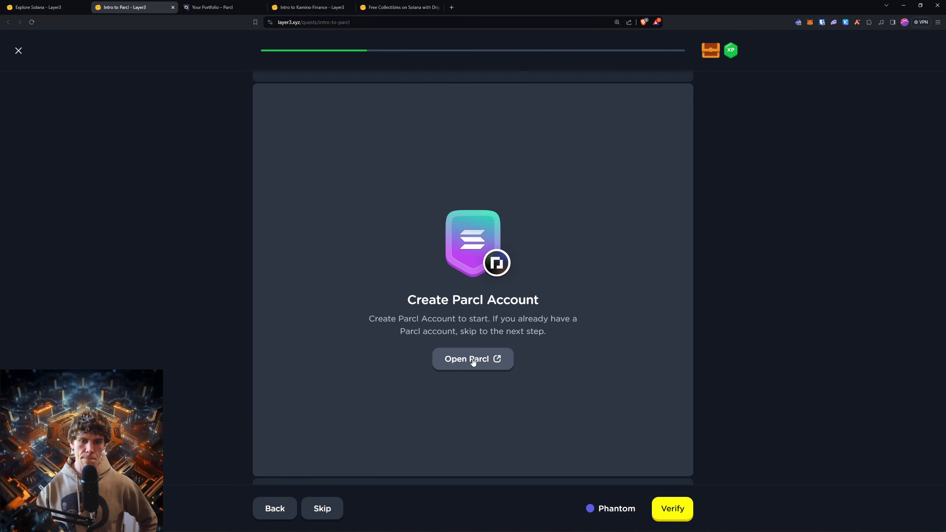
Verify the wallet in Parcl's Account Settings so it shows securely connected, then return to the quest
left_click(473, 359)
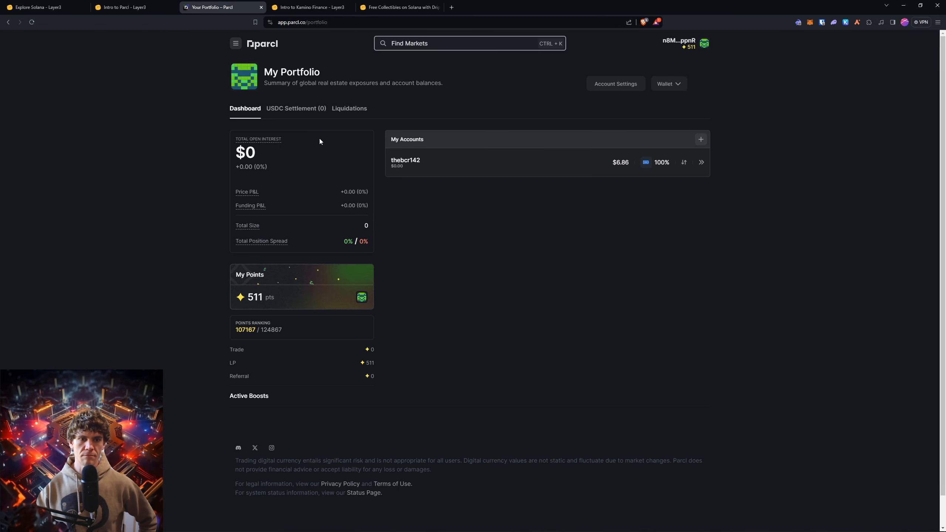
left_click(616, 84)
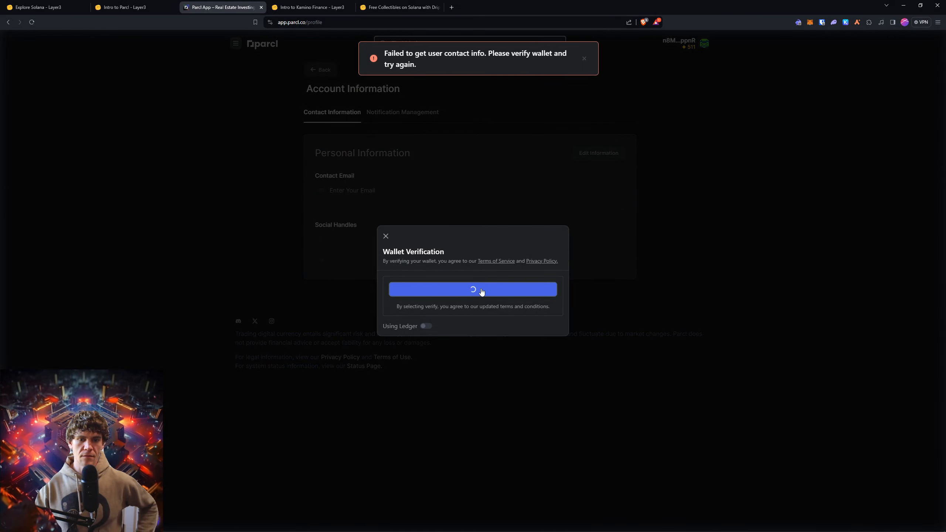
left_click(473, 289)
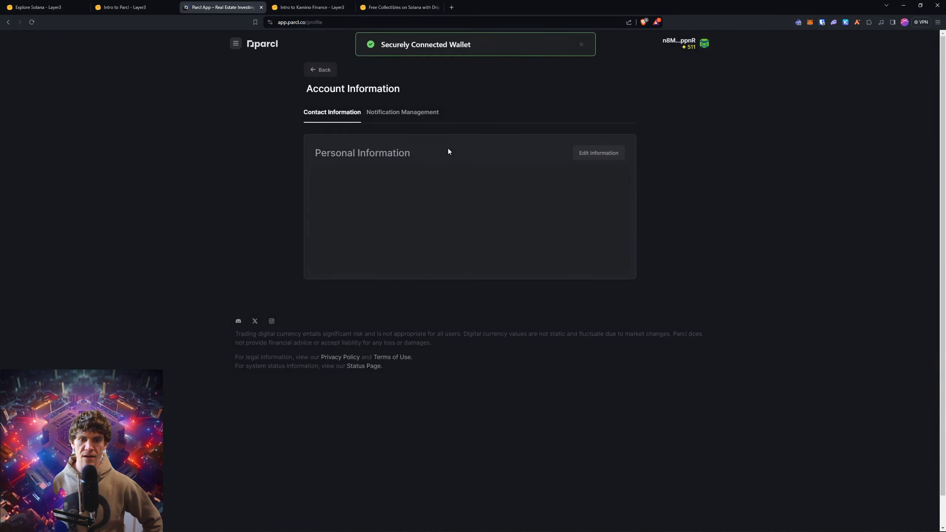
left_click(125, 7)
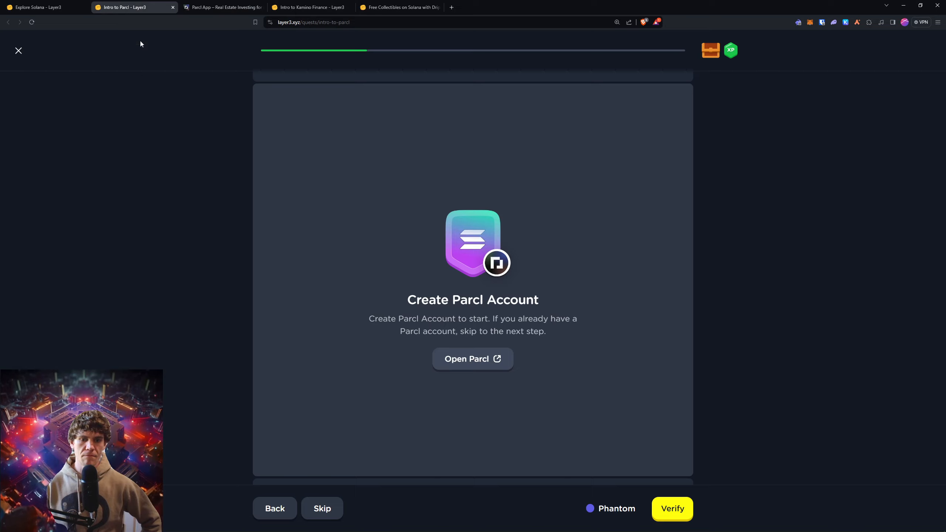
Pass the Create Parcl Account check and move through the Parcl Points slides to the second card
left_click(672, 509)
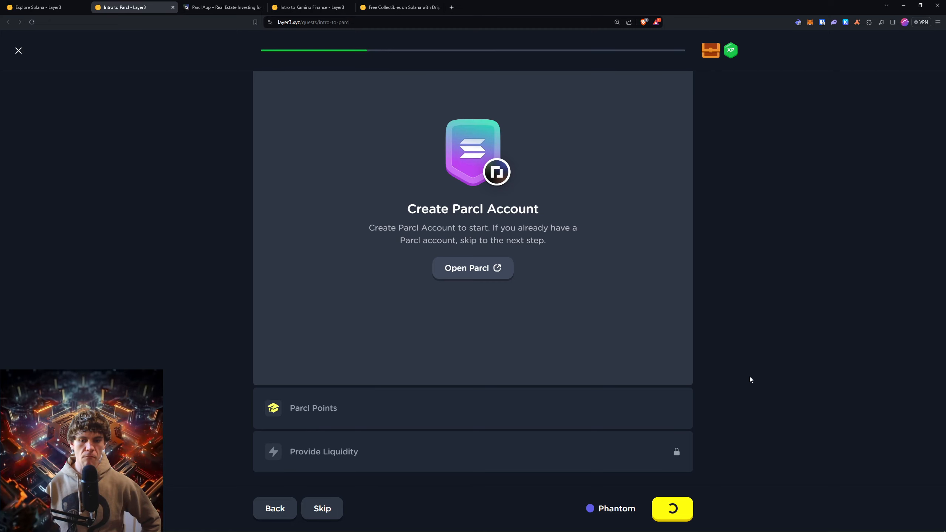
left_click(672, 509)
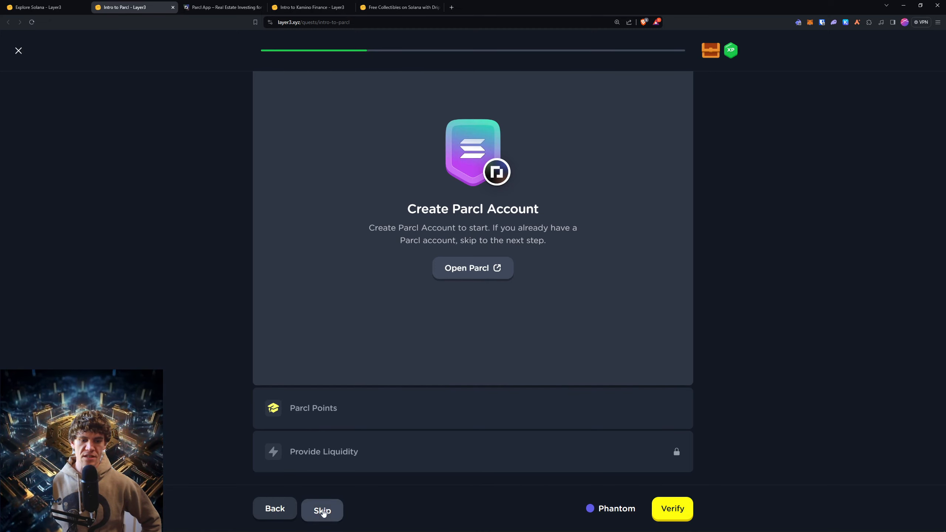
left_click(323, 510)
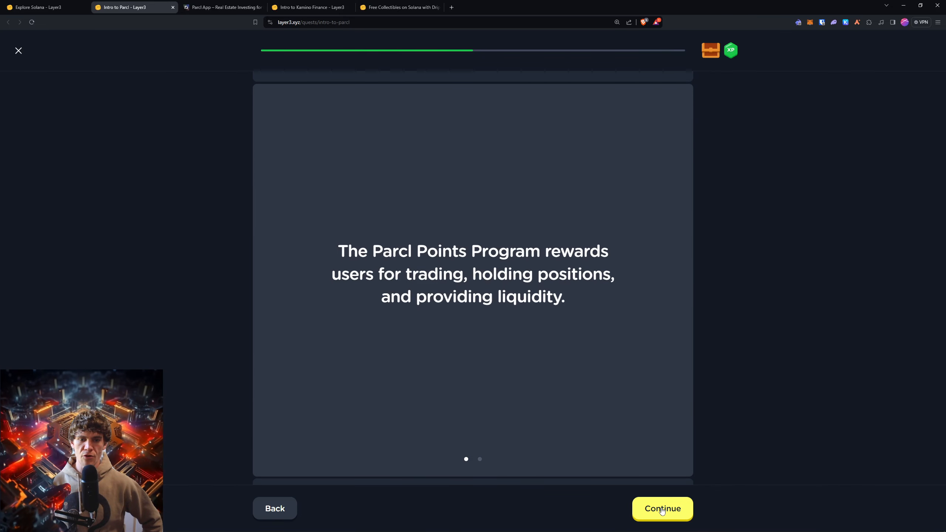
left_click(663, 508)
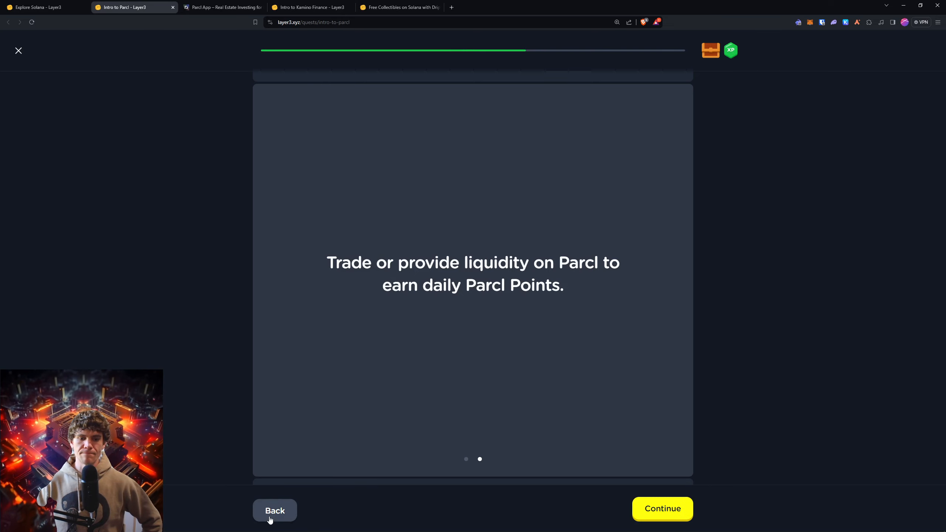
left_click(275, 511)
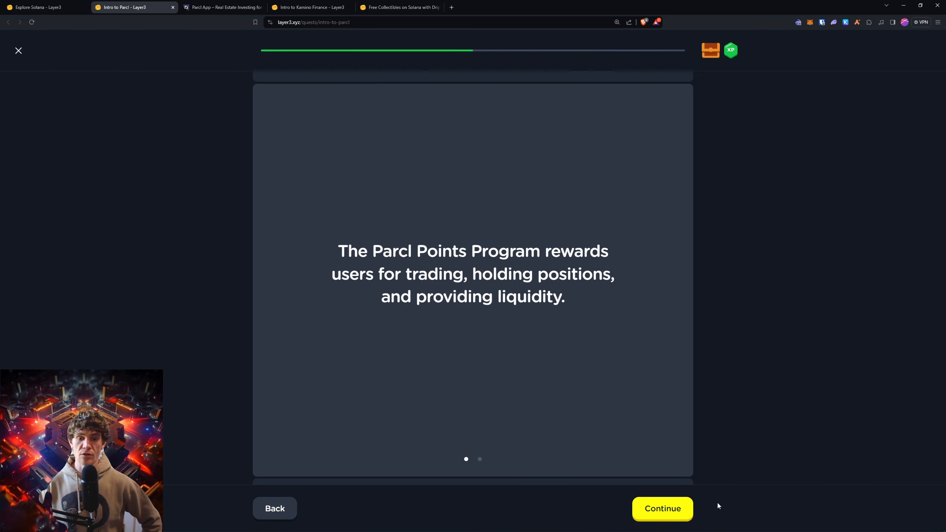
left_click(662, 509)
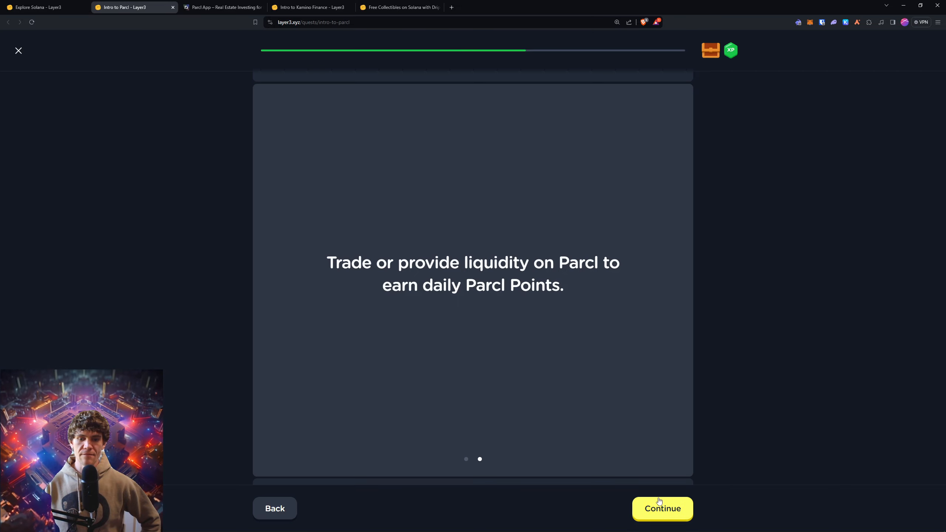
Reach the Provide Liquidity step, see 'No matching tx found', and launch Parcl's LP page
left_click(662, 509)
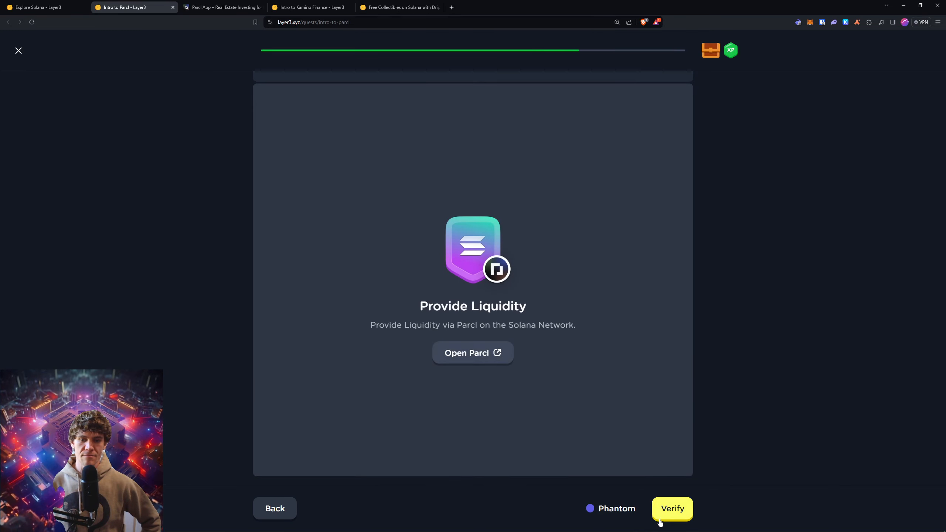
left_click(673, 508)
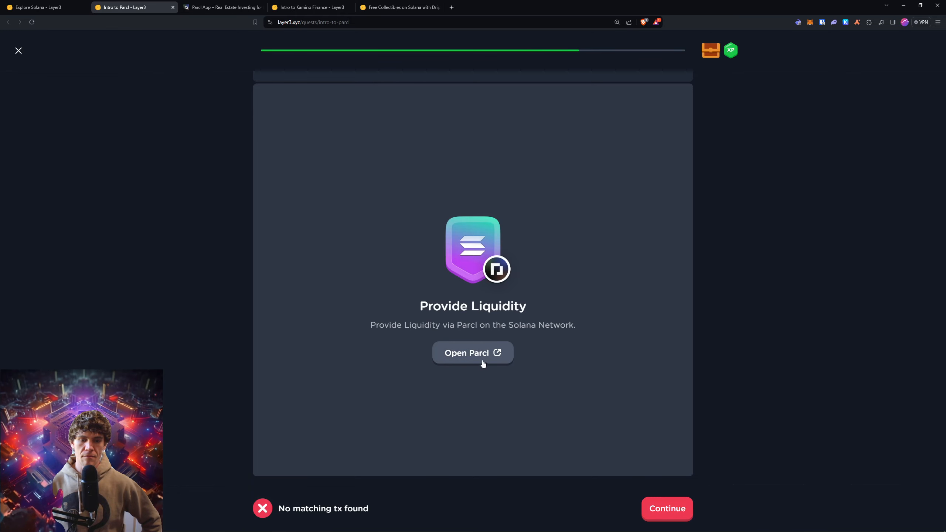
left_click(473, 353)
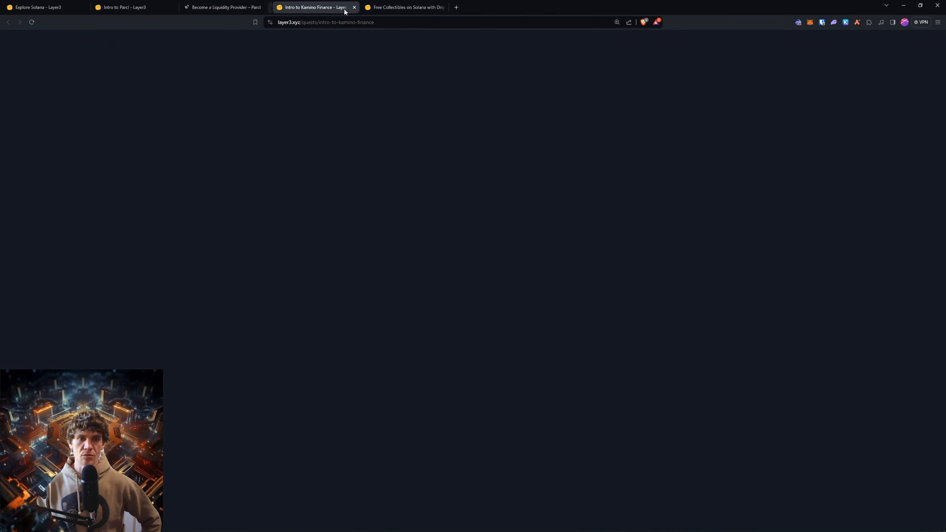
Deposit 5 into Parcl's liquidity pool, acknowledging the lock-up warning, and approve it in the wallet
left_click(226, 8)
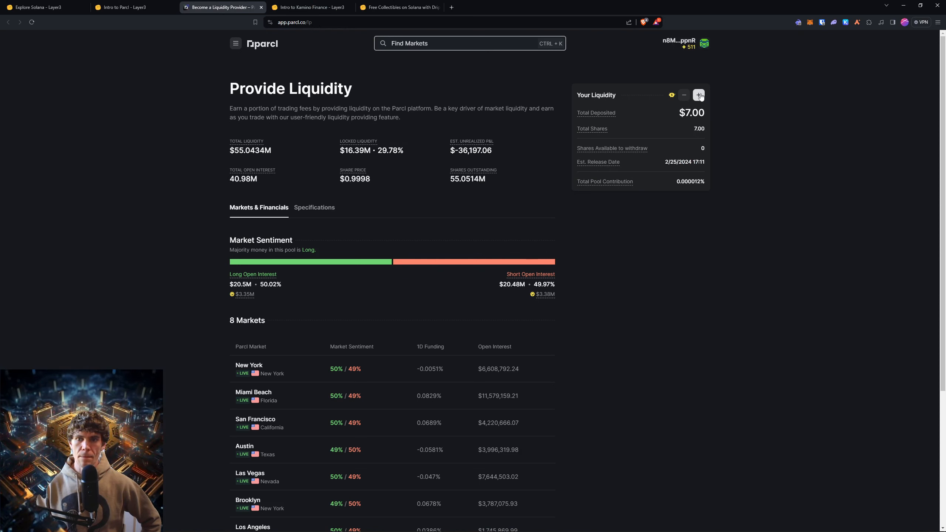
left_click(700, 95)
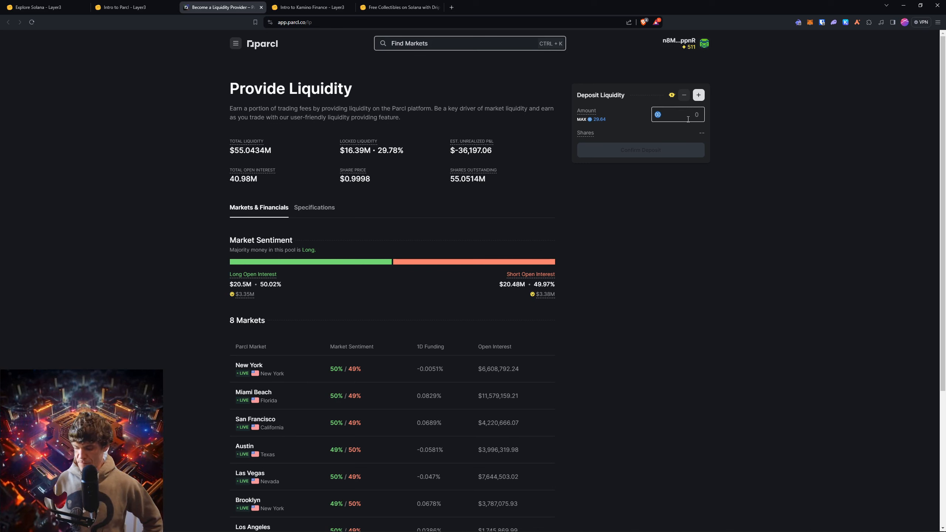
type("5")
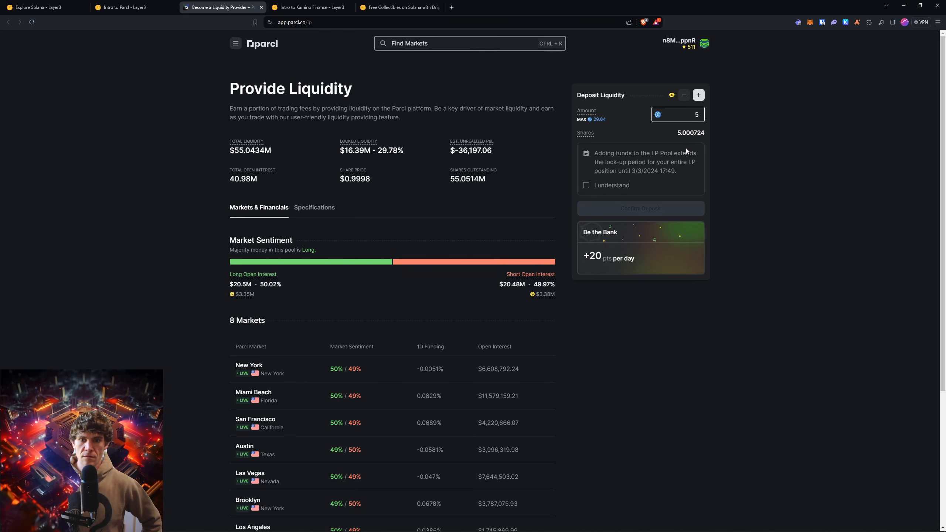
left_click(585, 184)
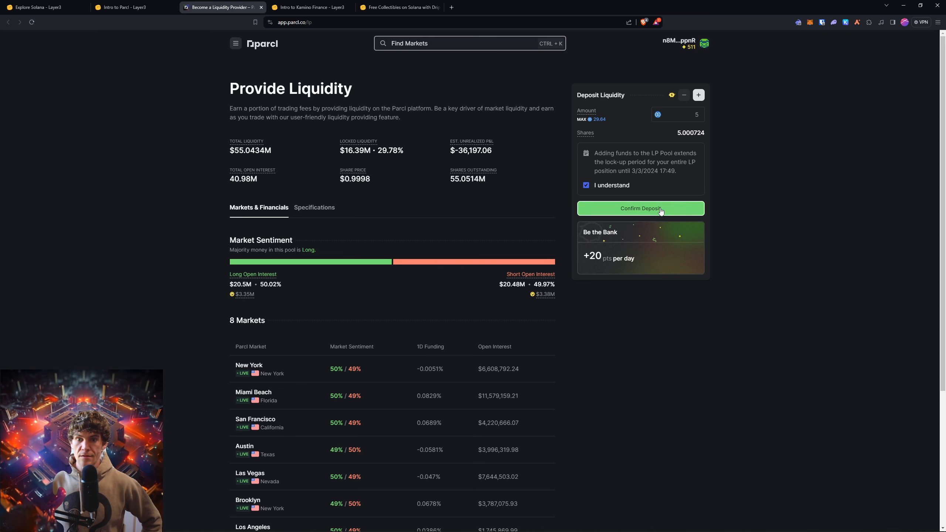
left_click(641, 209)
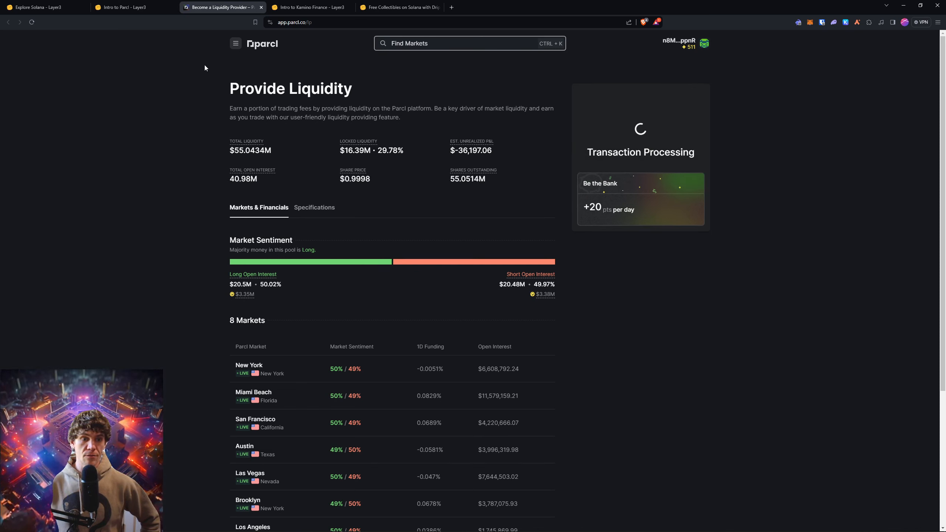
left_click(798, 22)
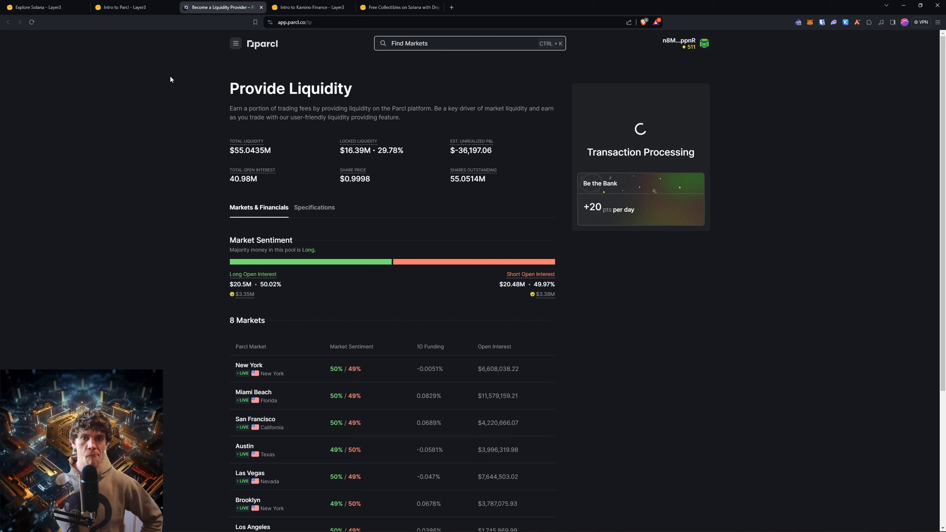
mouse_move(129, 7)
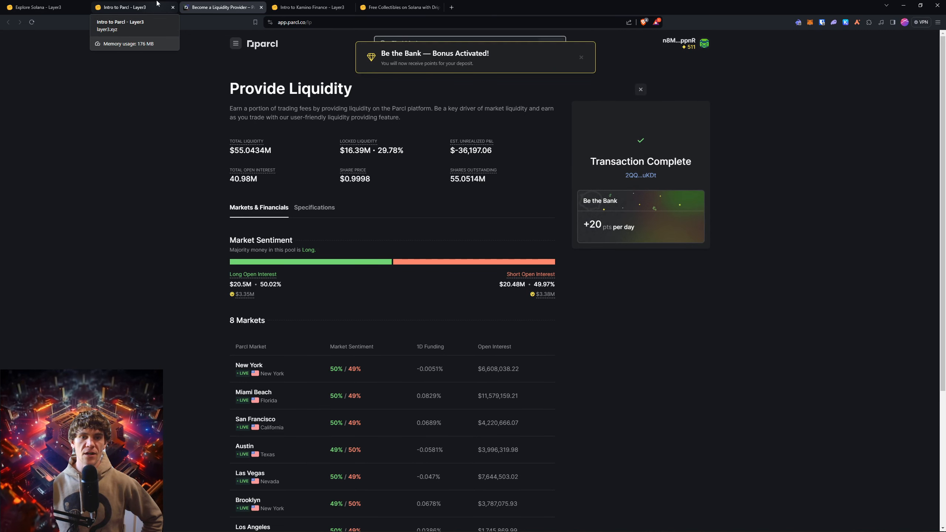
Verify the liquidity deposit until the Parcl quest completes and claim its reward chest
left_click(133, 7)
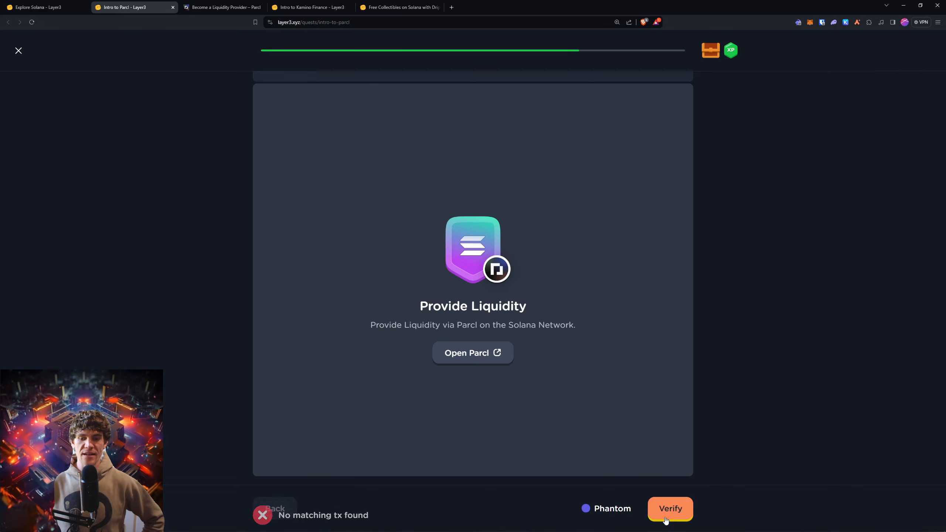
left_click(670, 508)
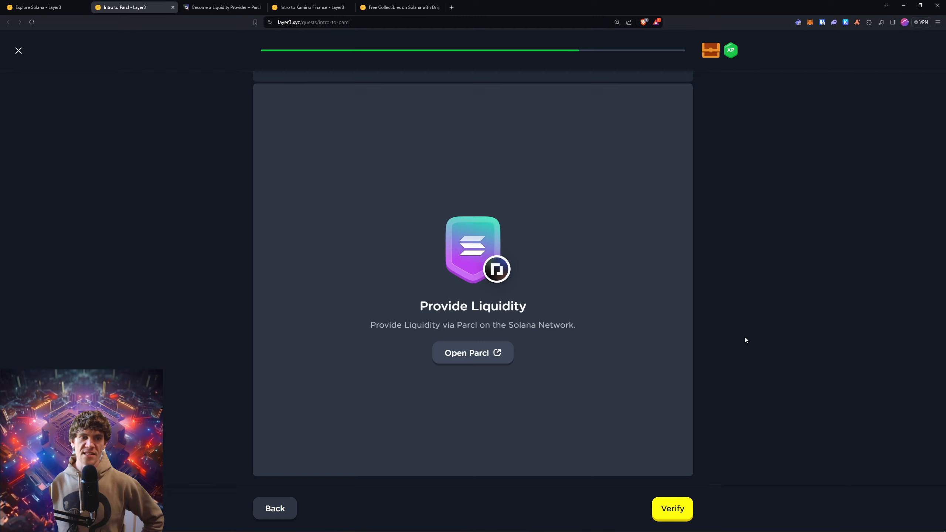
left_click(473, 354)
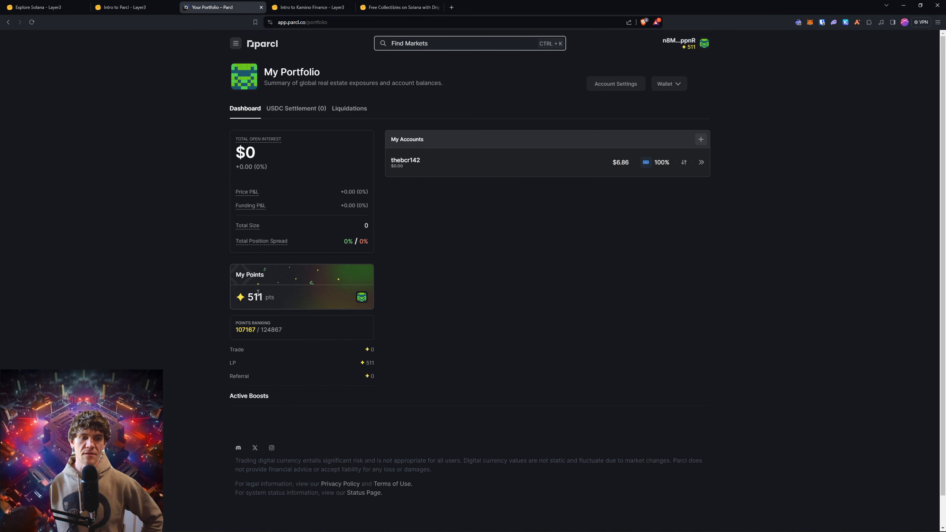
mouse_move(296, 108)
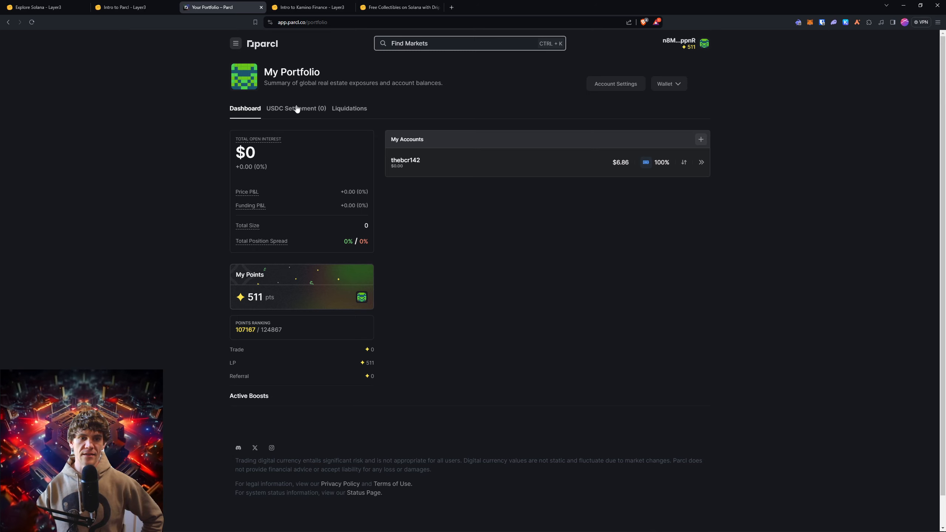
left_click(222, 7)
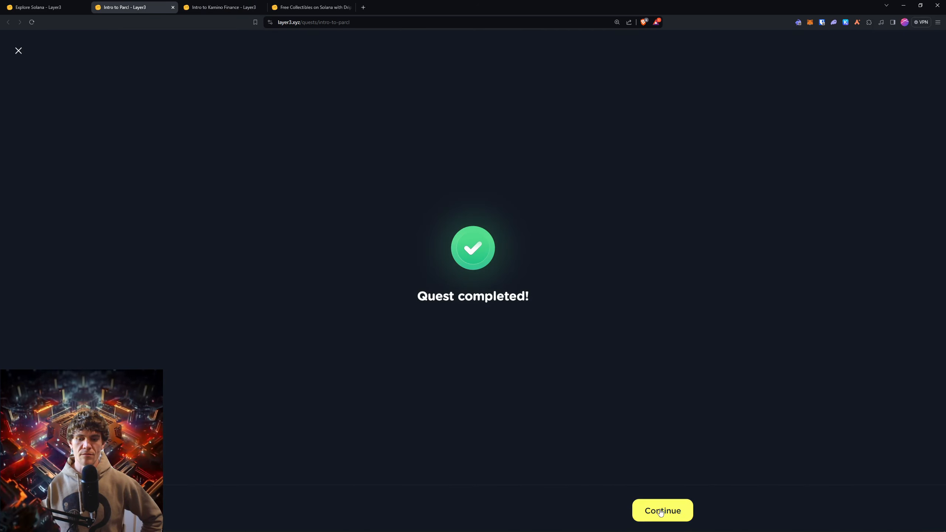
left_click(662, 510)
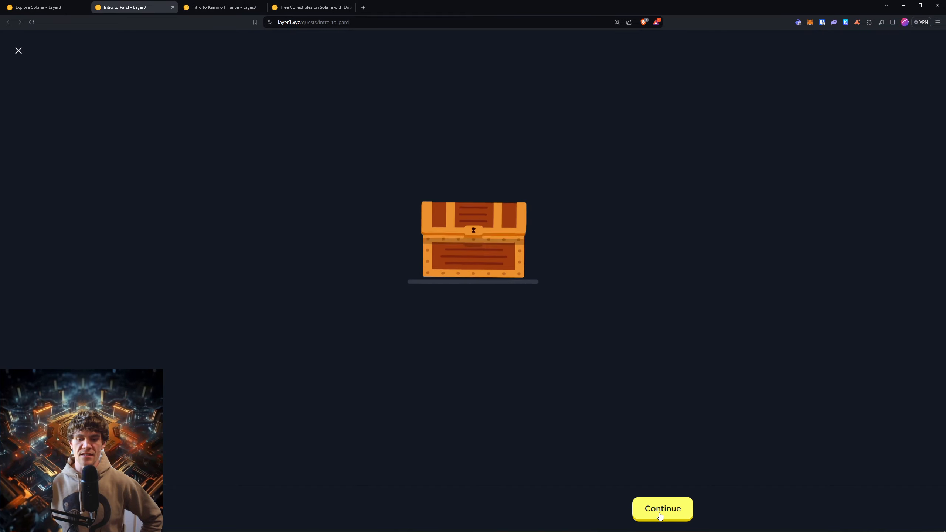
left_click(663, 508)
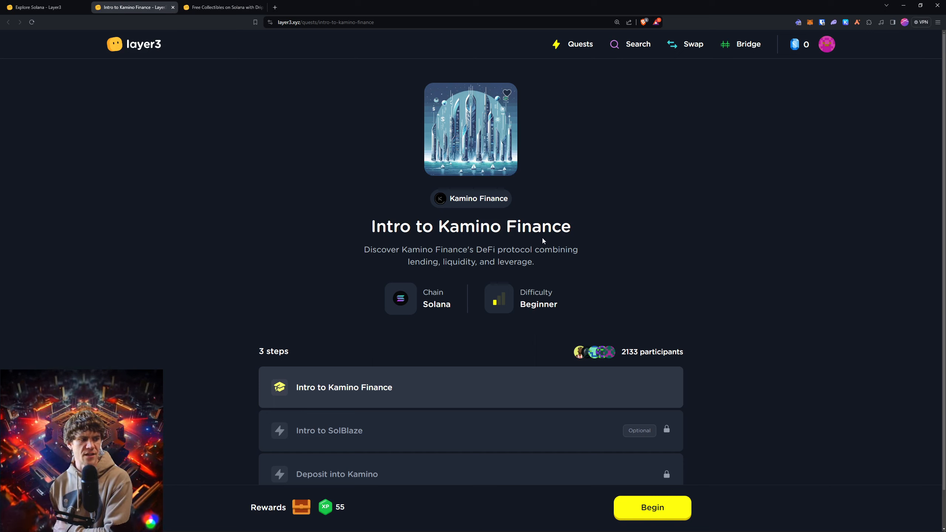
mouse_move(734, 351)
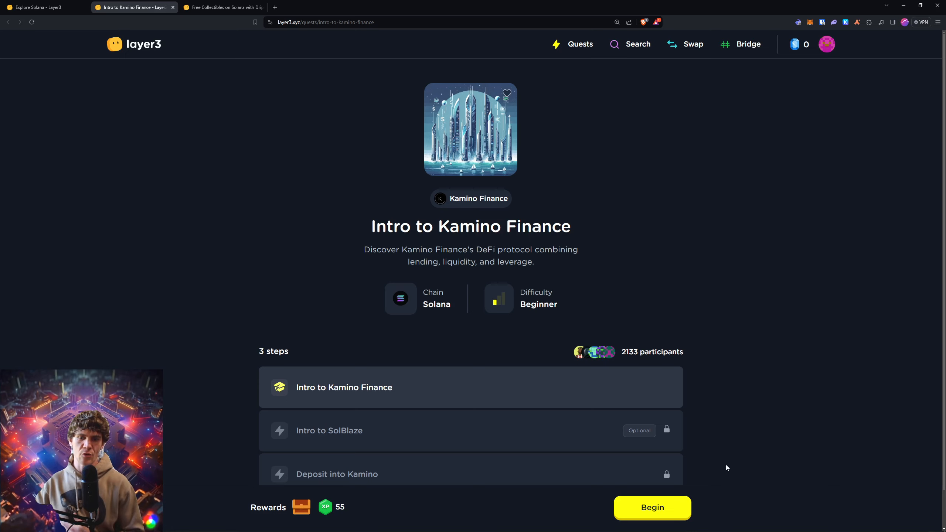
Begin Intro to Kamino Finance and continue past three slides and the completed SolBlaze step to Deposit into Kamino
left_click(652, 507)
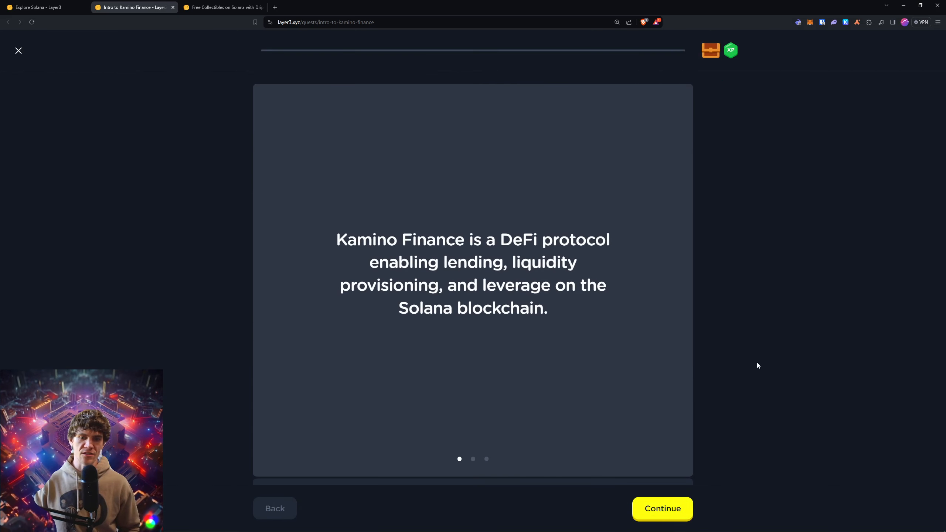
left_click(663, 509)
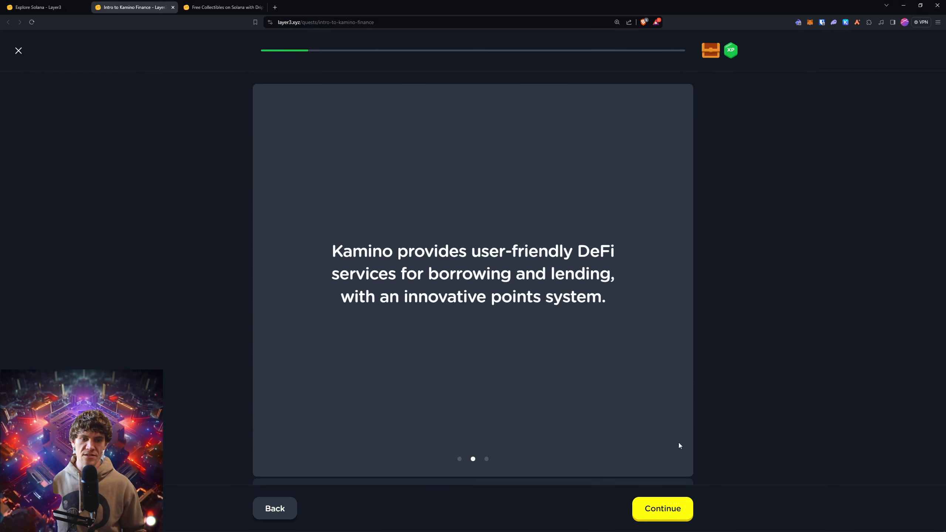
mouse_move(712, 307)
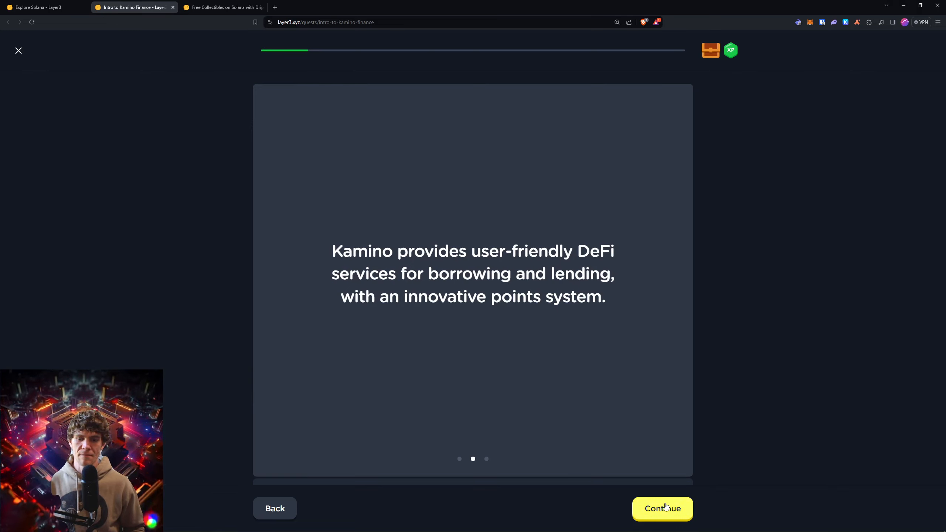
left_click(663, 508)
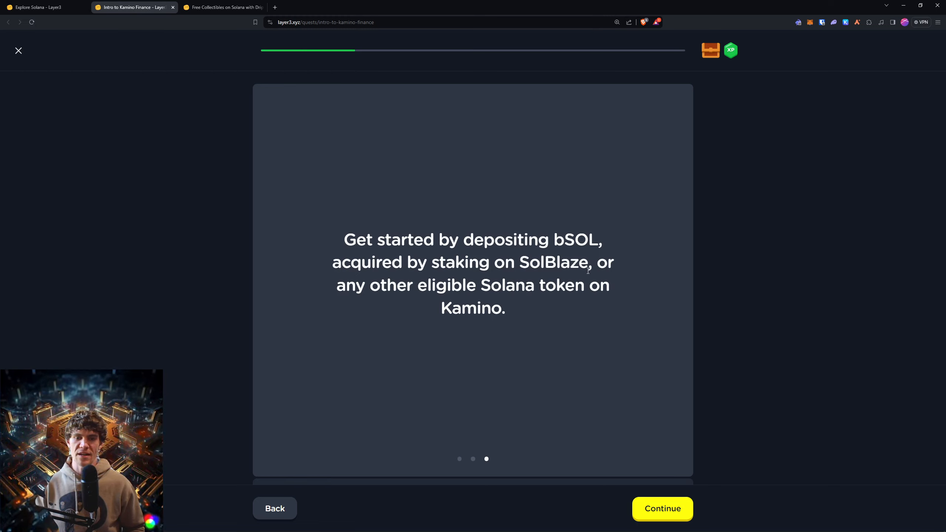
mouse_move(646, 282)
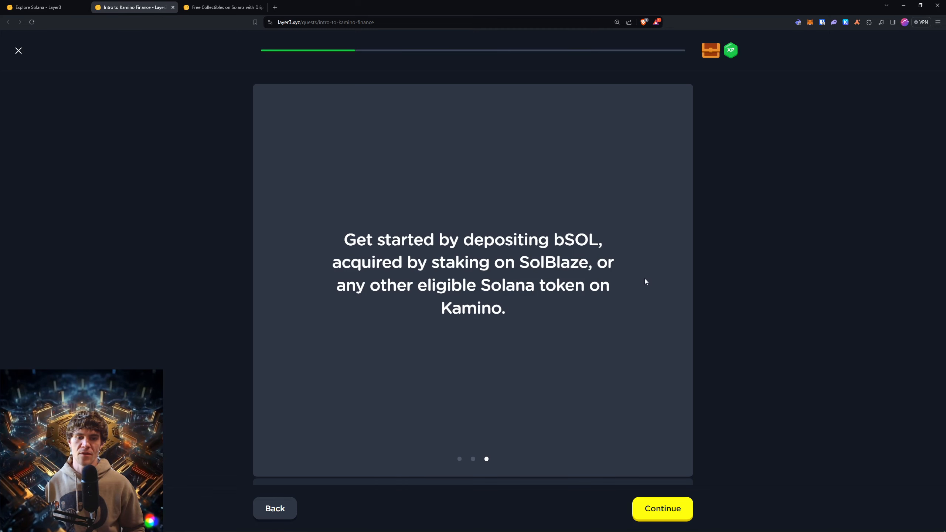
mouse_move(670, 503)
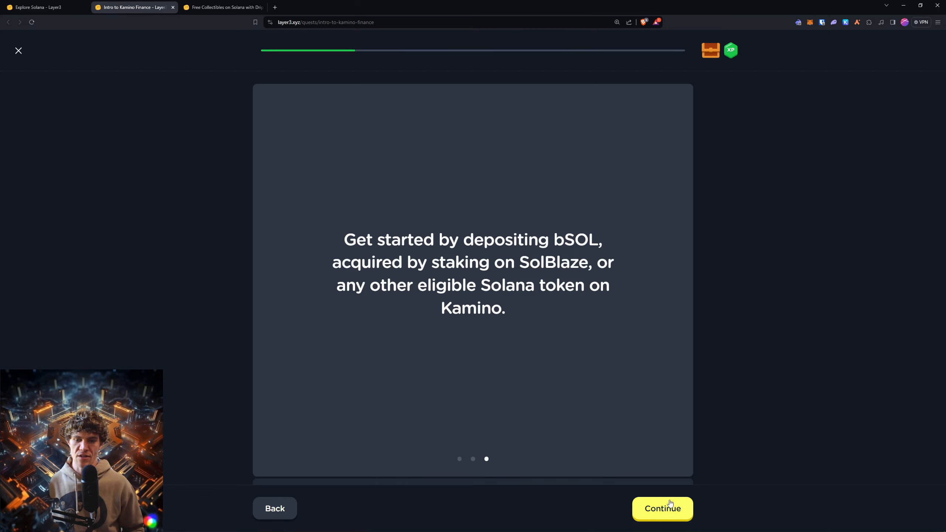
left_click(662, 509)
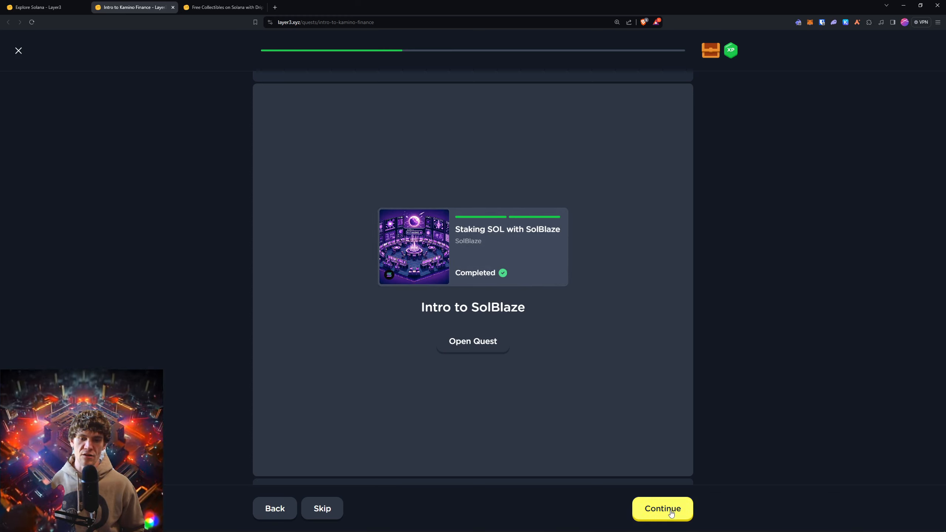
left_click(662, 509)
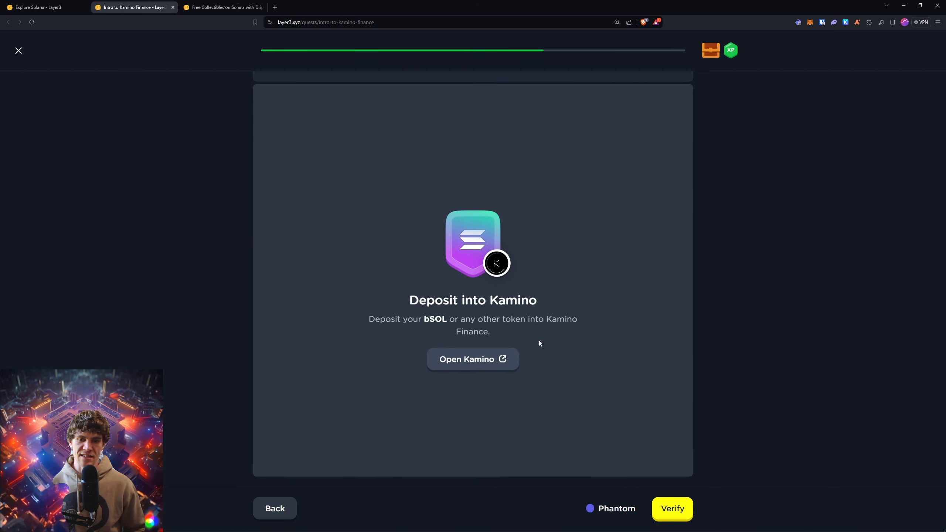
Launch Kamino, verify the deposit step until the quest shows Completed, and view the Borrow / Lend page with supplied JitoSOL and SOL
left_click(474, 359)
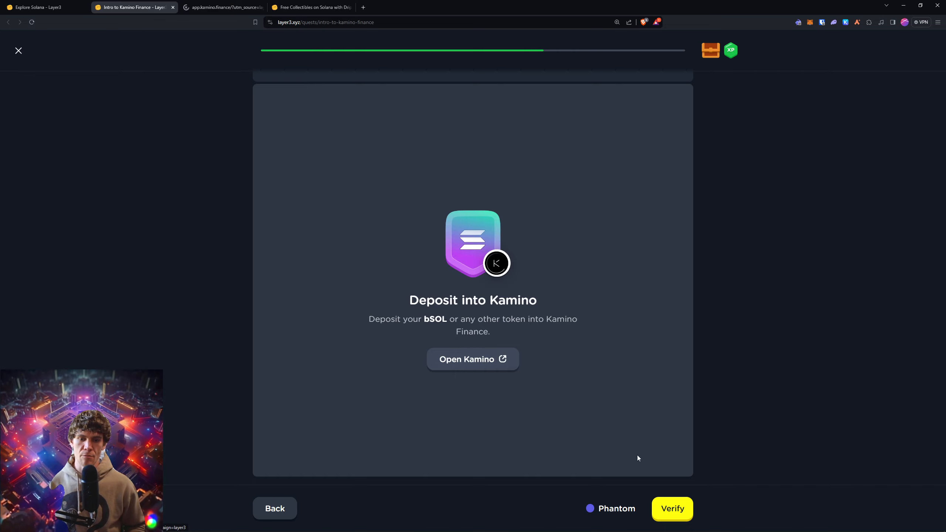
left_click(673, 509)
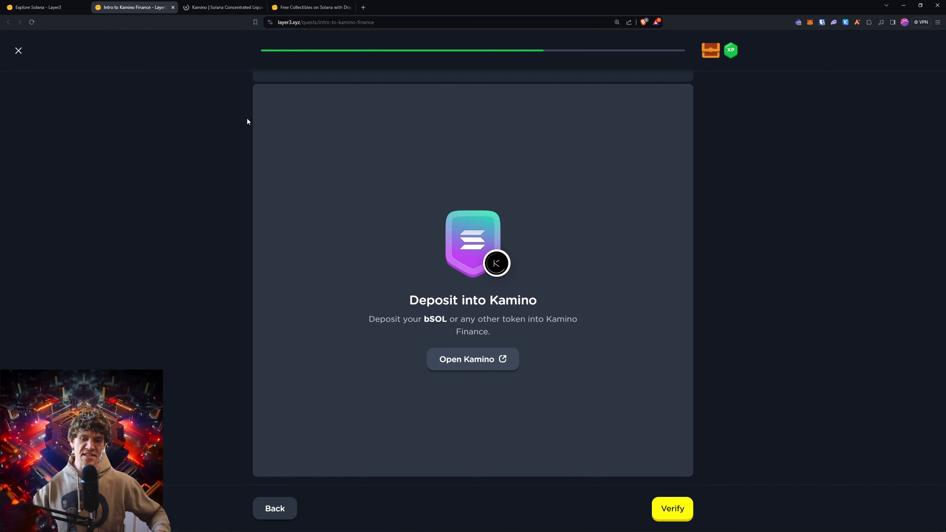
left_click(474, 359)
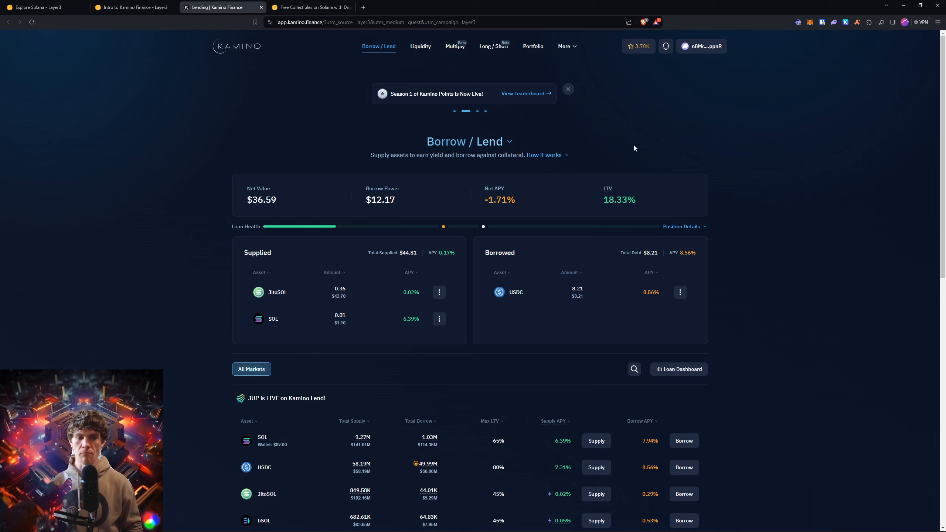
scroll("down", 3)
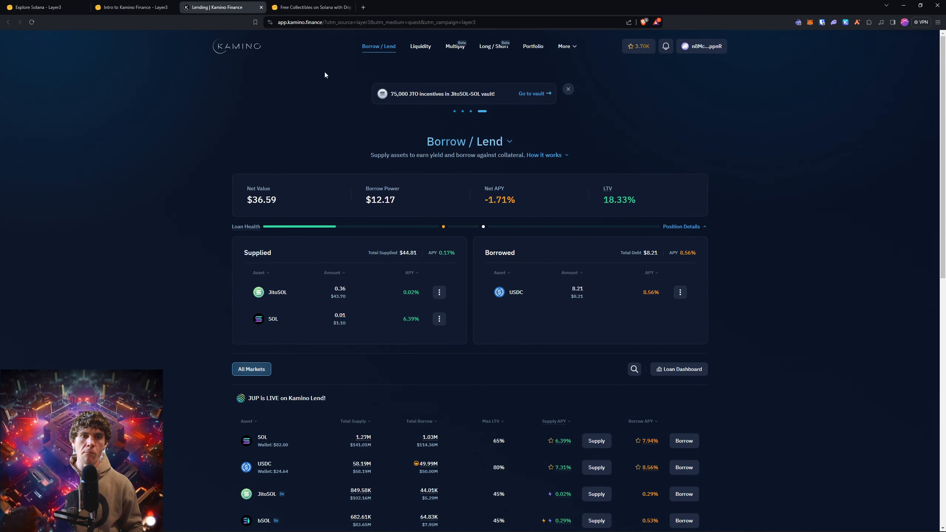
left_click(133, 7)
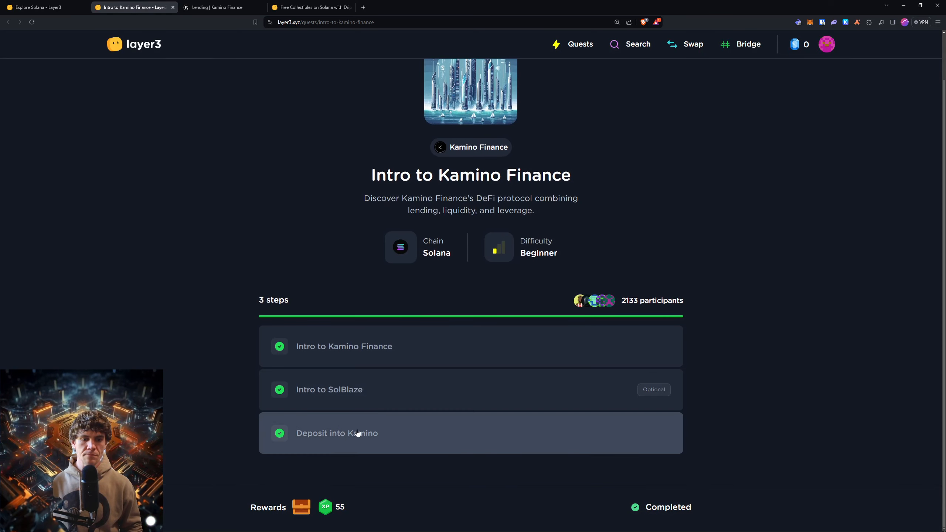
left_click(337, 433)
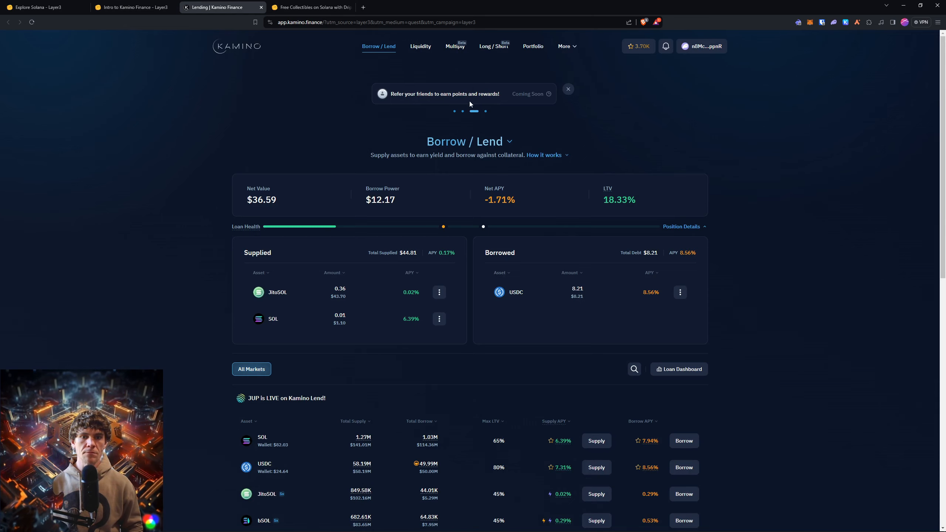
Dismiss the bSOL Borrow popup and bring up the bSOL Supply form on Kamino's lending market
scroll("down", 3)
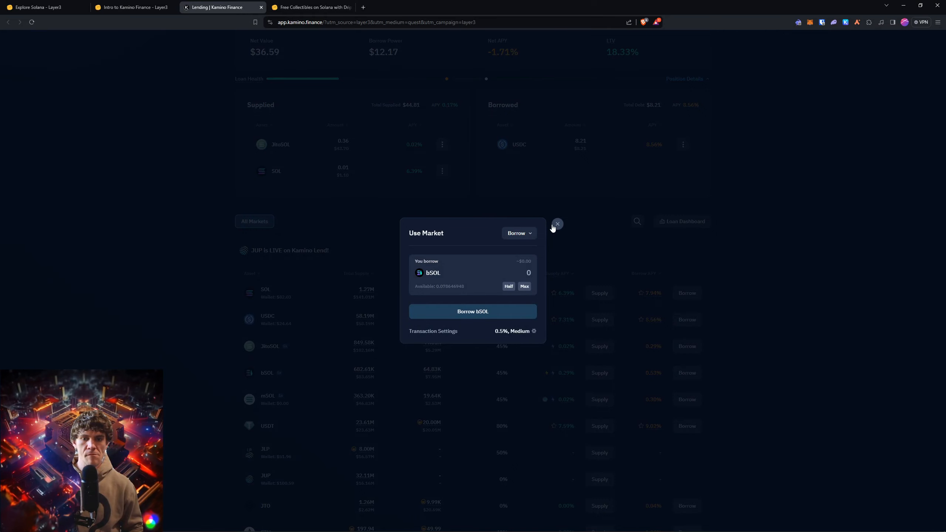
left_click(557, 224)
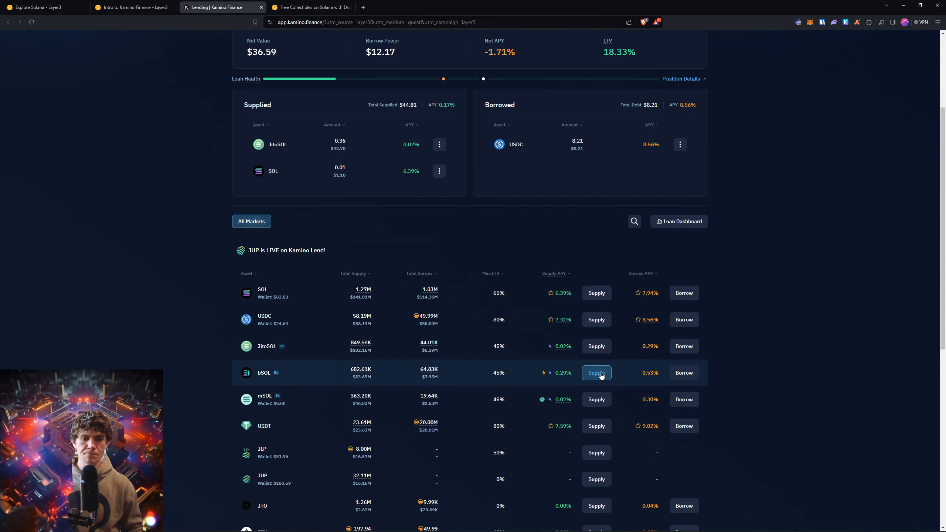
left_click(597, 373)
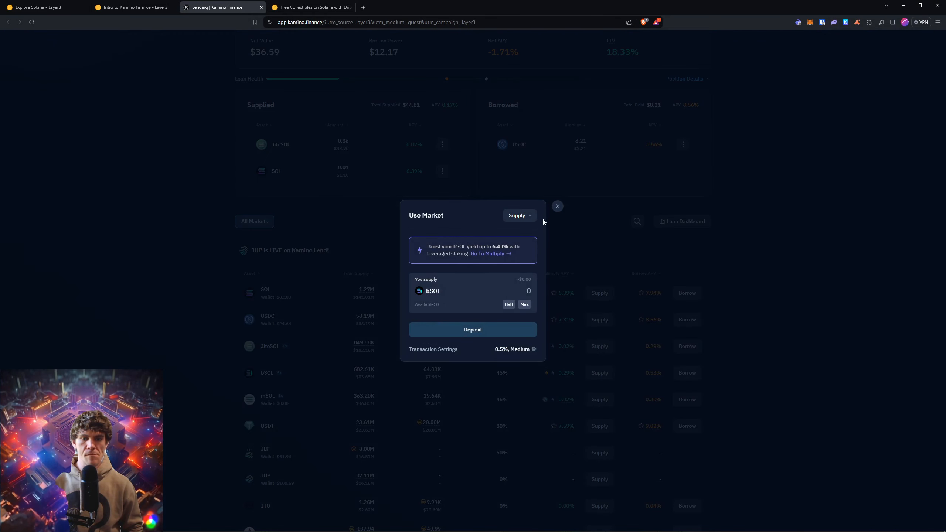
left_click(557, 205)
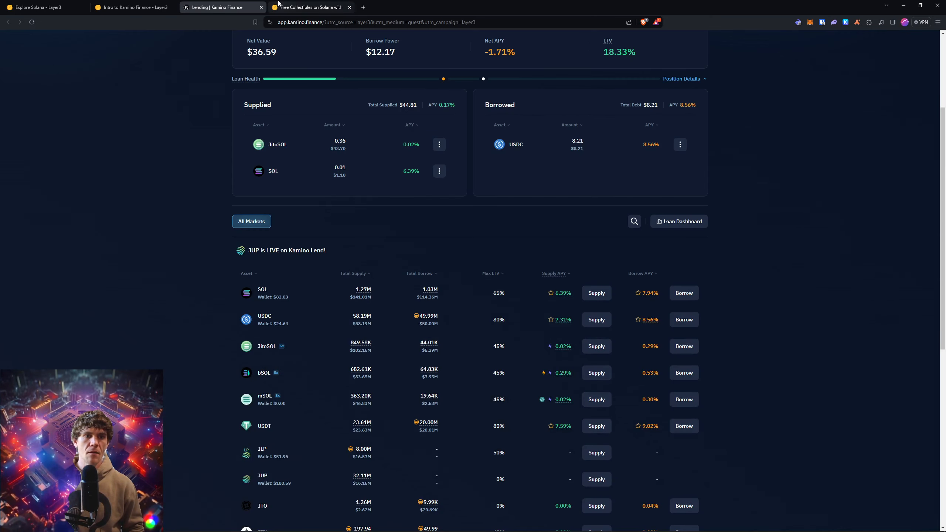
Check the Layer3 Kamino quest, return to Kamino lending and reopen the bSOL Supply form
left_click(133, 7)
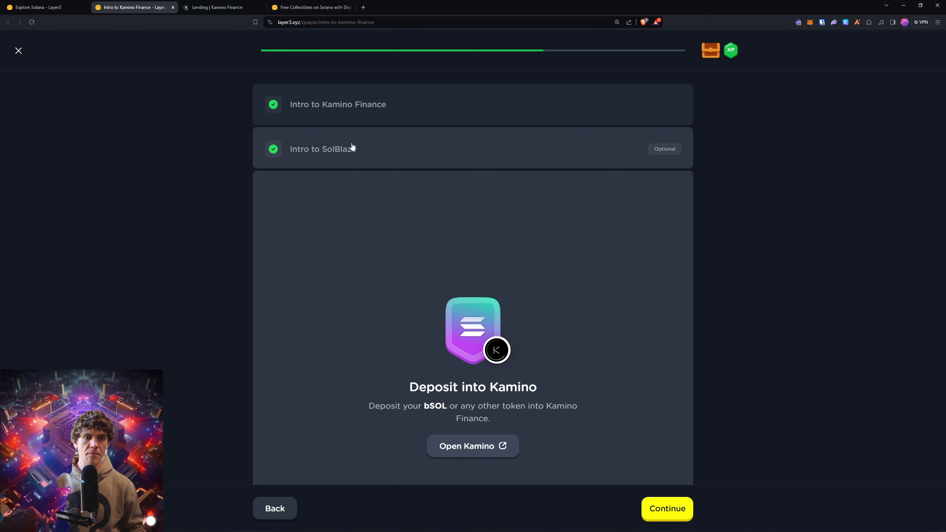
left_click(322, 150)
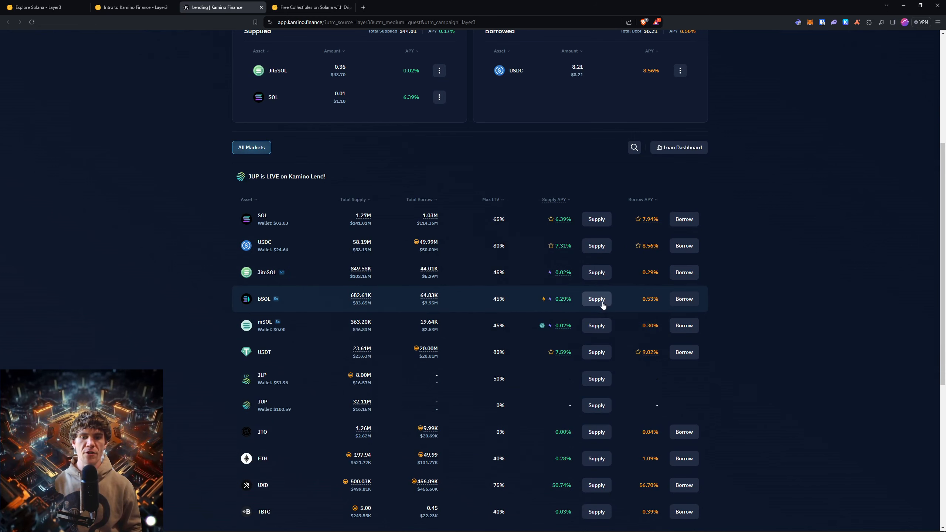
left_click(596, 298)
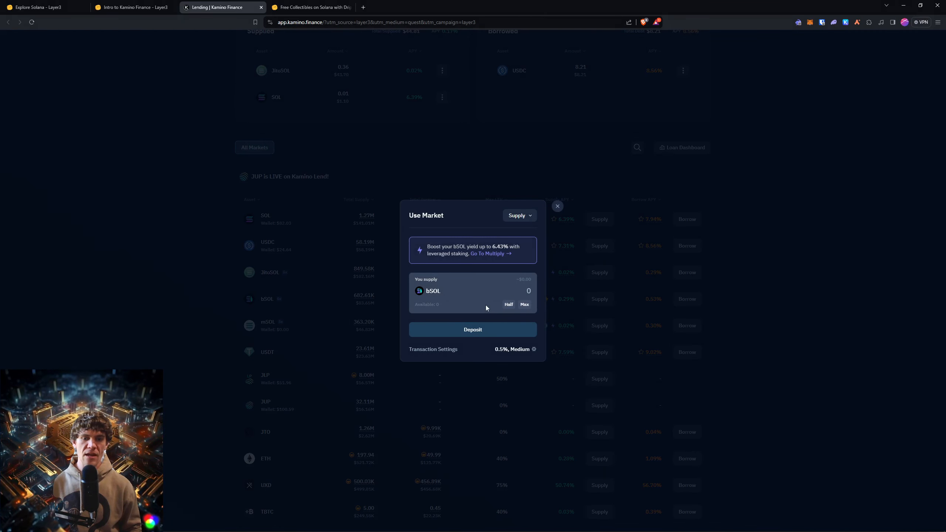
left_click(557, 206)
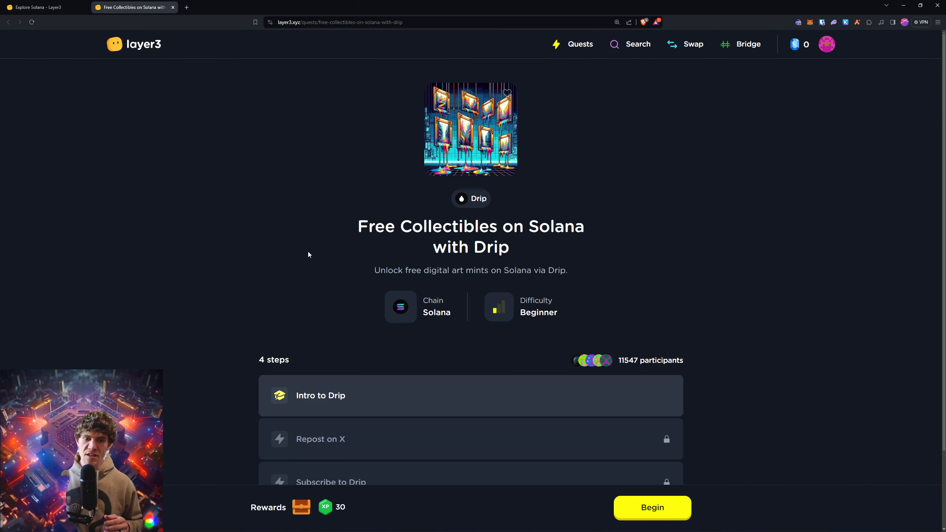
Begin the Drip quest and advance through both Intro to Drip slides to the Repost on X step
left_click(652, 508)
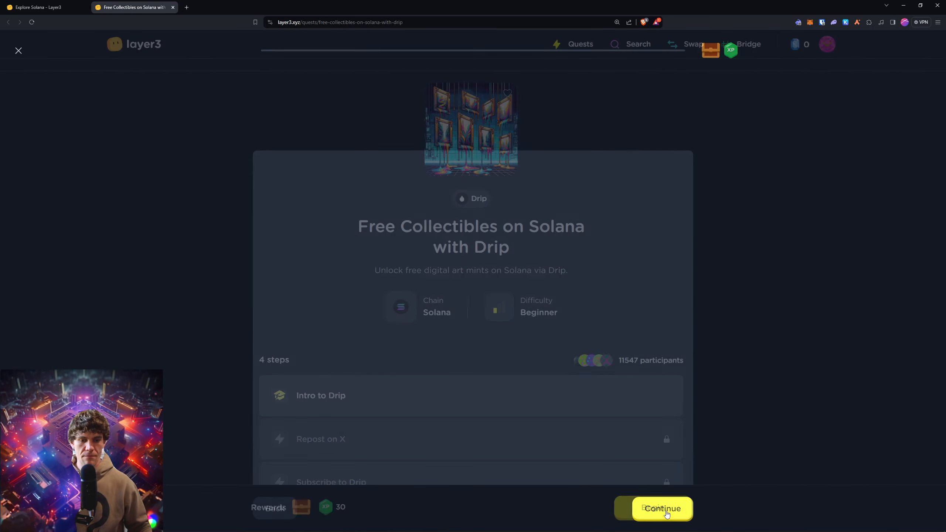
left_click(662, 509)
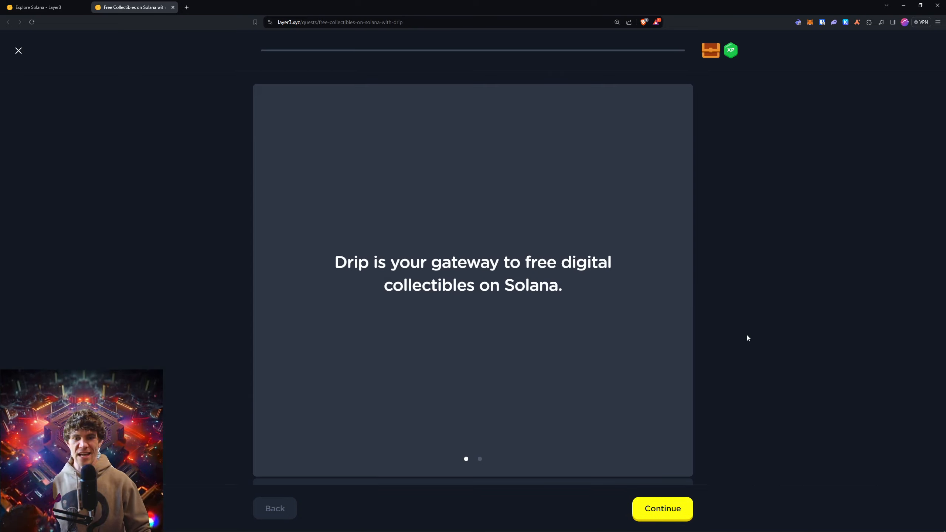
left_click(662, 508)
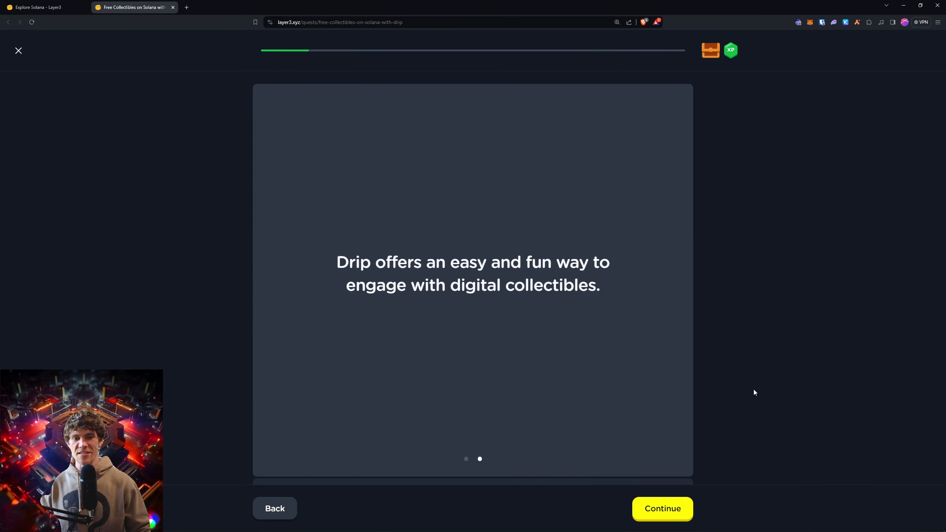
mouse_move(712, 464)
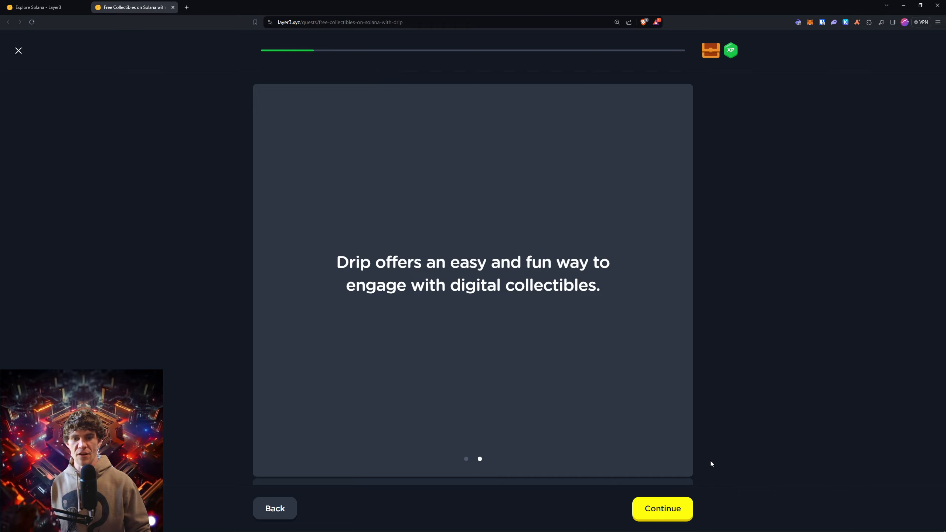
left_click(662, 508)
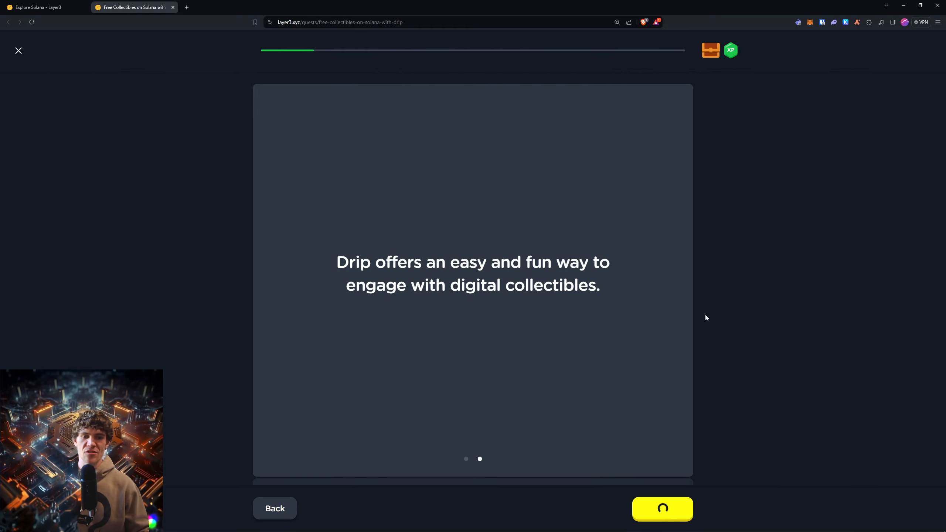
left_click(662, 509)
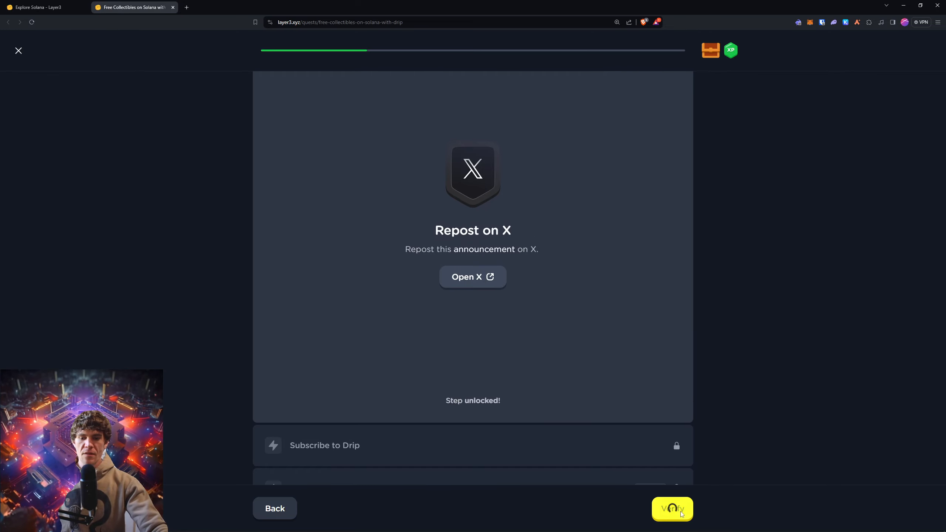
Verify the Repost on X step, then run verification on Subscribe to Drip, opening Drip's website
left_click(673, 509)
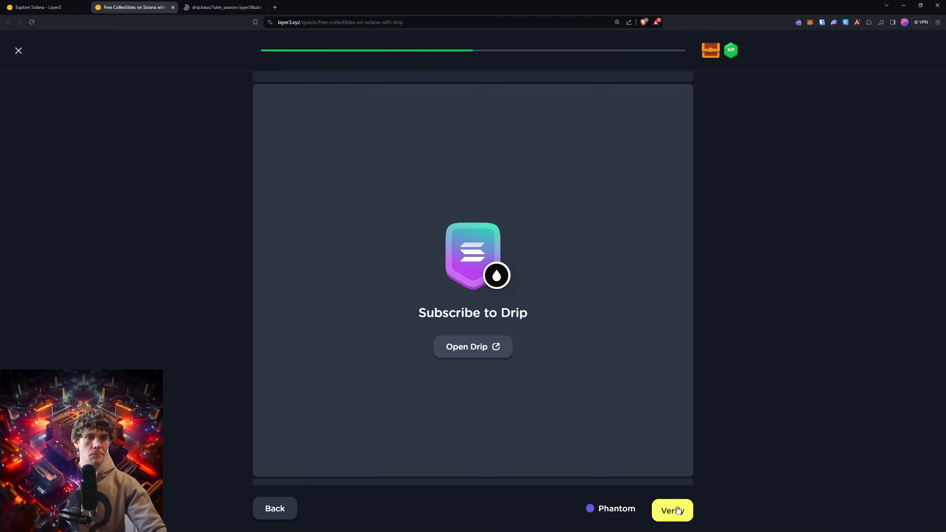
left_click(672, 510)
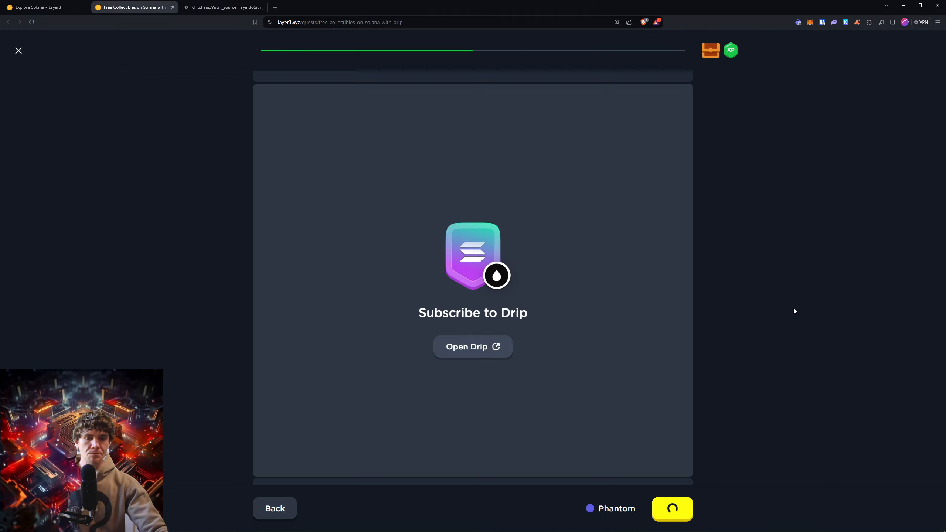
left_click(473, 347)
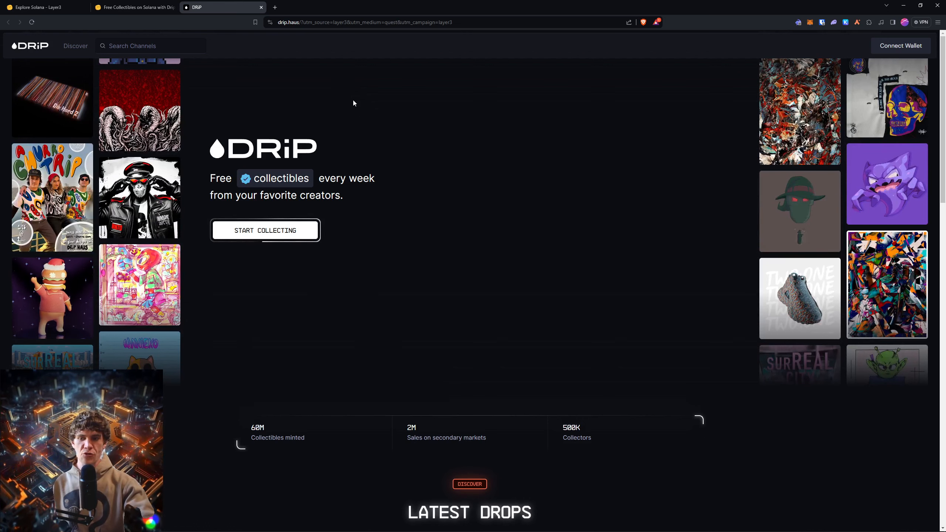
scroll("down", 3)
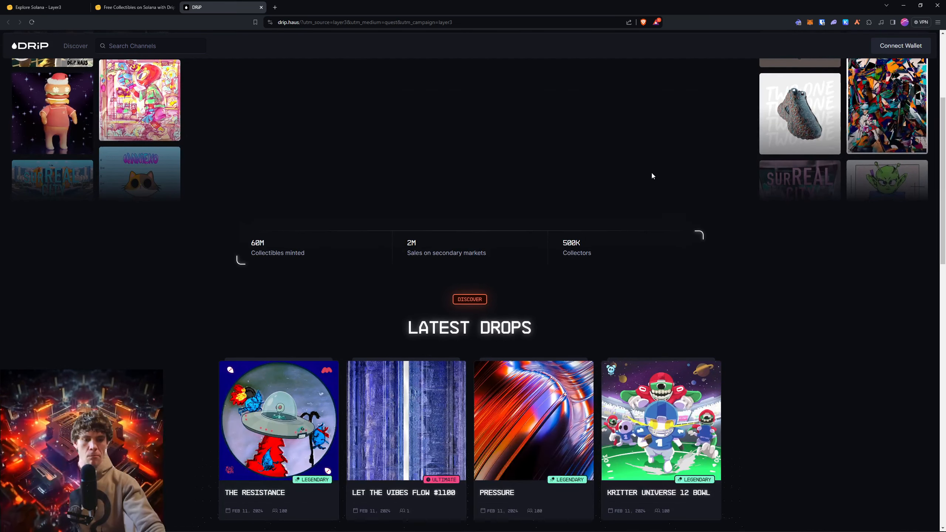
scroll("down", 3)
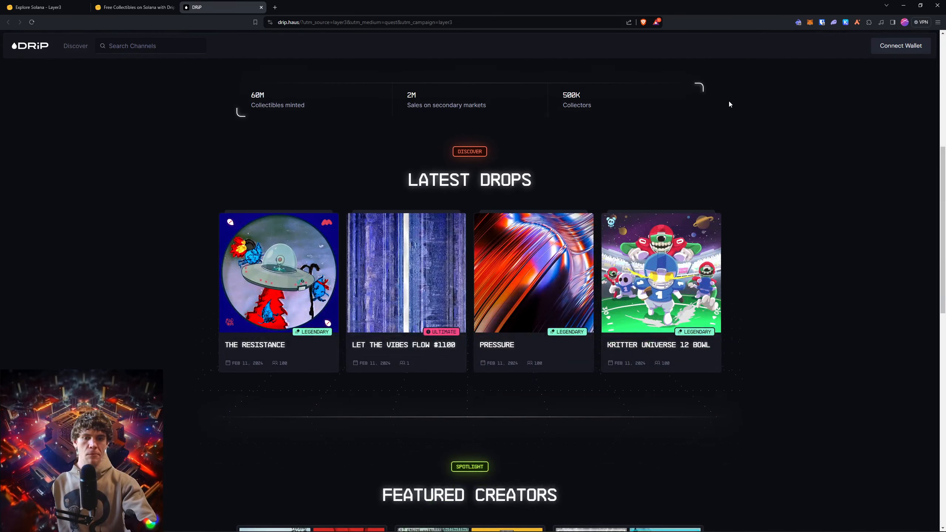
scroll("down", 3)
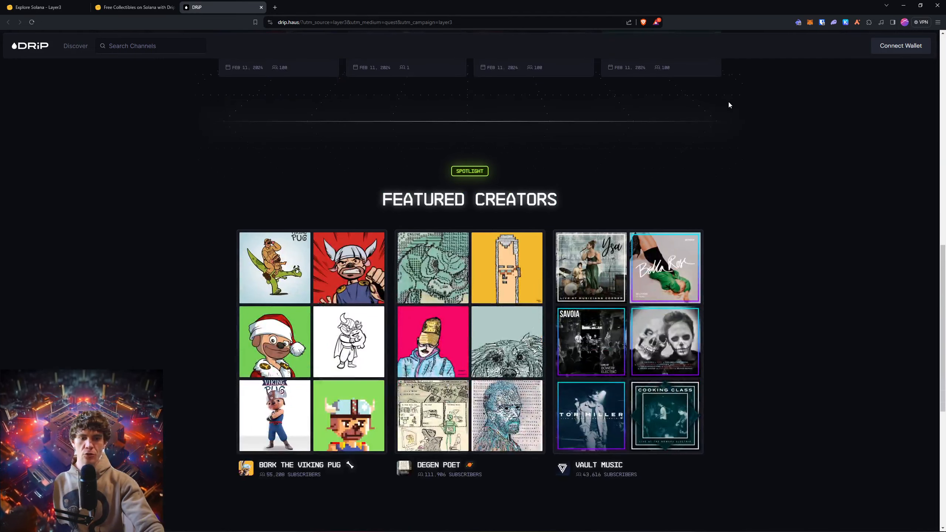
Re-verify the Drip subscription until the step is checked, then switch to Phantom's DRiP post on X
left_click(134, 8)
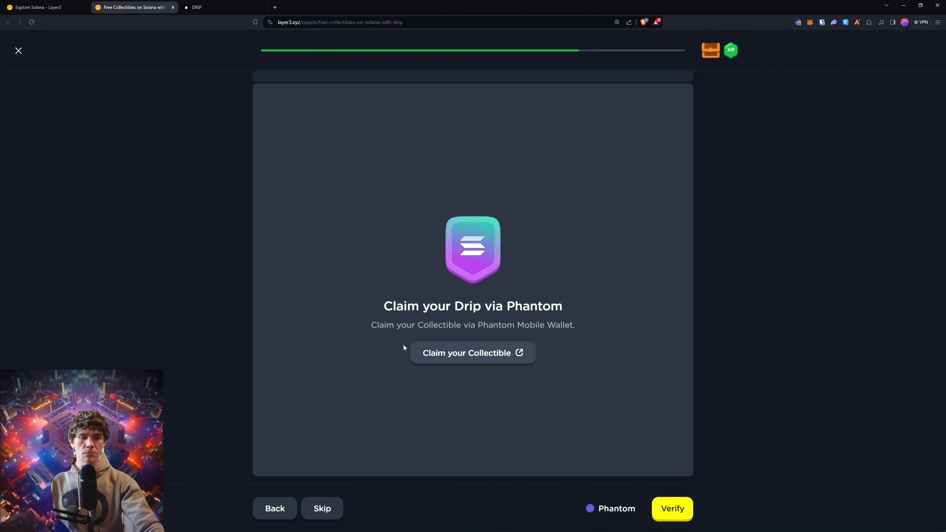
mouse_move(541, 323)
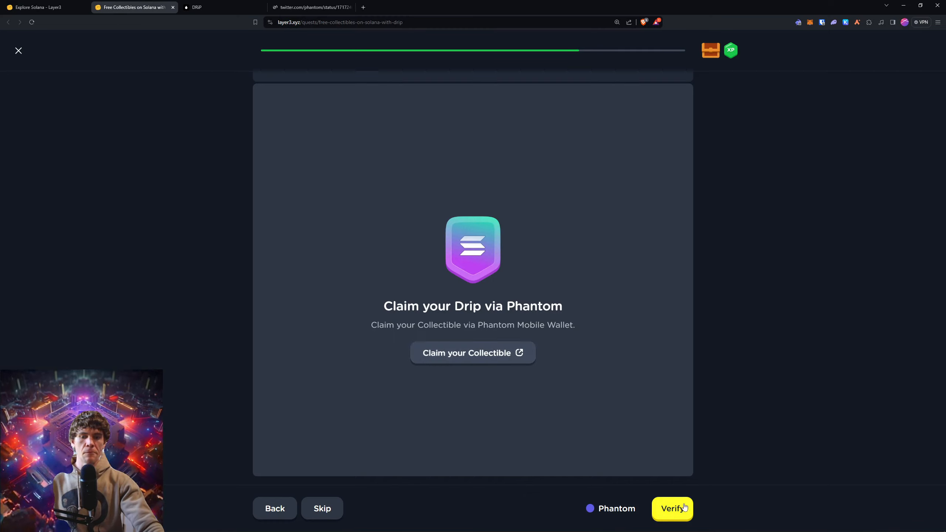
left_click(672, 509)
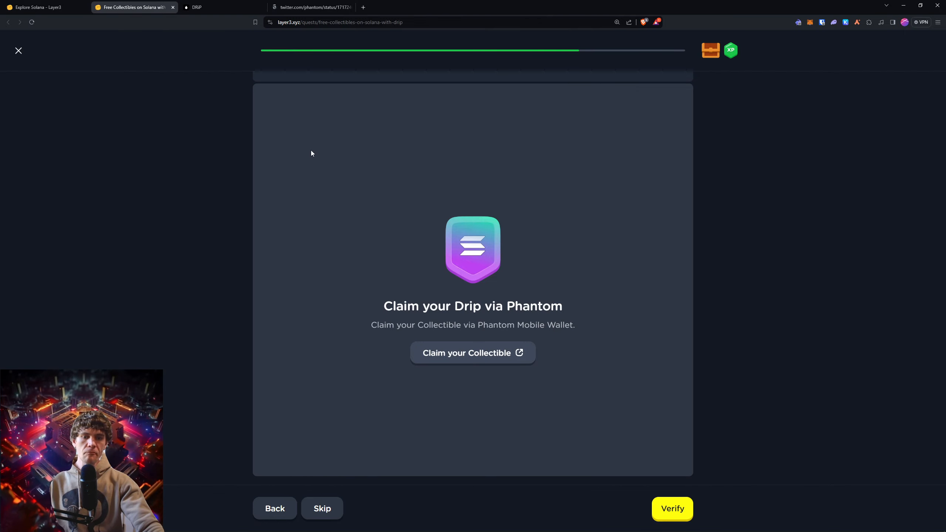
left_click(673, 508)
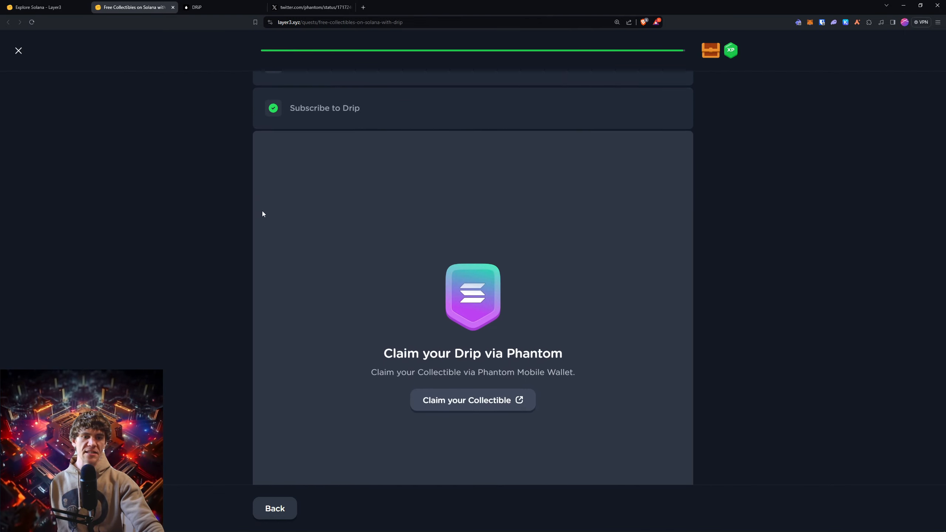
left_click(473, 401)
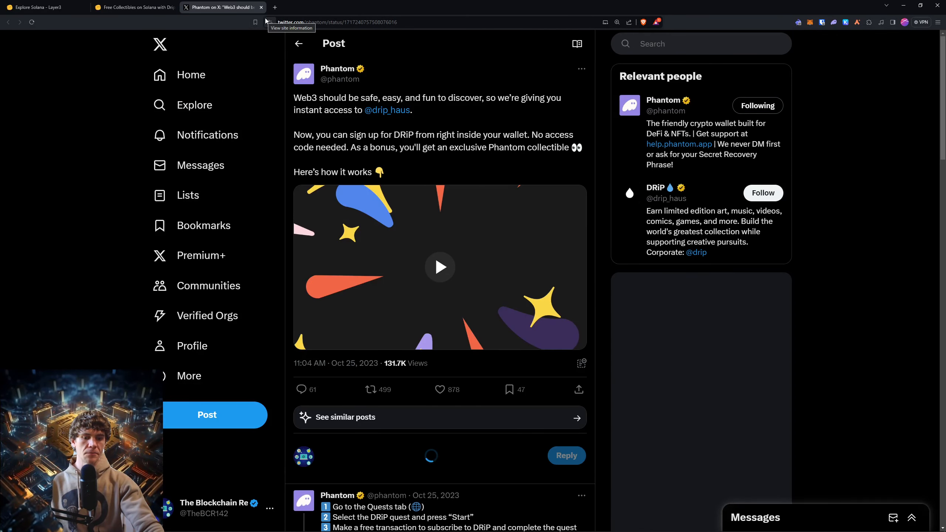
Open the reply's screenshot of Phantom's DRiP quest steps in X's photo viewer
scroll("down", 3)
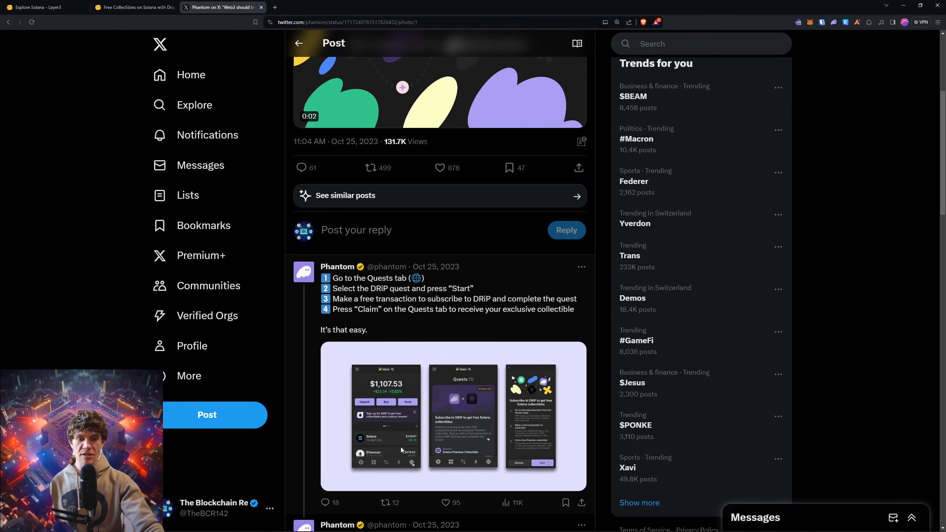
left_click(463, 418)
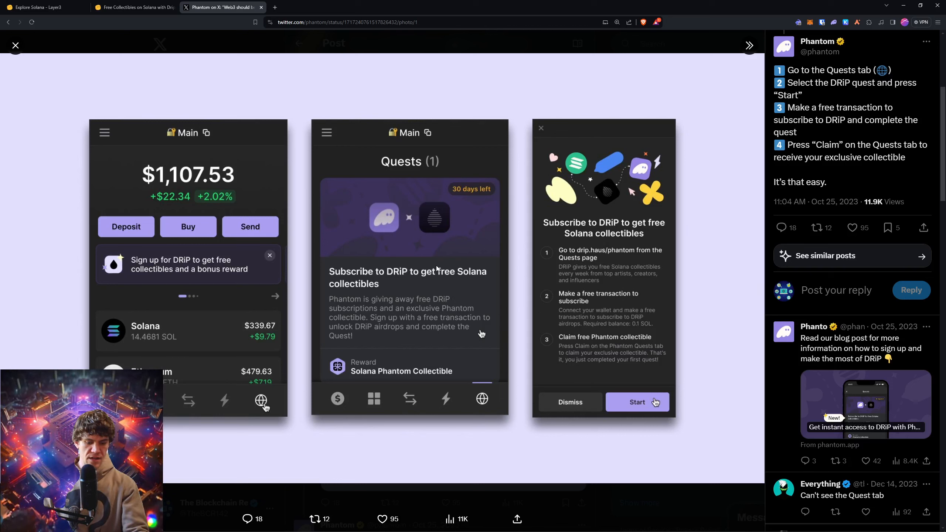
mouse_move(482, 282)
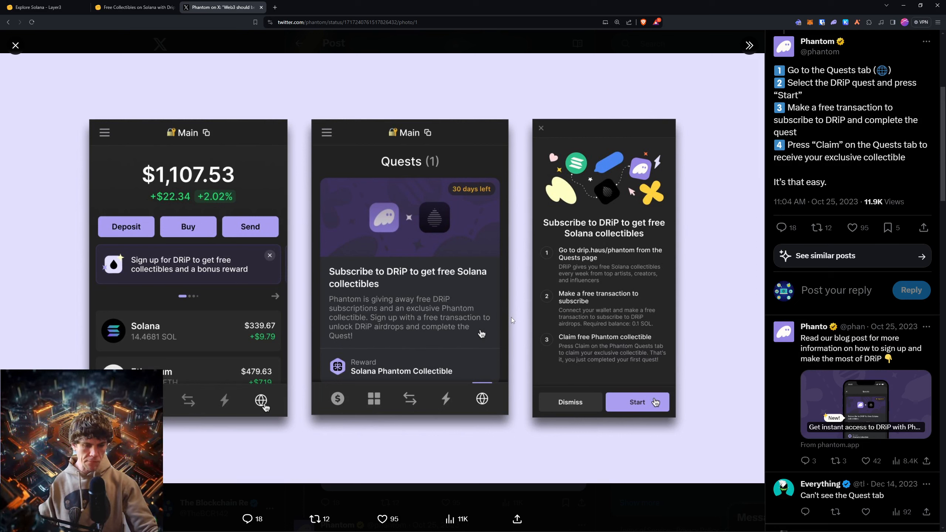
Return from Phantom's screenshots on X to the Layer3 Drip quest tab
left_click(134, 7)
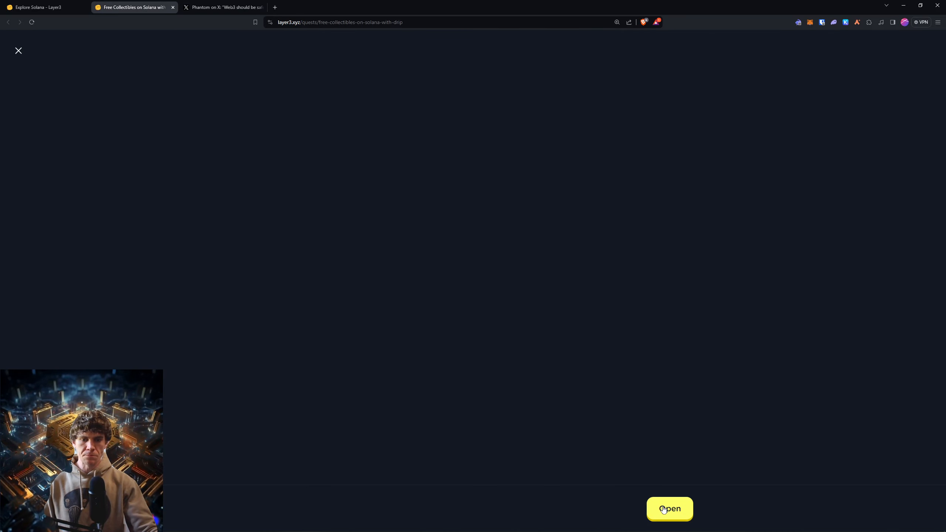
Advance the Drip quest completion screen to the earned Rare Chest worth 50–400 XP
left_click(670, 508)
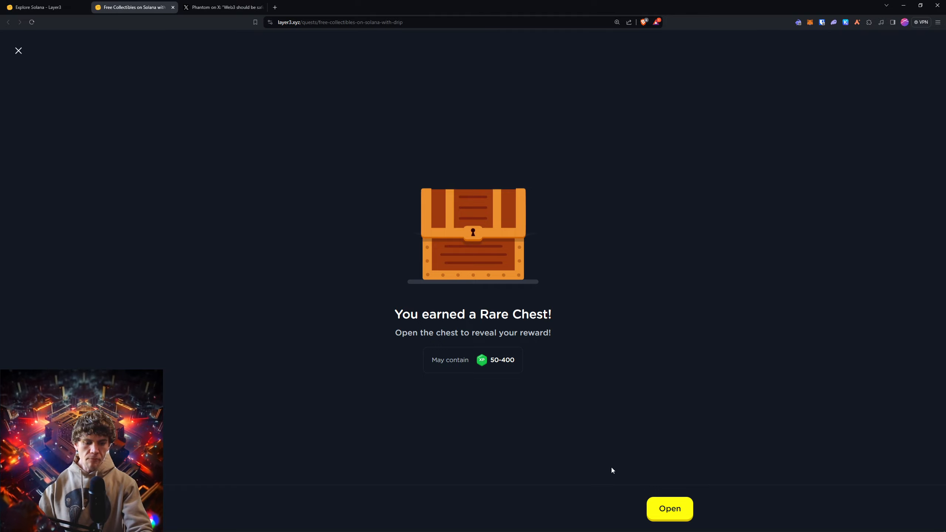
Open the Rare Chest for 100 XP and continue to the Next up screen suggesting Lens Protocol
left_click(669, 508)
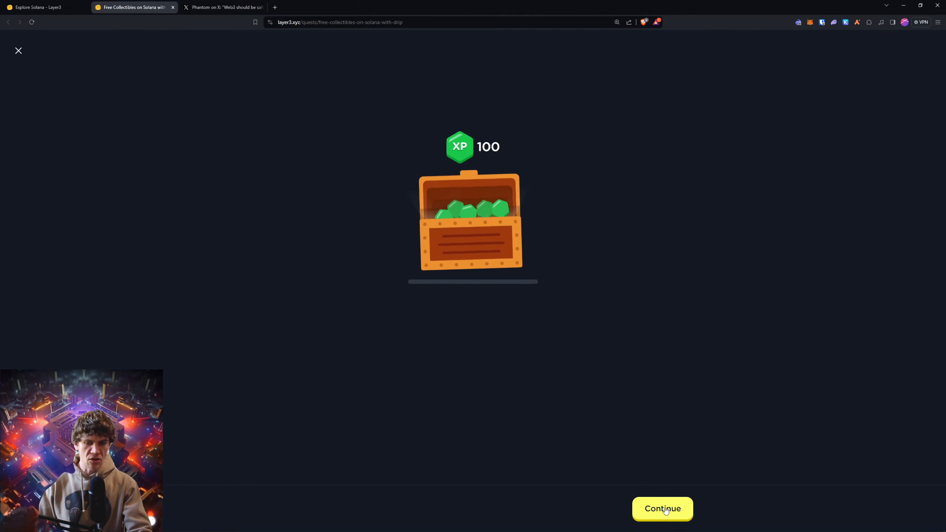
left_click(663, 509)
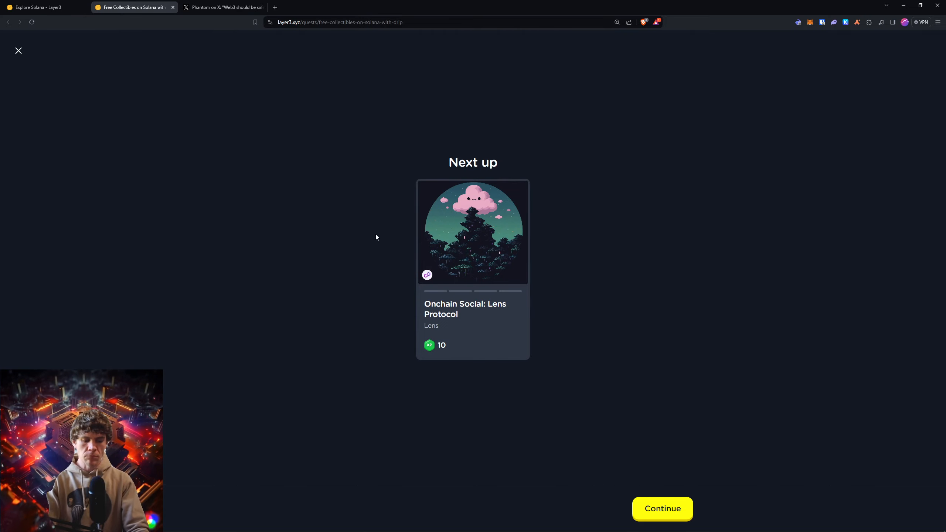
Exit the quest flow to the Drip quest page marked Completed, then switch back to Phantom's X post
left_click(19, 50)
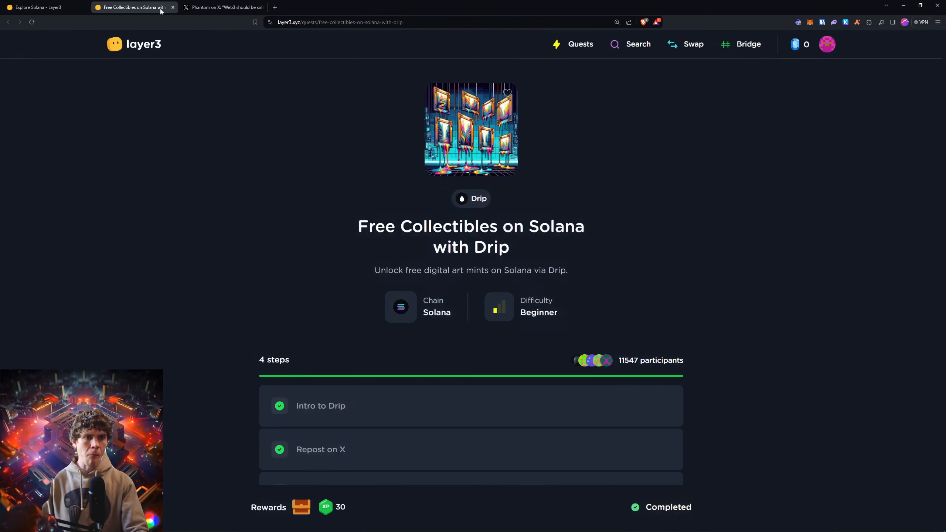
left_click(221, 7)
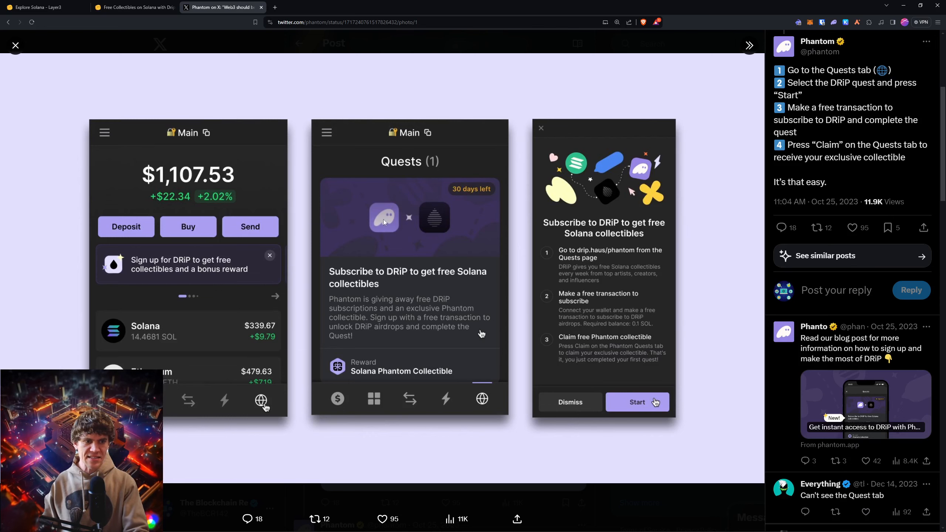
Return to Layer3 and close the Drip quest tab, leaving the Solana category page with 4,800 XP
left_click(133, 8)
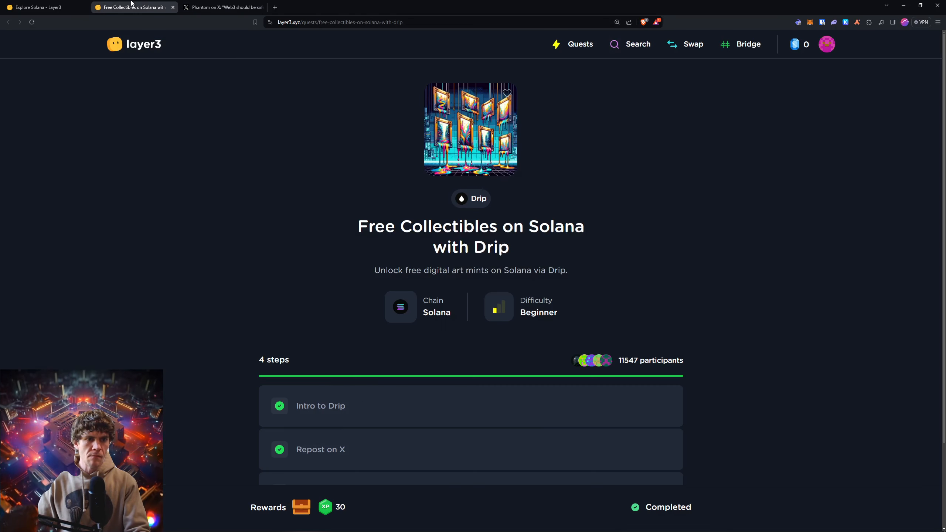
mouse_move(223, 191)
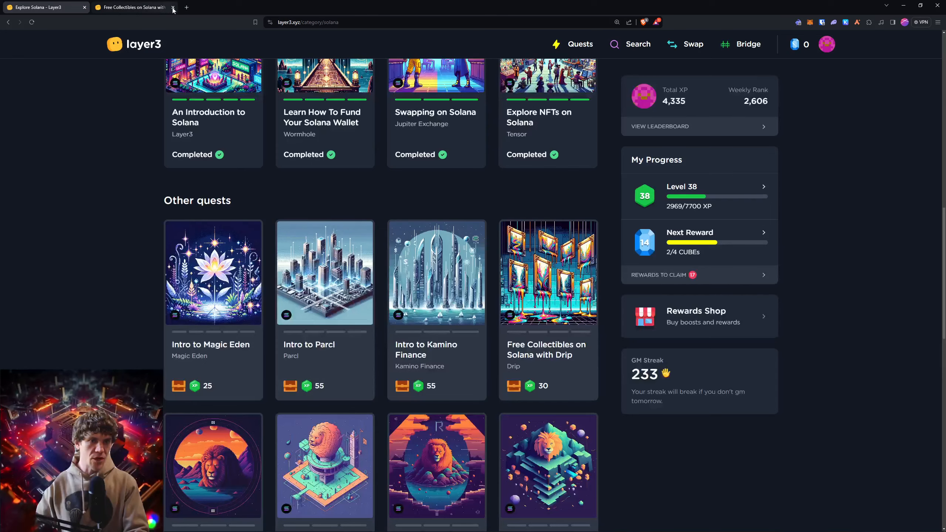
left_click(172, 7)
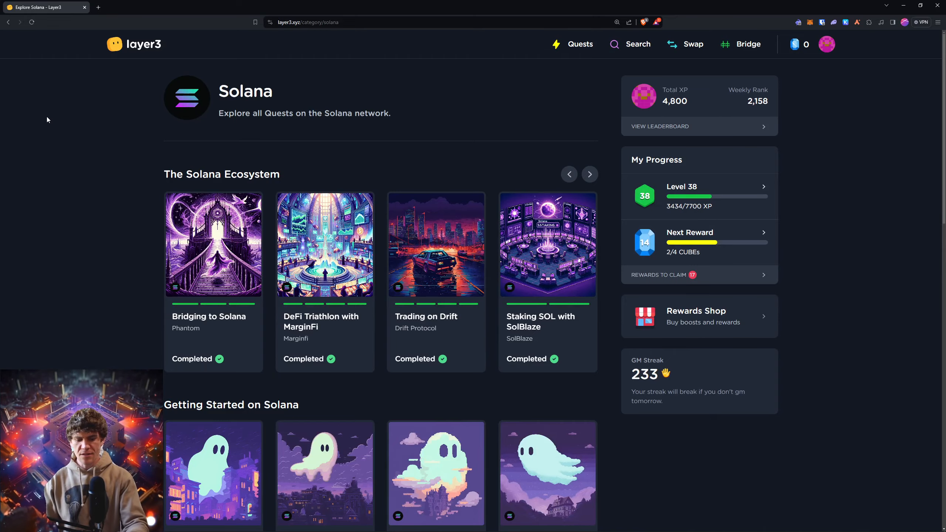
mouse_move(124, 180)
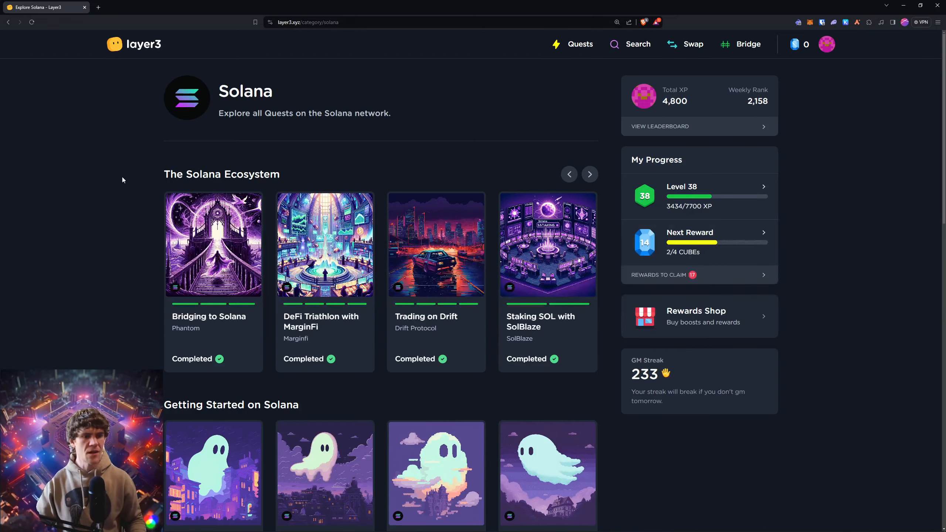
scroll("down", 3)
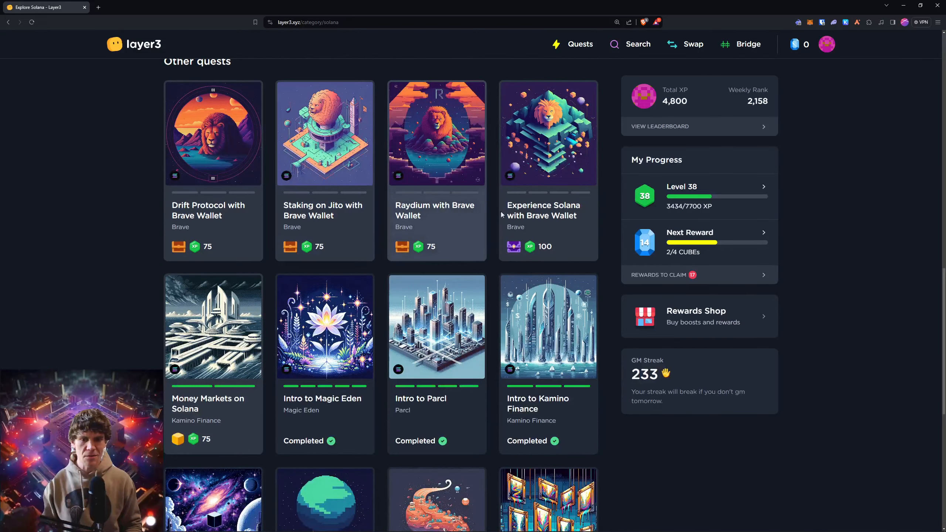
scroll("down", 3)
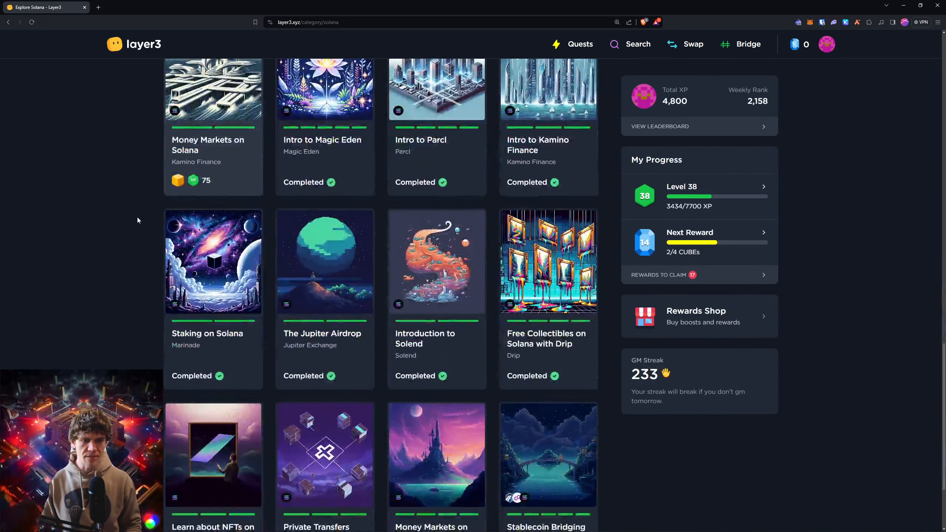
scroll("down", 3)
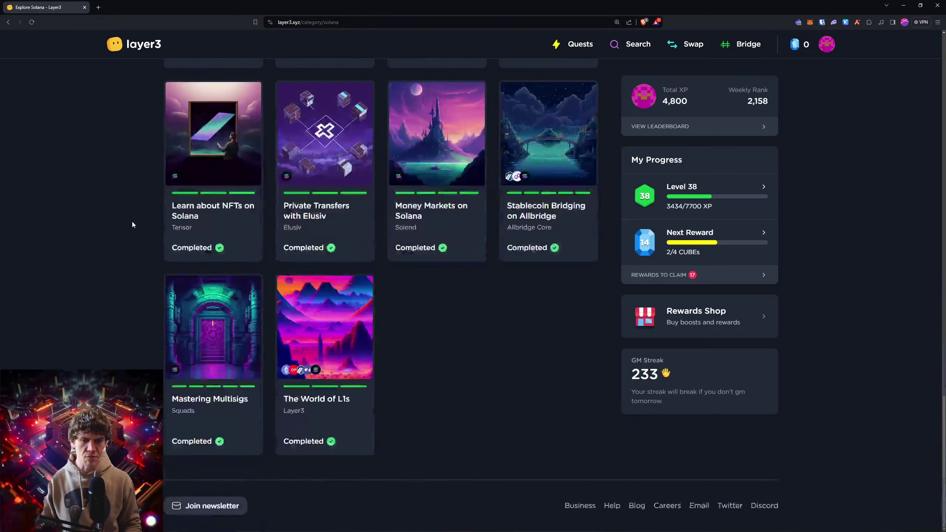
scroll("down", 3)
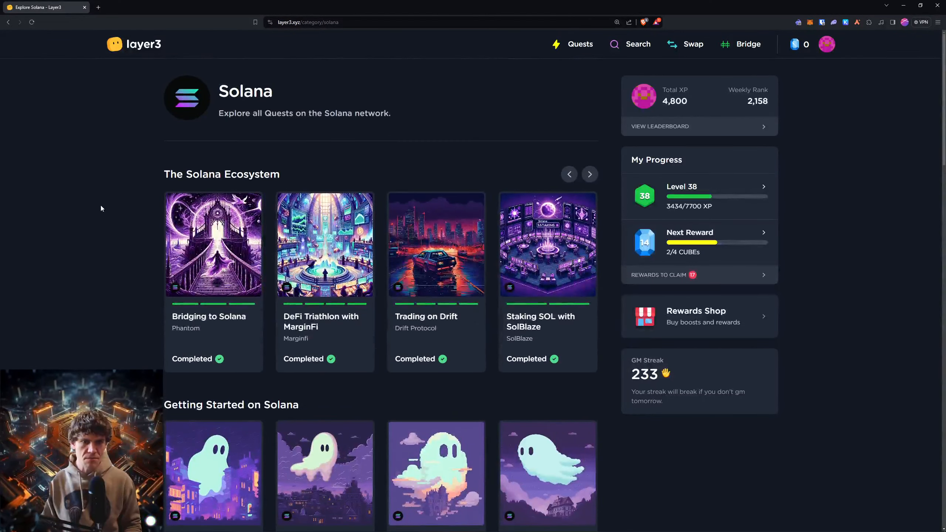
scroll("down", 3)
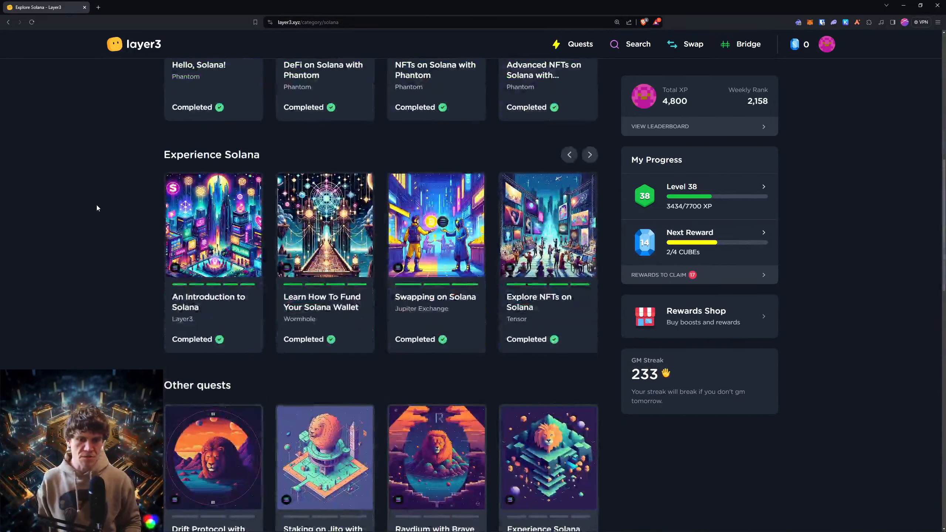
scroll("down", 3)
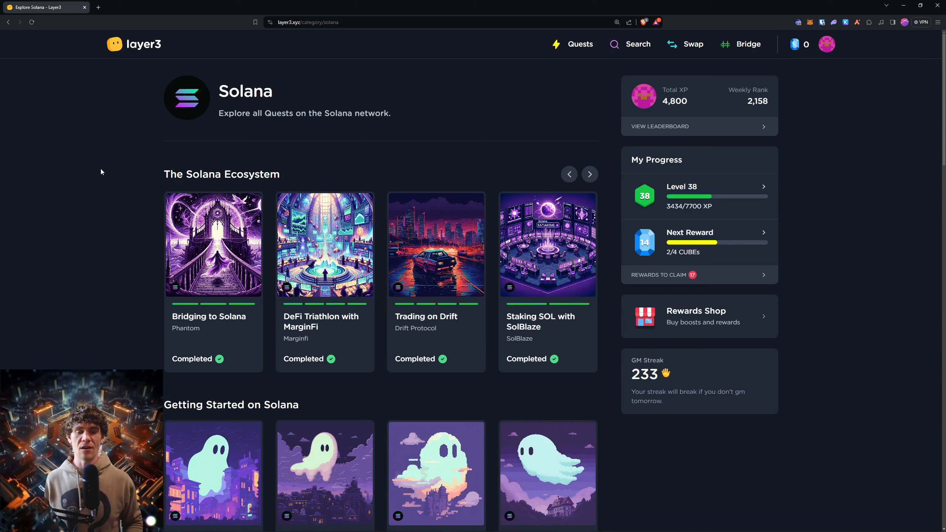
mouse_move(91, 174)
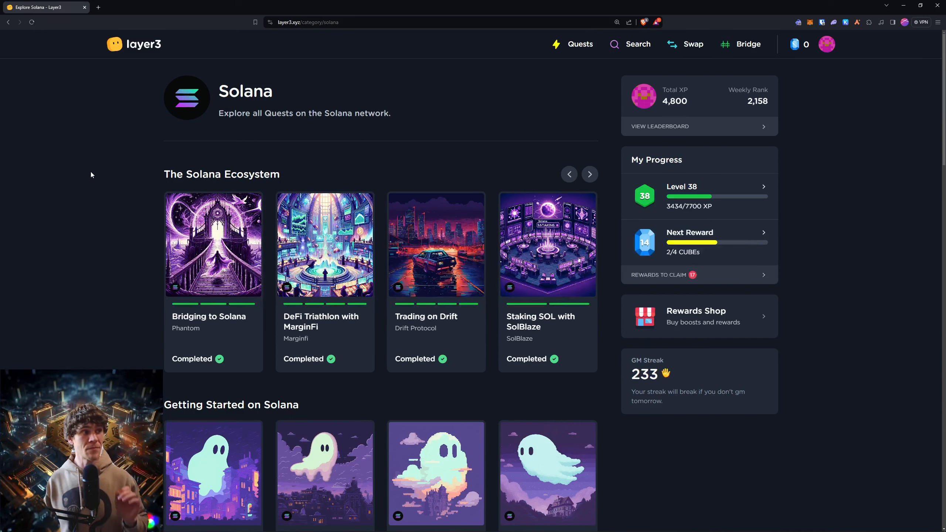
mouse_move(102, 191)
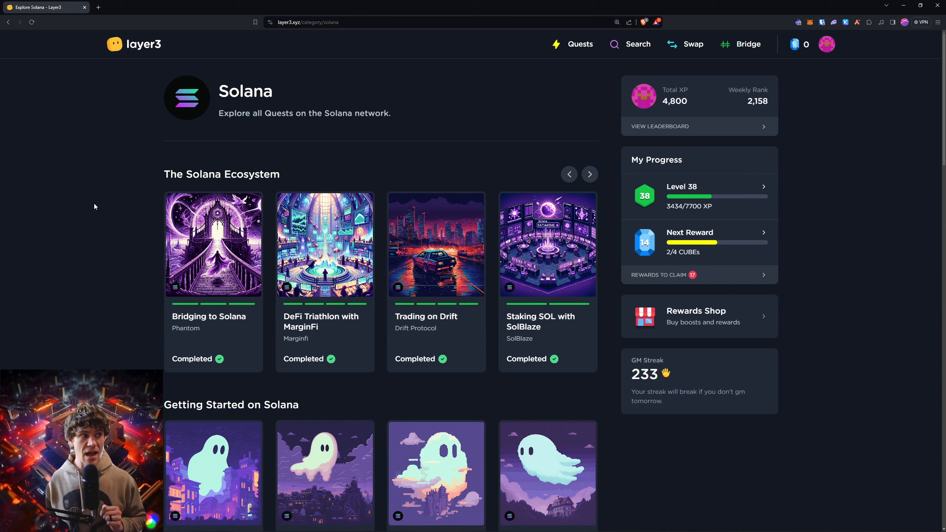
mouse_move(115, 201)
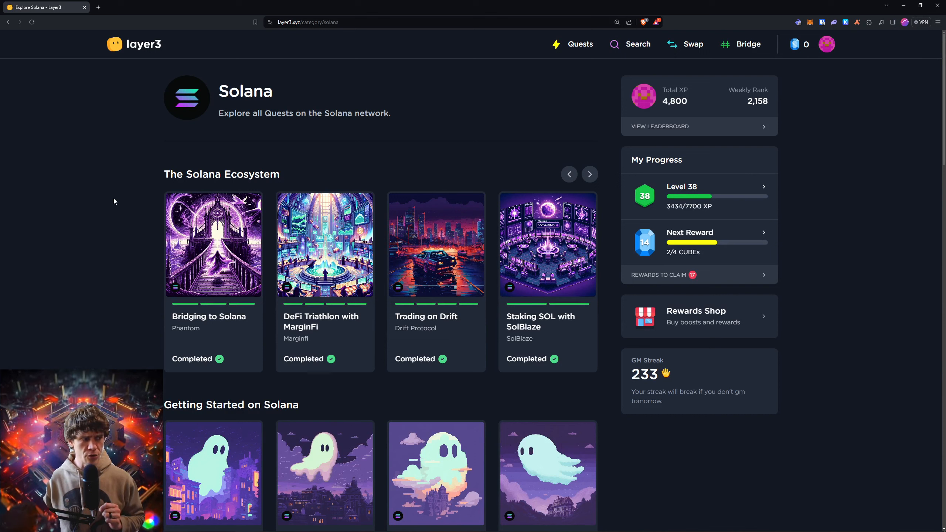